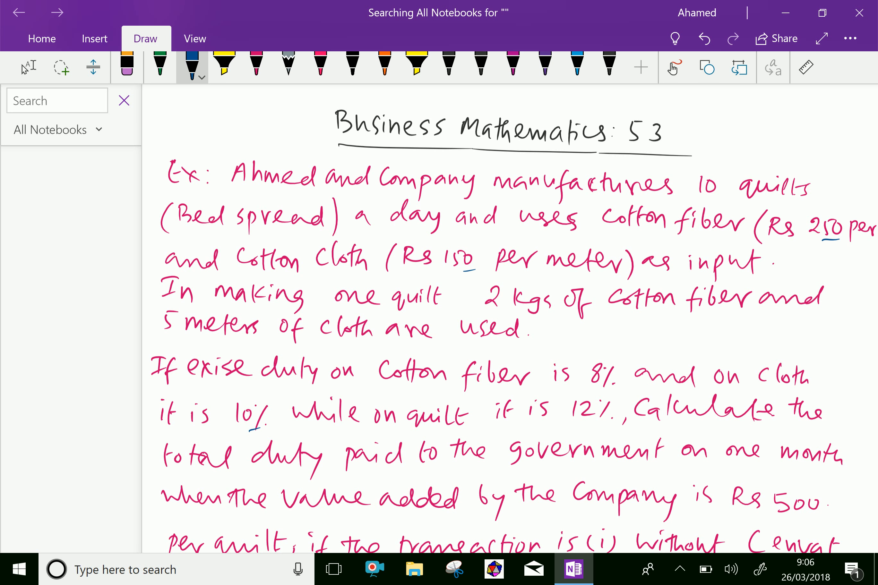
# Step: Tick the 'Ex:' quilt excise-duty question in blue and scroll to see its end
pyautogui.moveTo(183, 157); pyautogui.dragTo(218, 134)
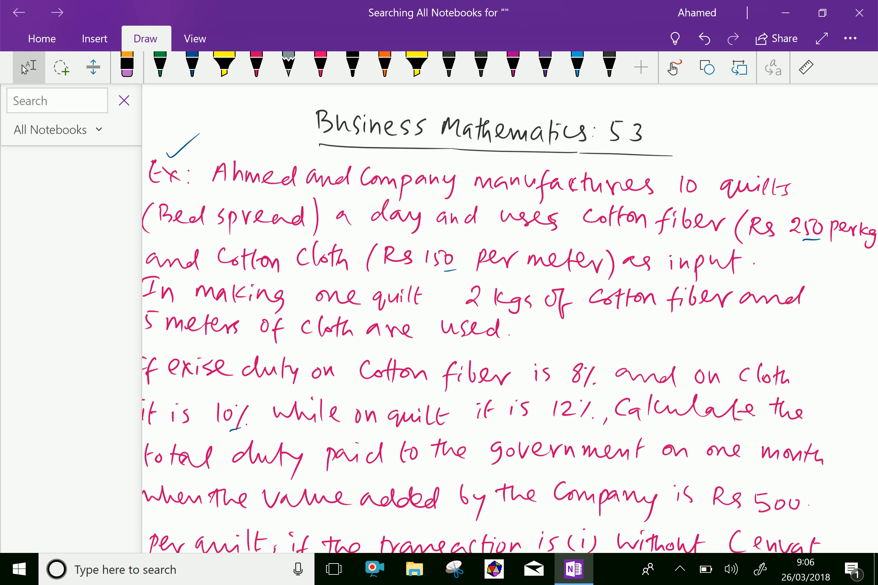
pyautogui.scroll(-3)
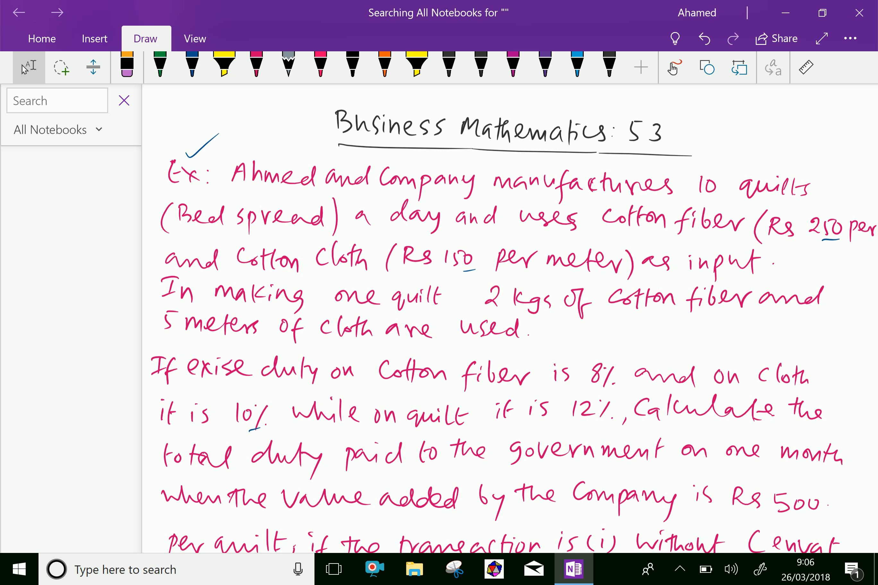
pyautogui.scroll(-3)
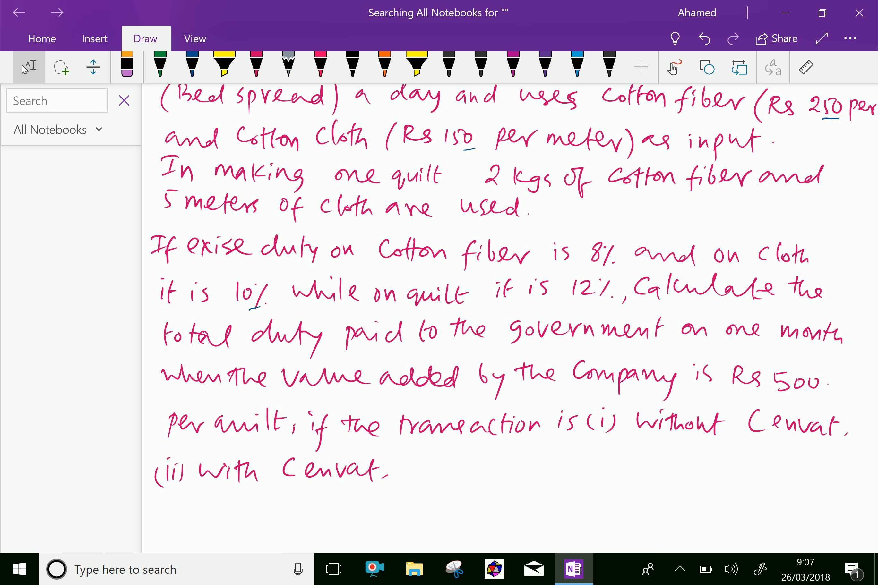
pyautogui.scroll(-3)
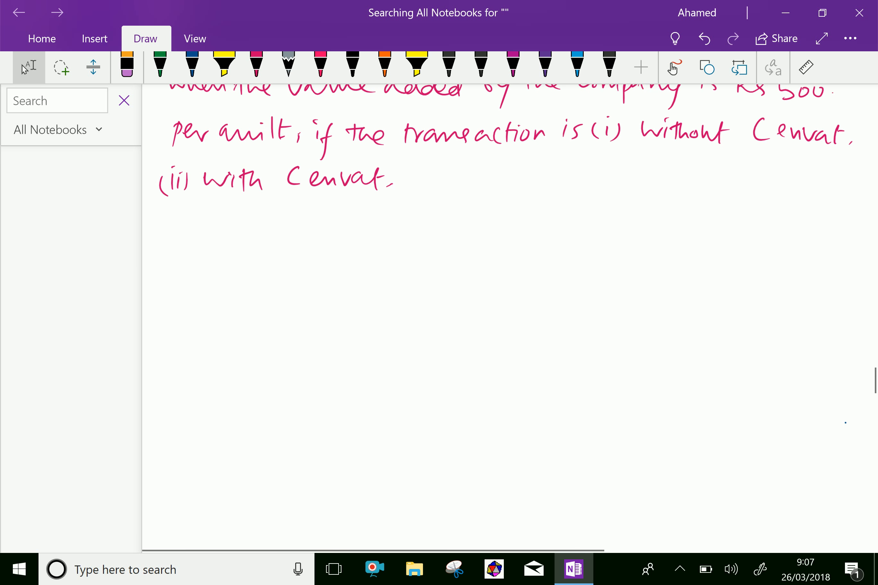
# Step: Handwrite in dark blue: Input cost of 1 quilt = Rs (2×250 + 5×150)
pyautogui.click(191, 66)
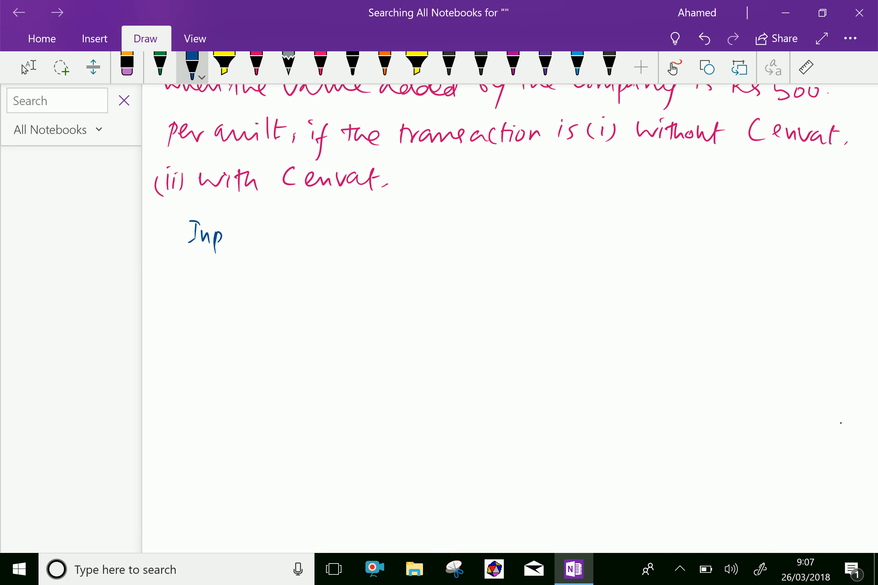
pyautogui.moveTo(219, 235); pyautogui.dragTo(303, 236)
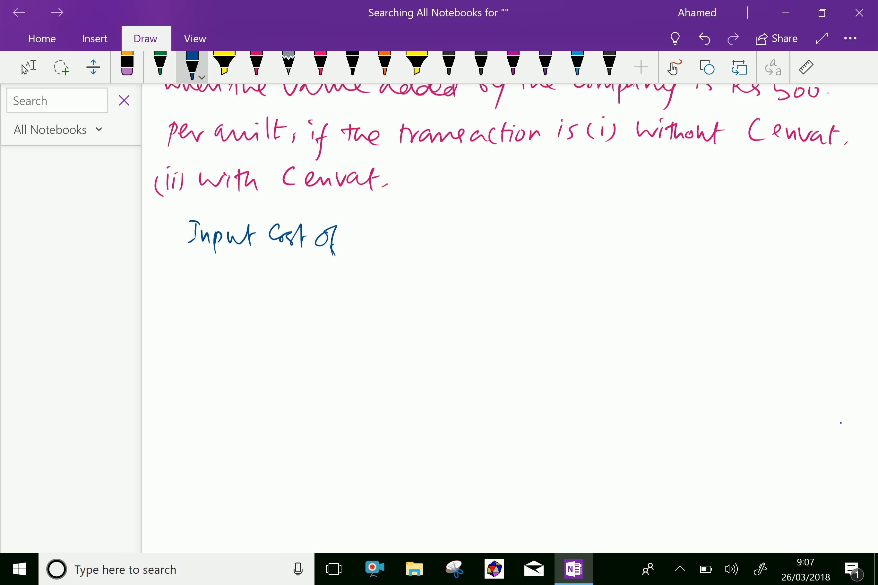
pyautogui.moveTo(358, 241); pyautogui.dragTo(415, 240)
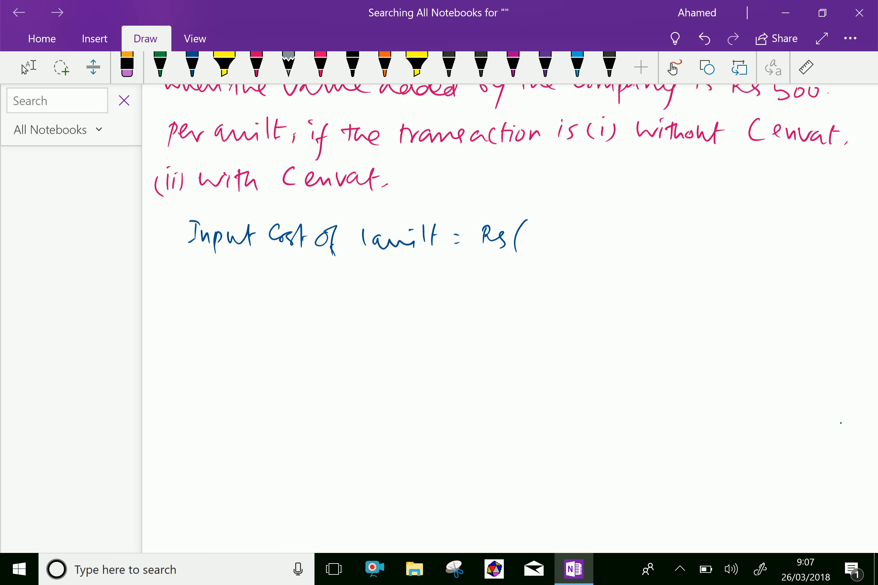
pyautogui.click(192, 65)
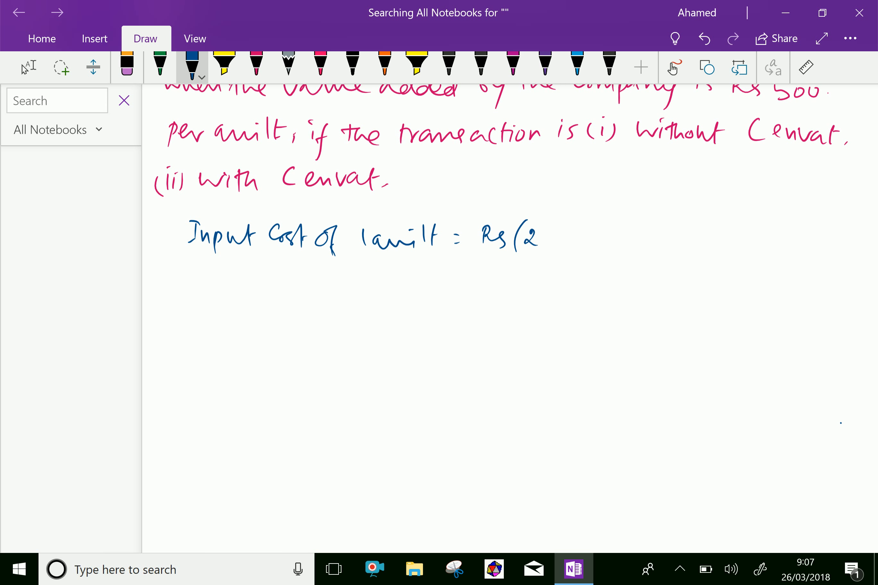
pyautogui.scroll(-3)
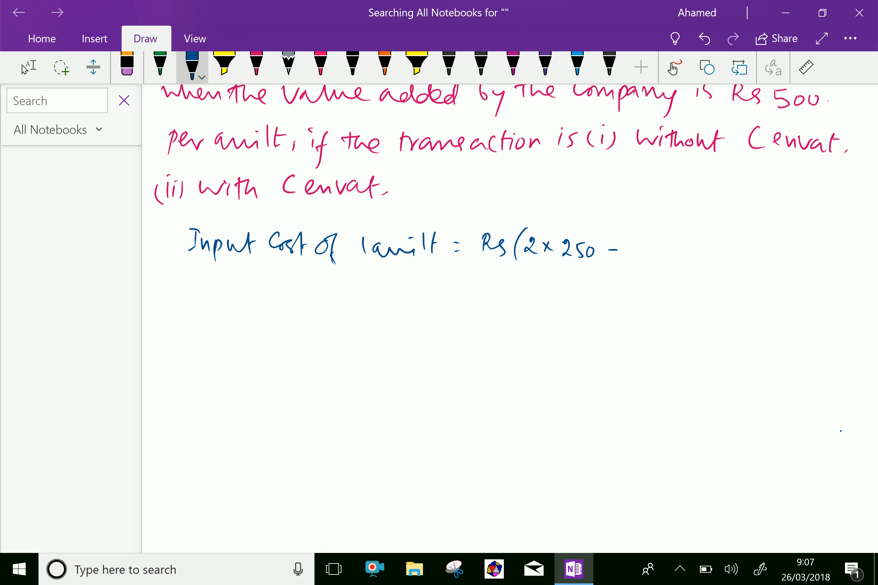
pyautogui.moveTo(611, 249); pyautogui.dragTo(644, 247)
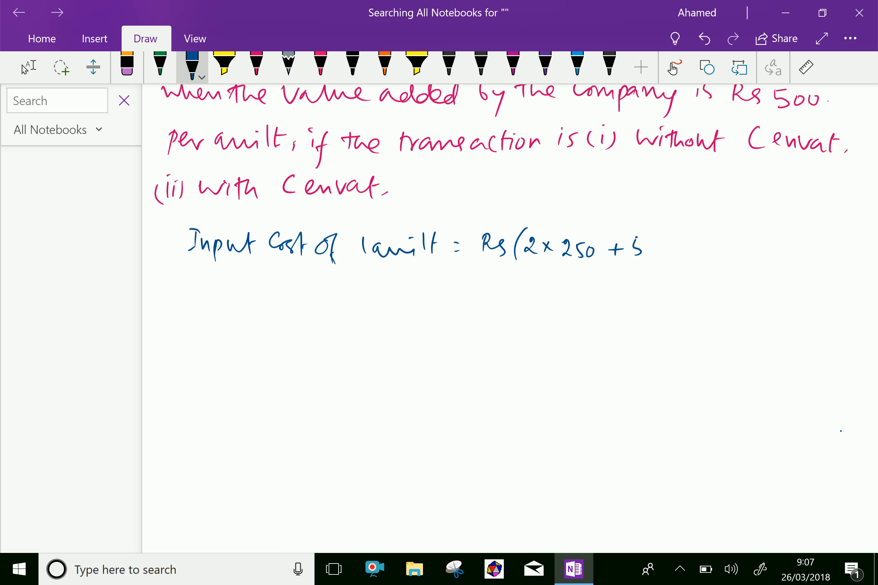
pyautogui.scroll(-3)
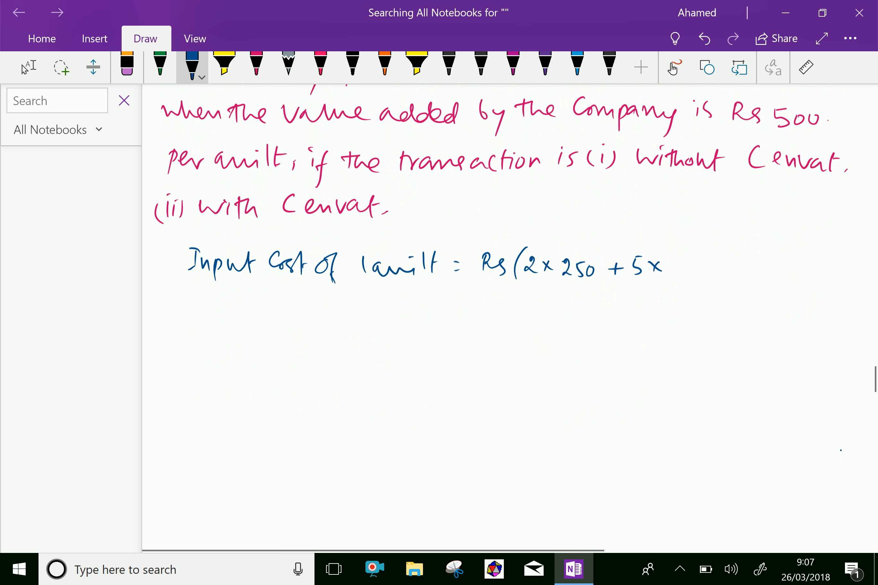
pyautogui.moveTo(658, 266); pyautogui.dragTo(714, 266)
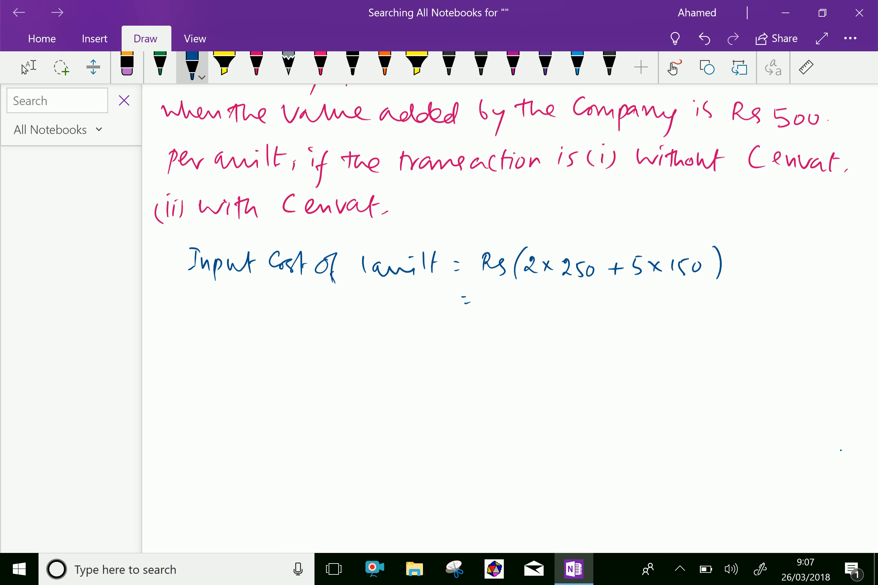
# Step: Write the second line = Rs 500 + Rs 750 beneath the bracketed sum
pyautogui.moveTo(481, 300); pyautogui.dragTo(504, 300)
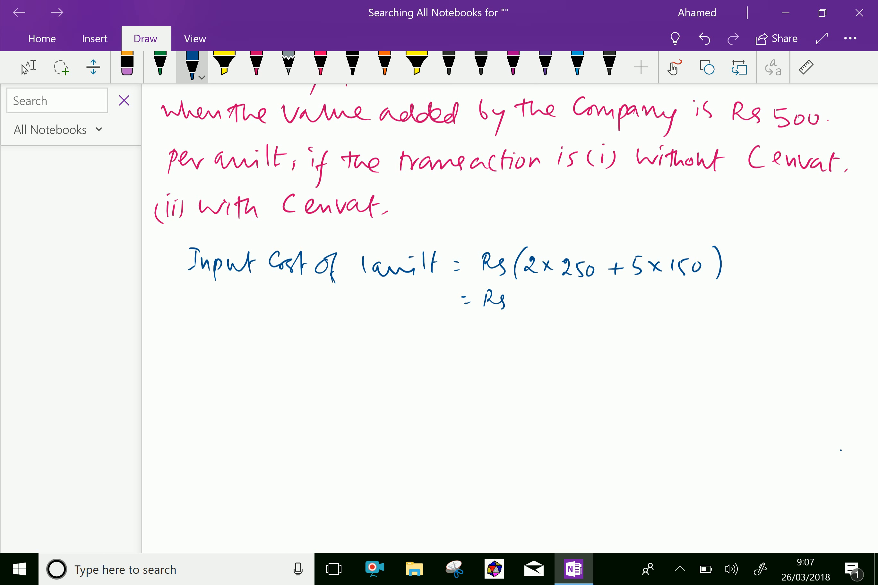
pyautogui.moveTo(512, 299); pyautogui.dragTo(538, 300)
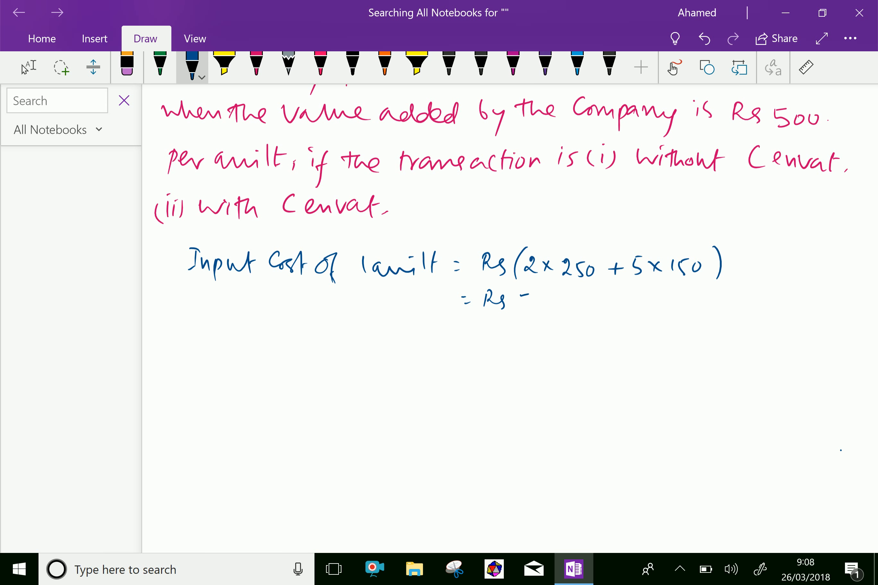
pyautogui.moveTo(515, 303); pyautogui.dragTo(551, 302)
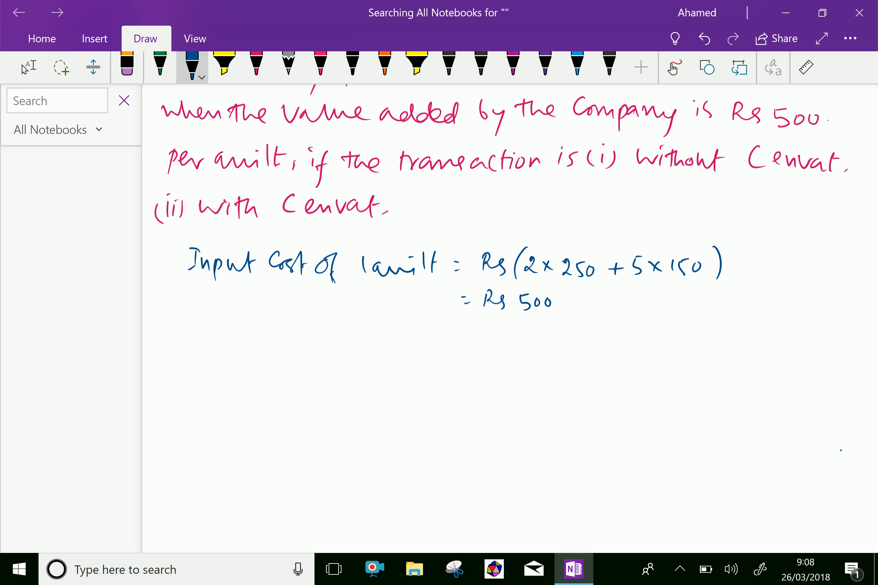
pyautogui.moveTo(600, 300); pyautogui.dragTo(622, 298)
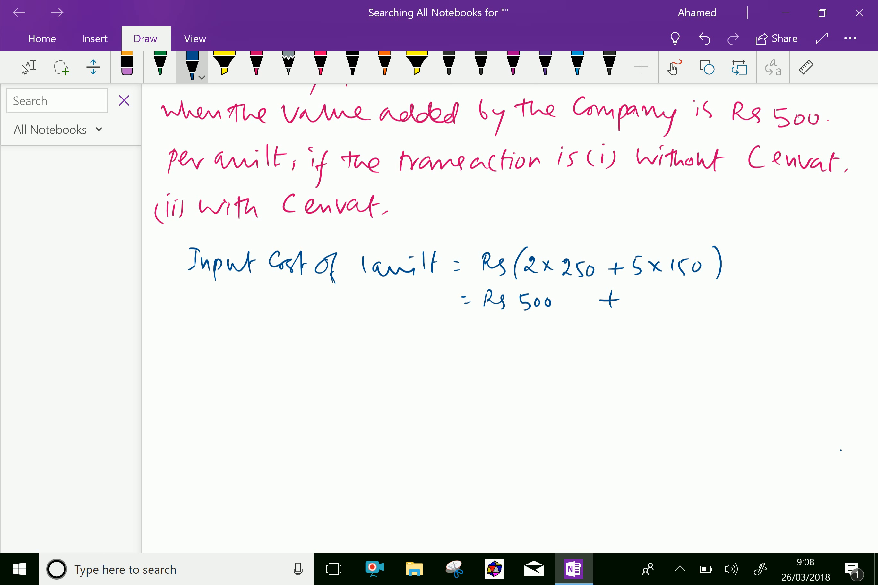
pyautogui.moveTo(625, 298); pyautogui.dragTo(664, 300)
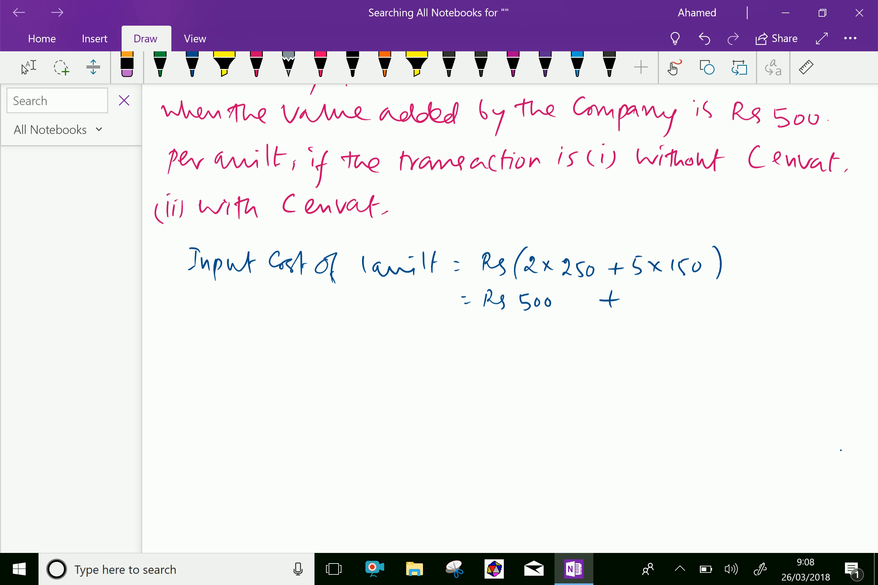
pyautogui.click(191, 64)
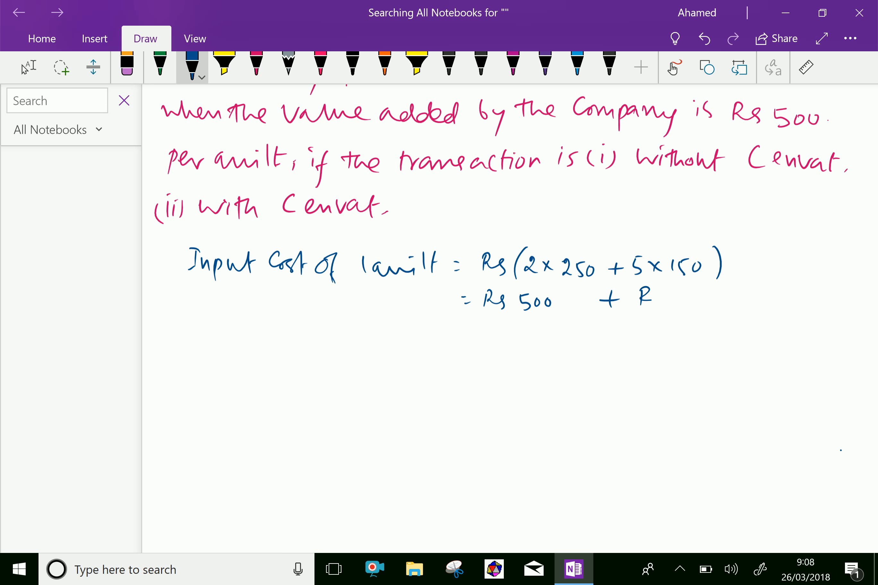
pyautogui.moveTo(644, 300); pyautogui.dragTo(711, 300)
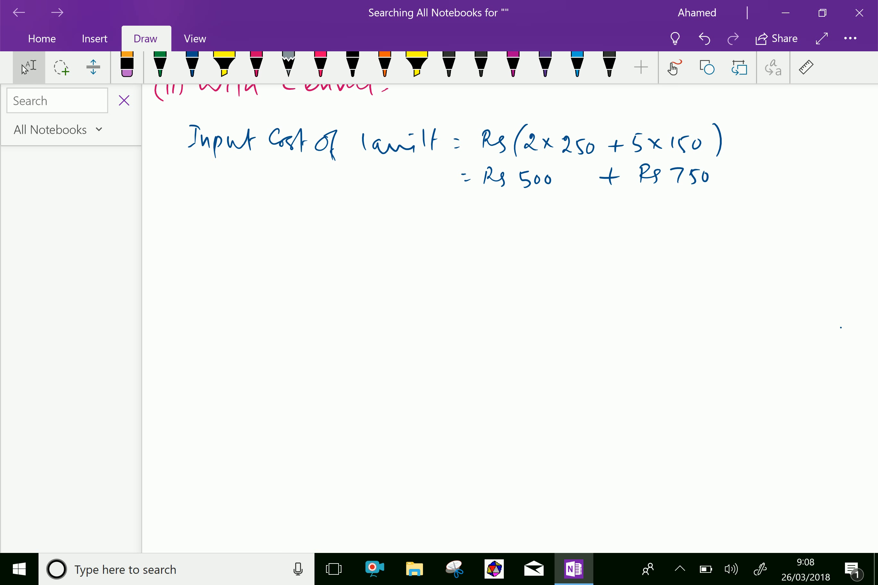
# Step: Write and underline the heading '(i) Without Cenvat (for 1 quilt)'
pyautogui.click(191, 66)
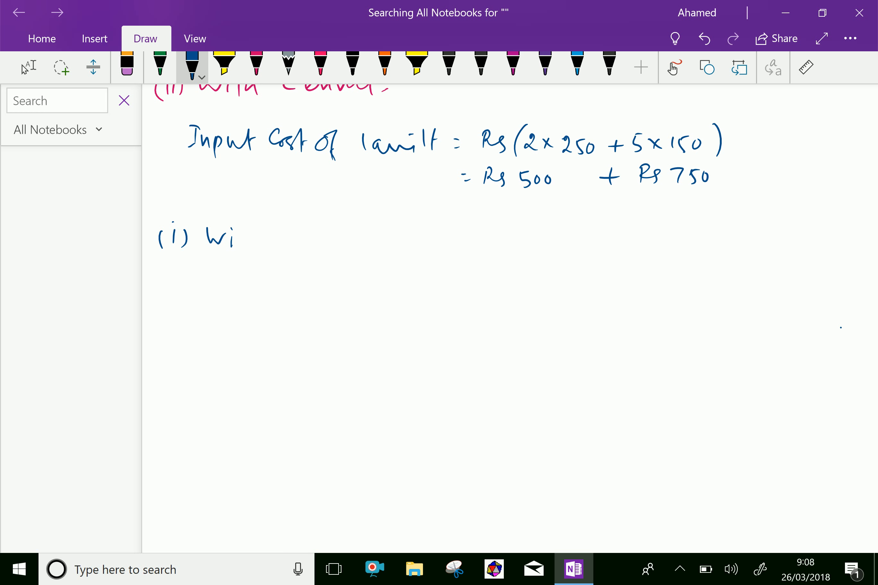
pyautogui.moveTo(235, 236); pyautogui.dragTo(294, 238)
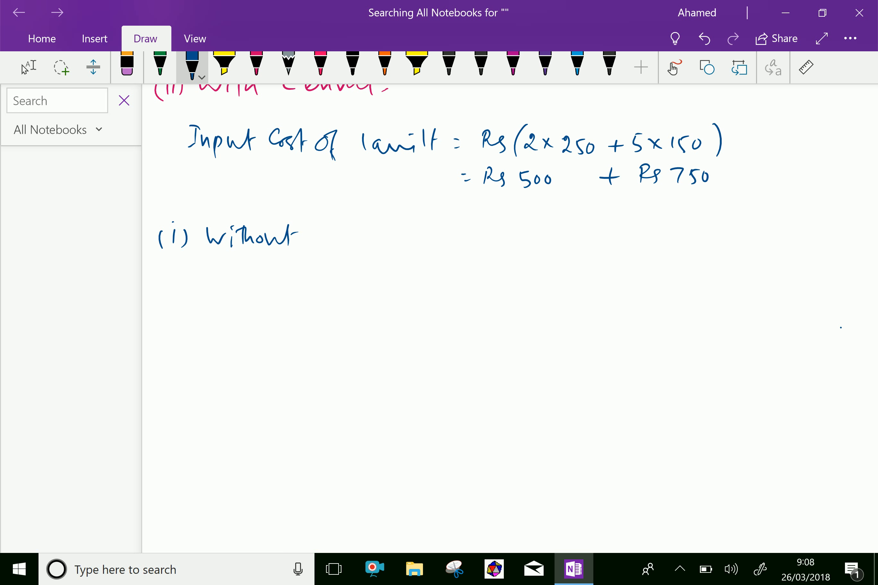
pyautogui.moveTo(313, 230); pyautogui.dragTo(389, 236)
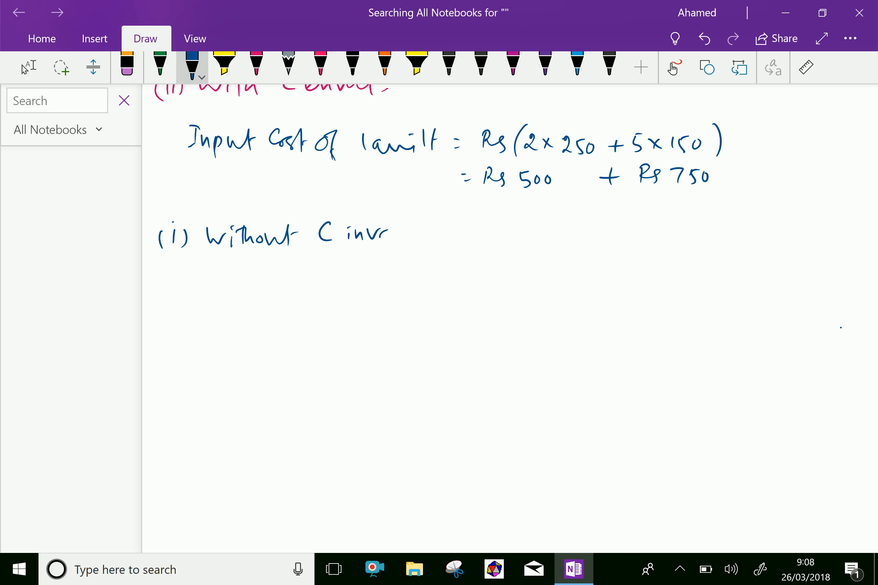
pyautogui.moveTo(190, 255); pyautogui.dragTo(404, 236)
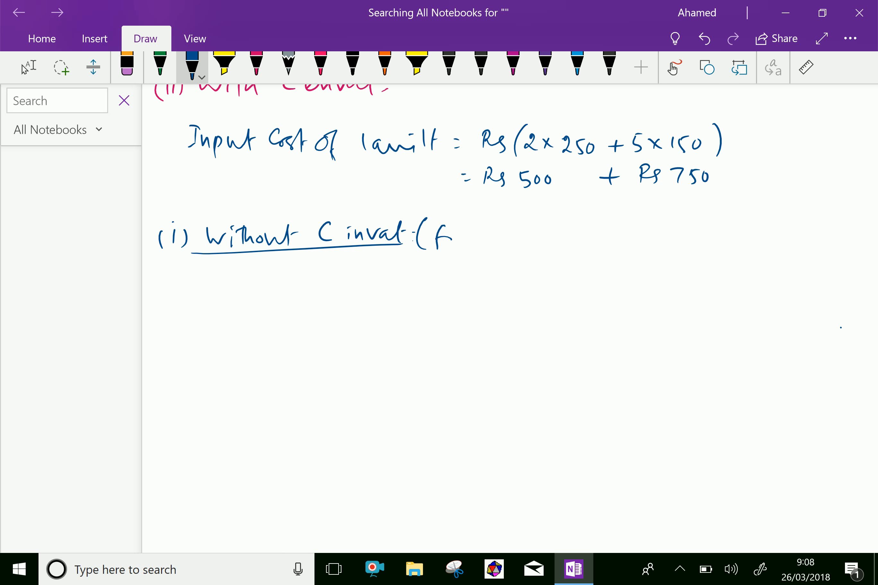
pyautogui.moveTo(432, 235); pyautogui.dragTo(544, 239)
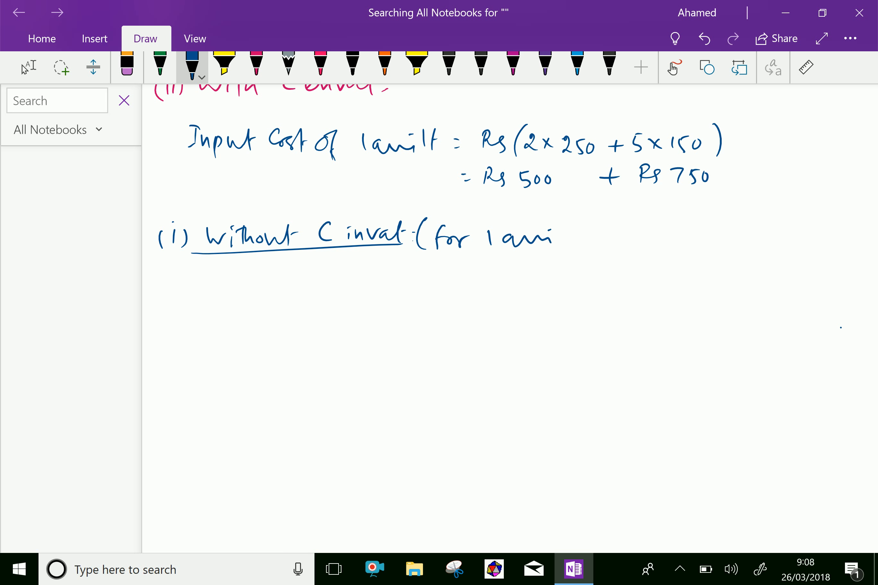
pyautogui.moveTo(527, 235); pyautogui.dragTo(594, 238)
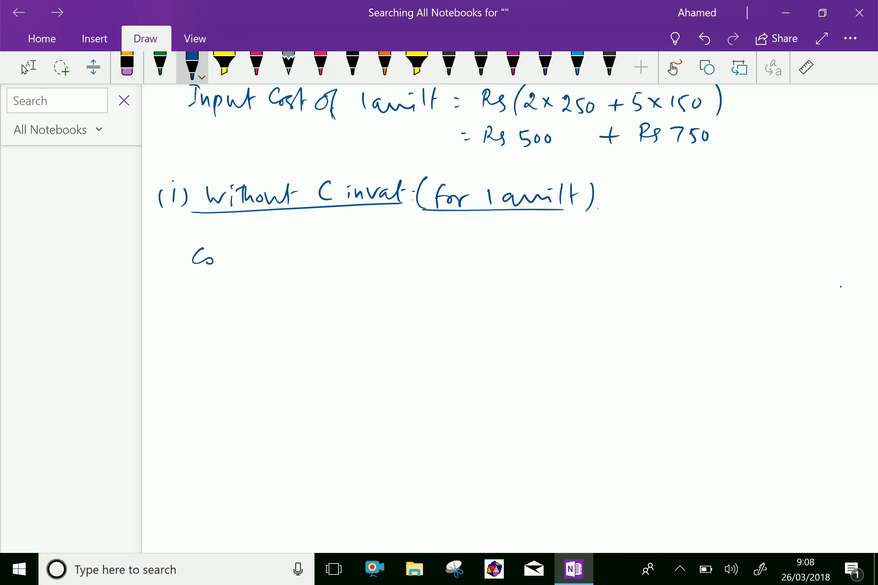
# Step: Write Cotton fiber = Rs 500 + 8% of 500 = Rs 40, total Rs 540, and start Cloth = Rs 750
pyautogui.moveTo(213, 257); pyautogui.dragTo(286, 258)
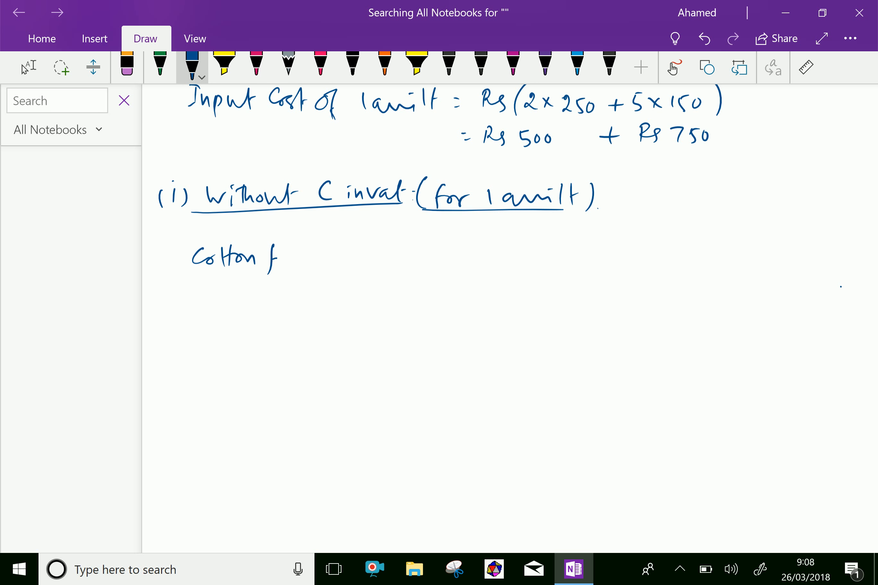
pyautogui.moveTo(263, 263); pyautogui.dragTo(336, 261)
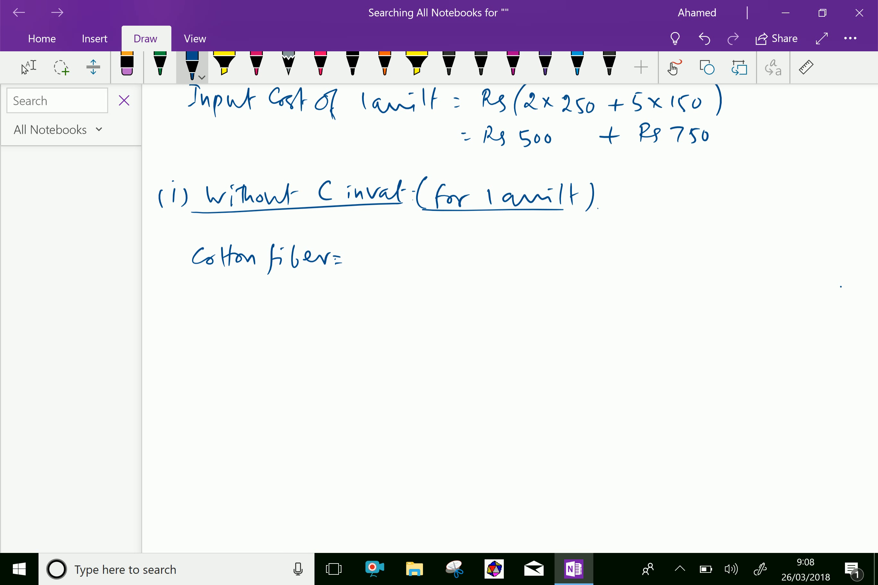
pyautogui.moveTo(381, 257); pyautogui.dragTo(415, 258)
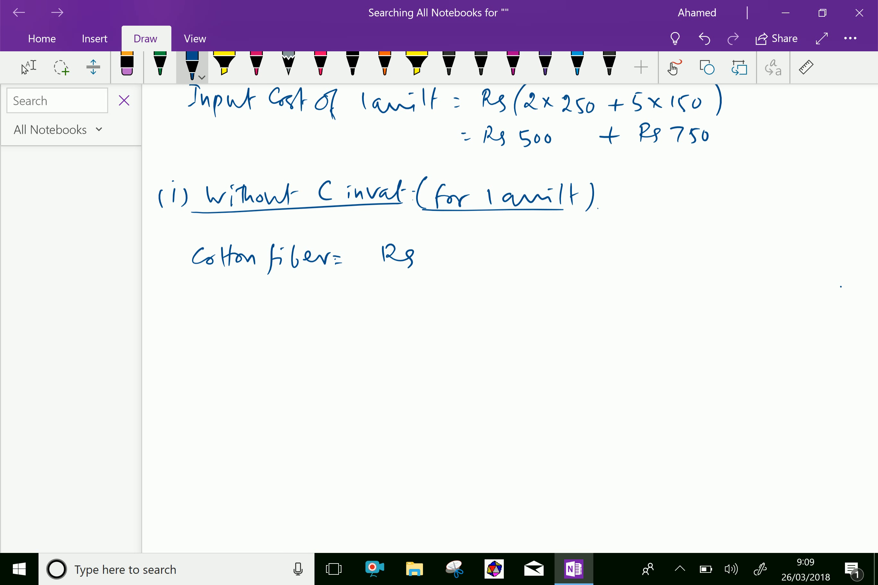
pyautogui.moveTo(431, 264); pyautogui.dragTo(477, 257)
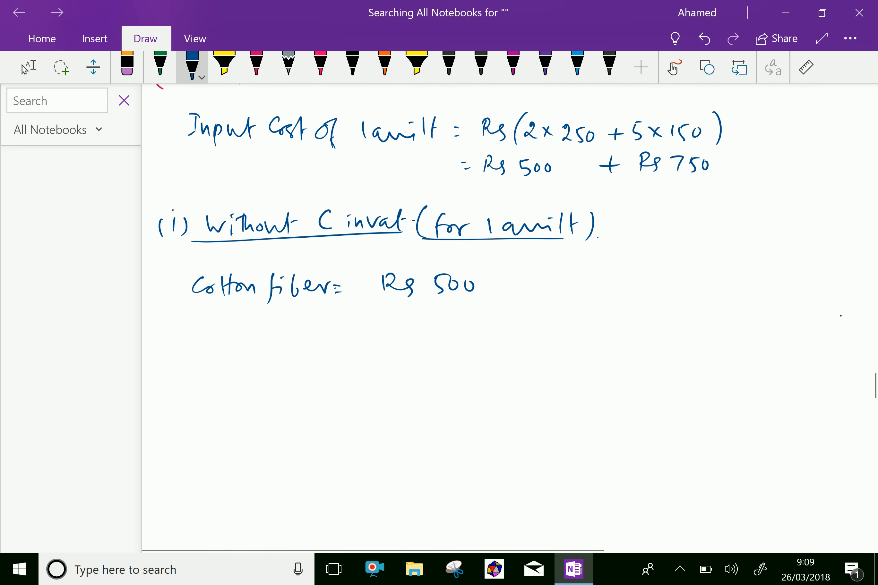
pyautogui.moveTo(224, 319); pyautogui.dragTo(257, 328)
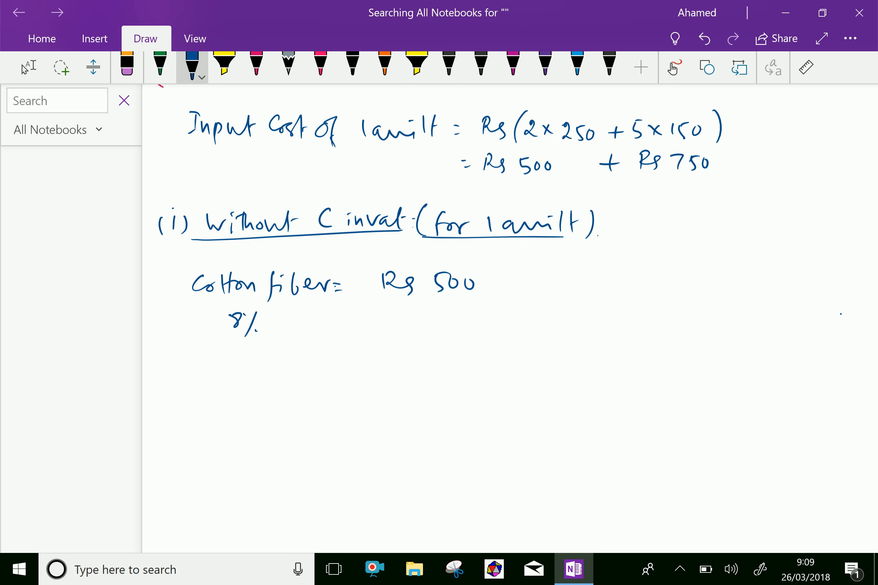
pyautogui.moveTo(263, 323); pyautogui.dragTo(280, 314)
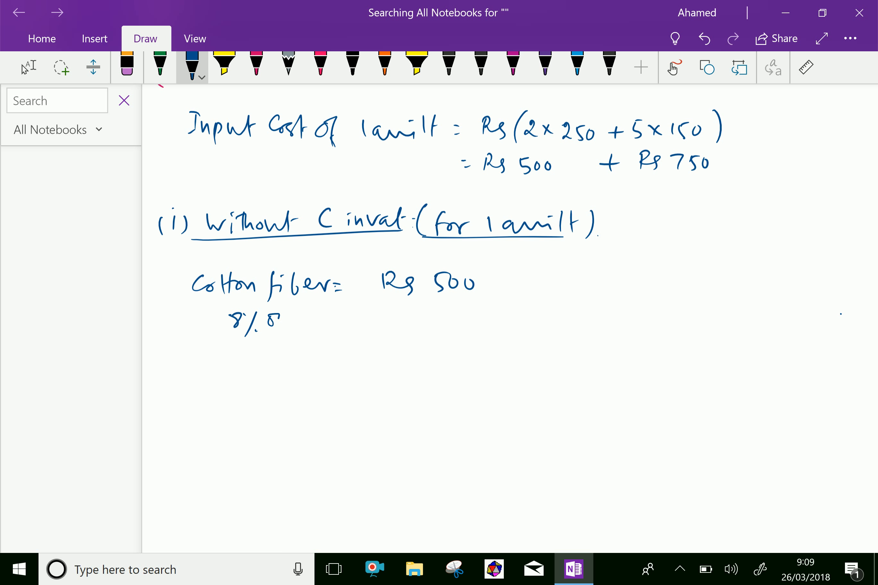
pyautogui.moveTo(275, 322); pyautogui.dragTo(370, 323)
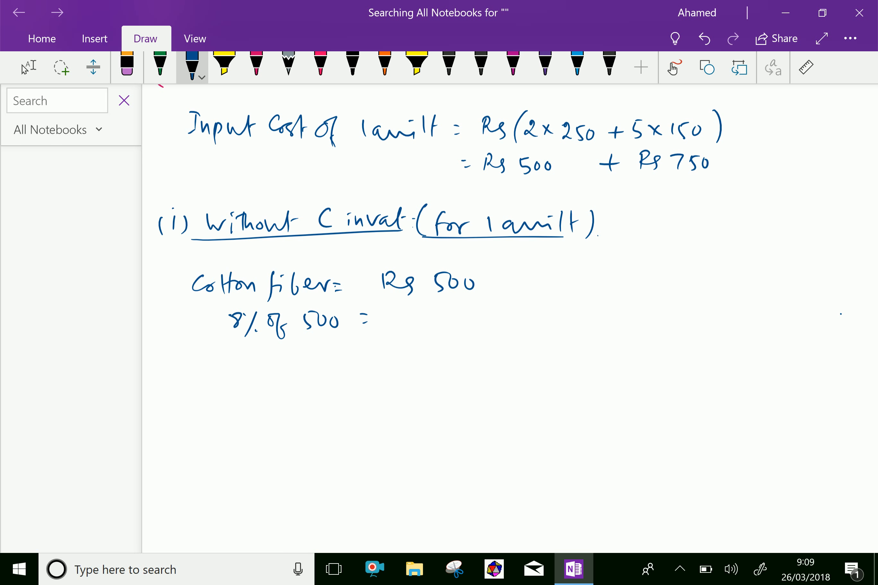
pyautogui.moveTo(392, 314); pyautogui.dragTo(471, 320)
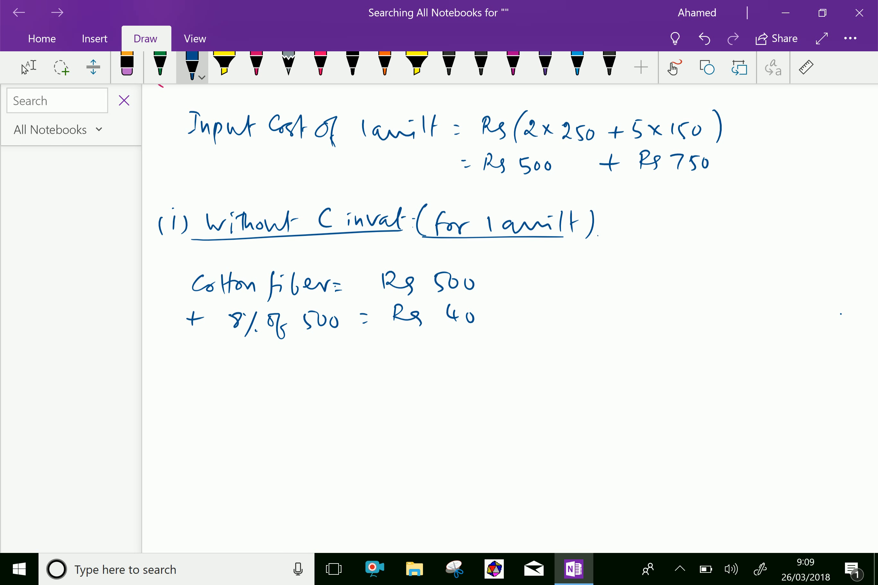
pyautogui.moveTo(375, 338); pyautogui.dragTo(501, 339)
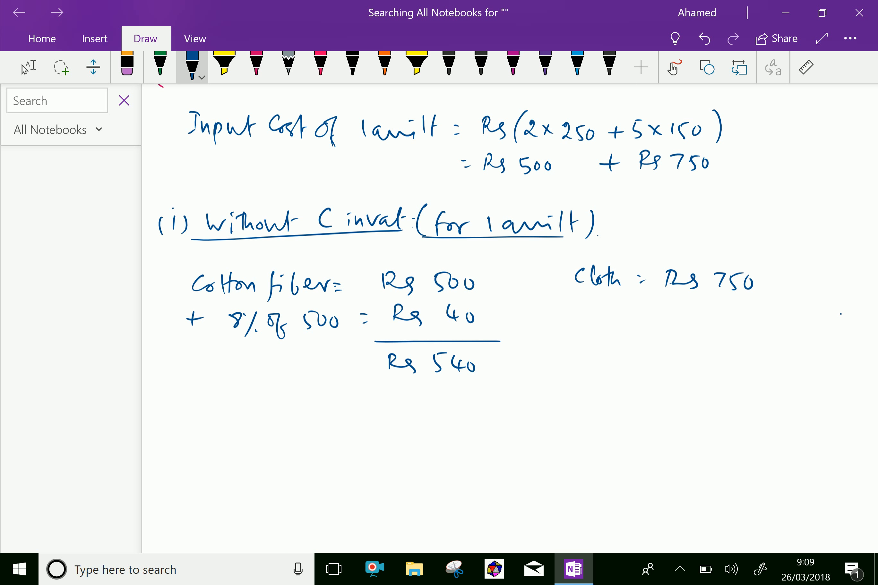
# Step: Write cloth duty 10% of 750 = Rs 75, underline, and Total: Rs 825
pyautogui.scroll(-3)
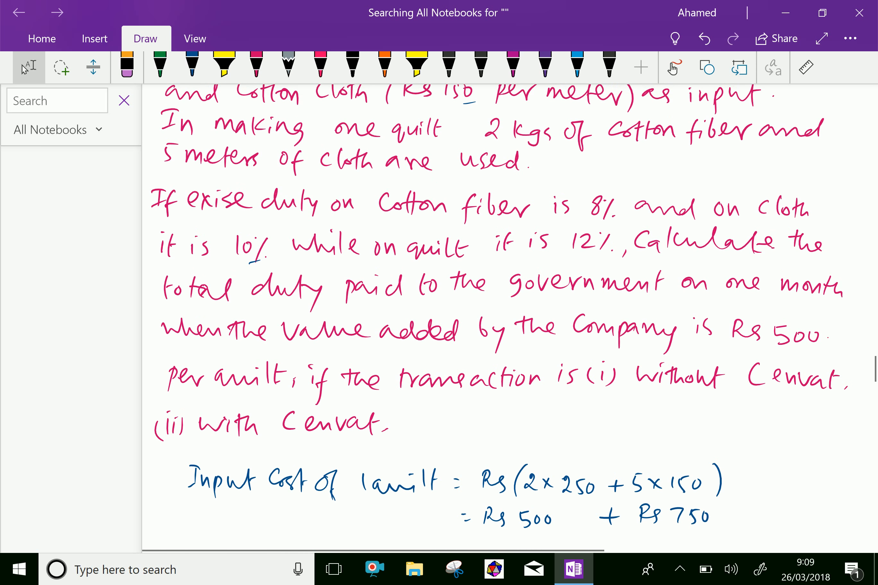
pyautogui.scroll(-3)
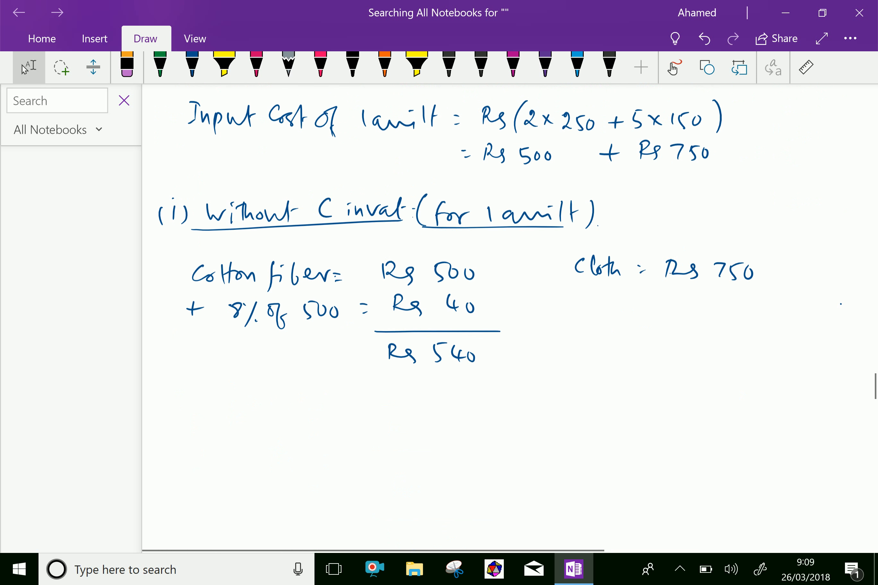
pyautogui.click(192, 64)
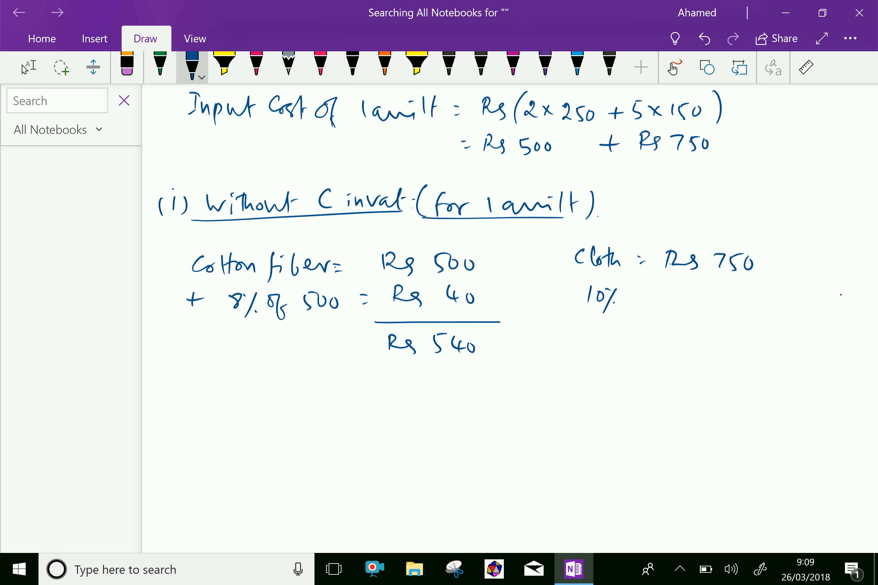
pyautogui.moveTo(616, 297); pyautogui.dragTo(655, 292)
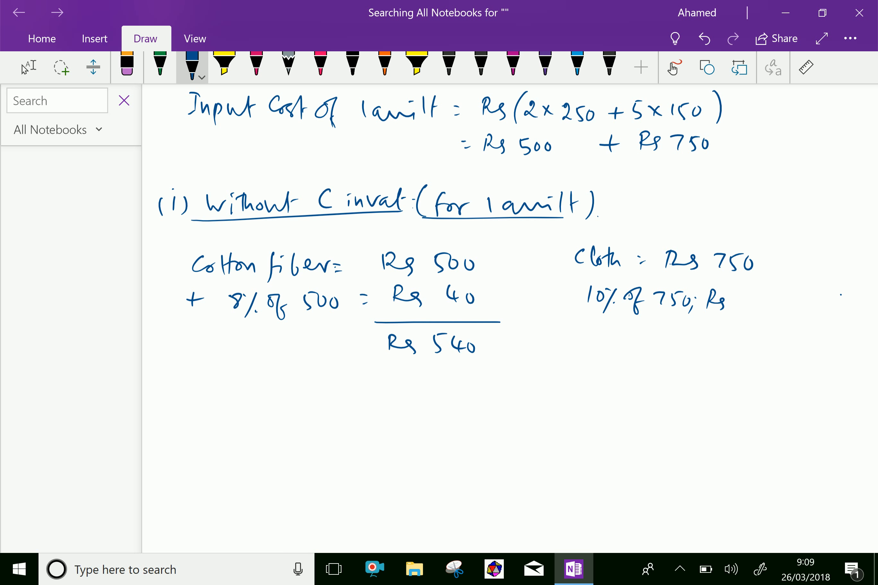
pyautogui.moveTo(750, 302); pyautogui.dragTo(776, 302)
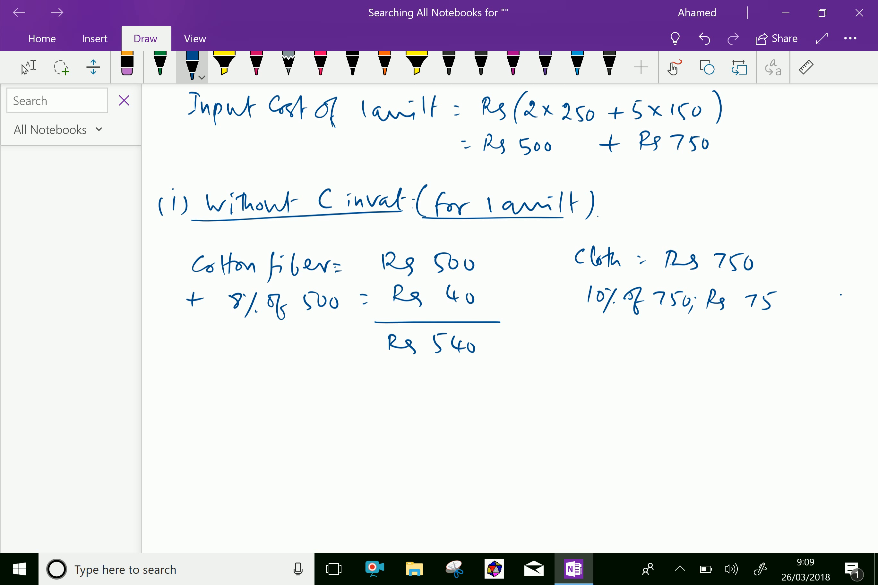
pyautogui.moveTo(639, 322); pyautogui.dragTo(779, 322)
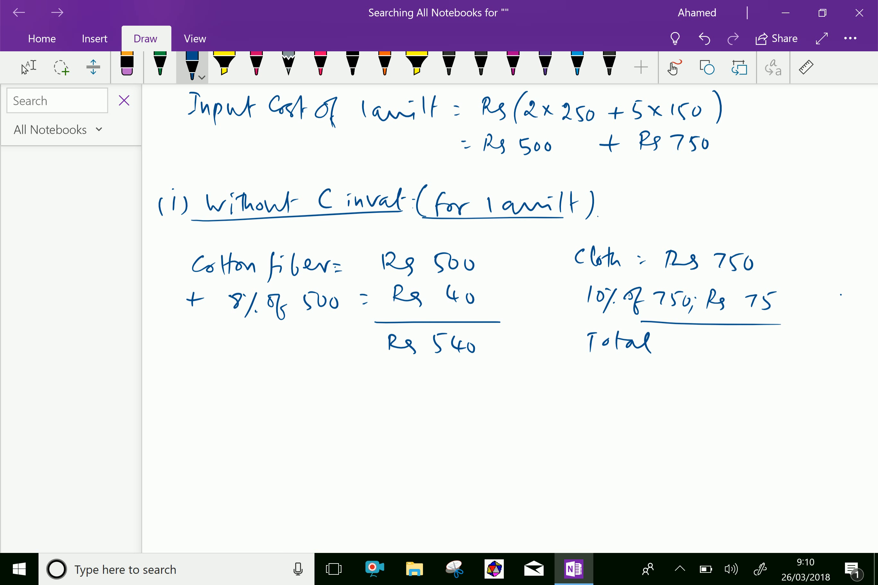
pyautogui.moveTo(672, 344); pyautogui.dragTo(728, 345)
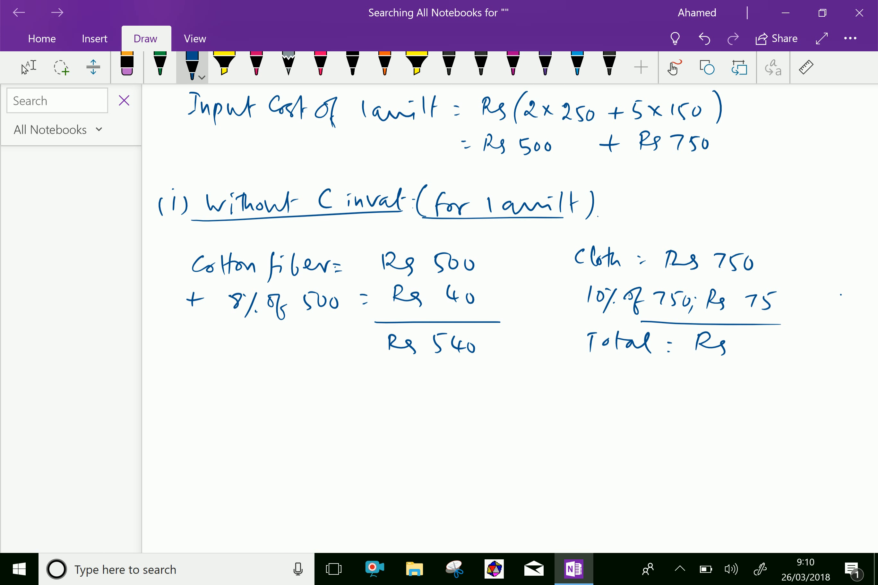
pyautogui.moveTo(728, 336); pyautogui.dragTo(744, 353)
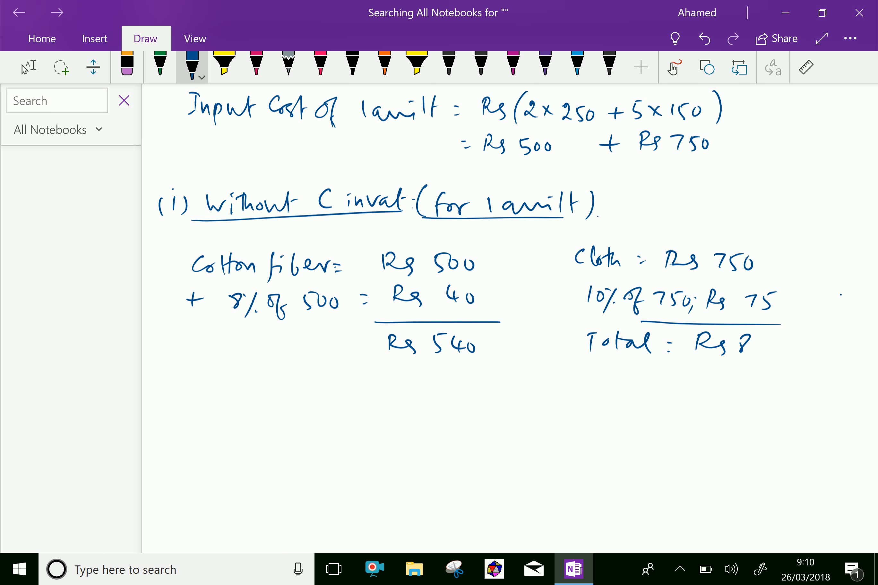
pyautogui.moveTo(750, 348); pyautogui.dragTo(784, 347)
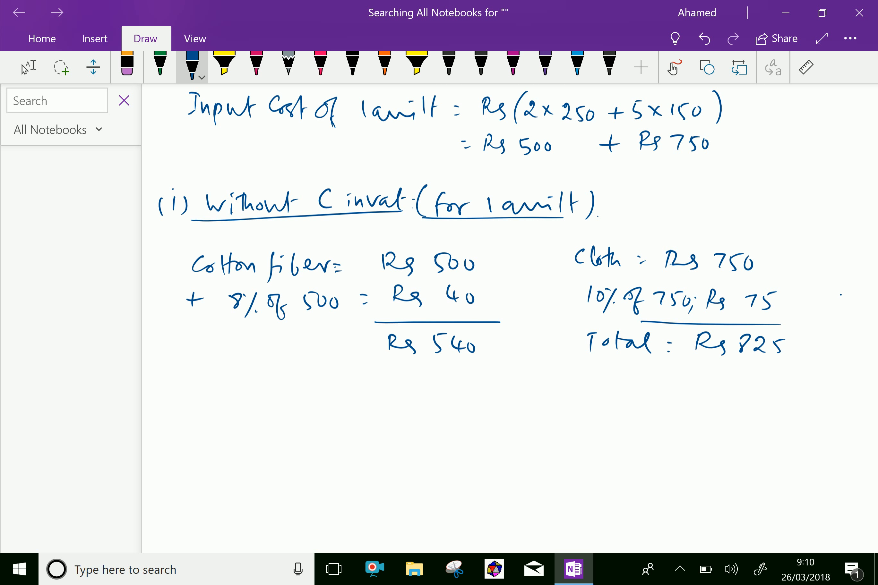
pyautogui.scroll(-3)
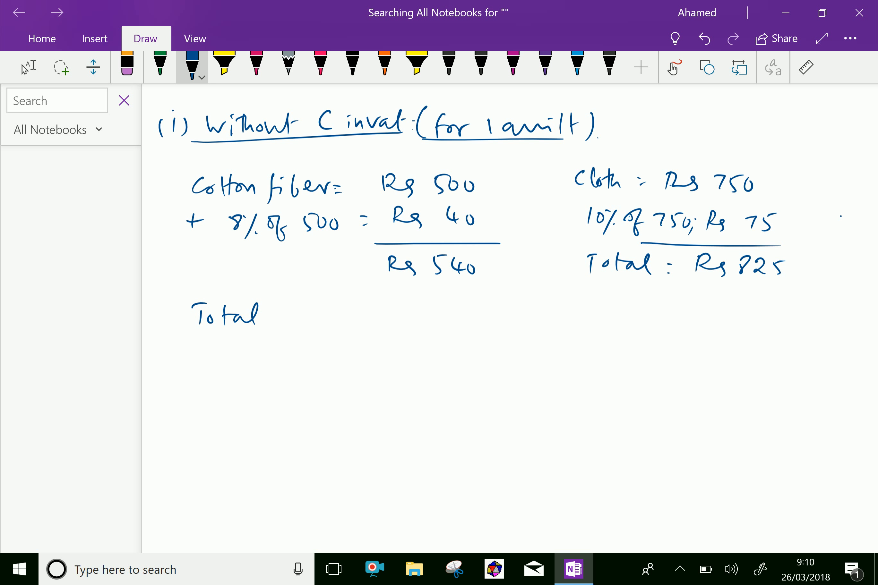
# Step: Write Total for one quilt = Rs (540+825) = Rs 1365 with a full stop
pyautogui.moveTo(275, 314); pyautogui.dragTo(333, 314)
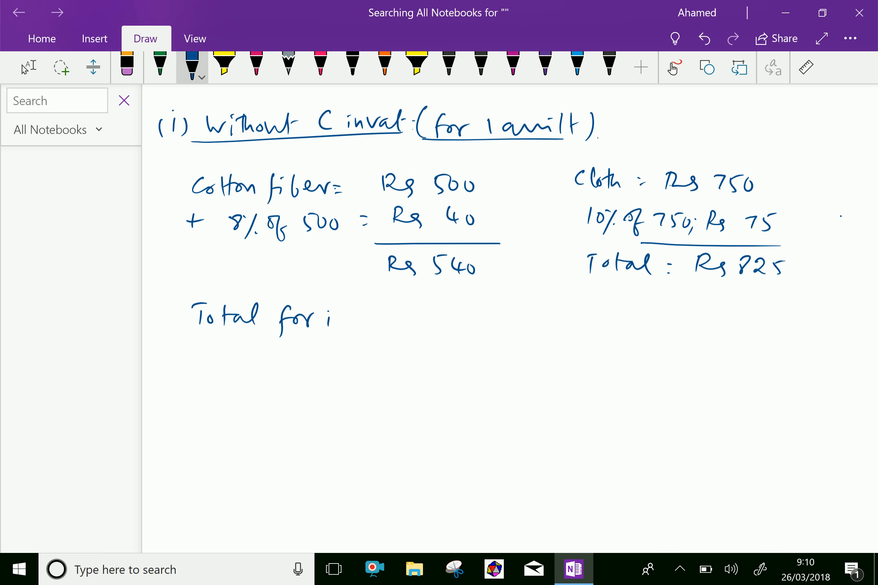
pyautogui.moveTo(333, 319); pyautogui.dragTo(345, 319)
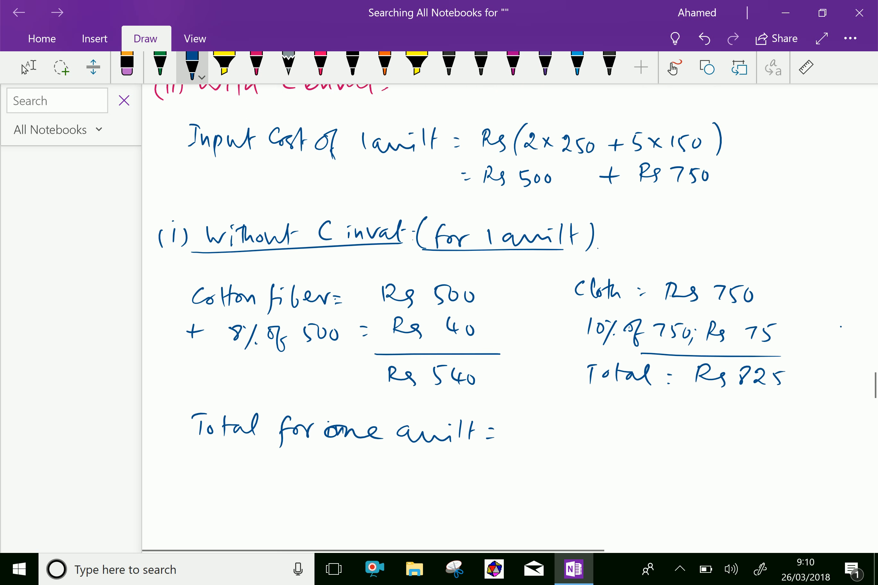
pyautogui.scroll(-3)
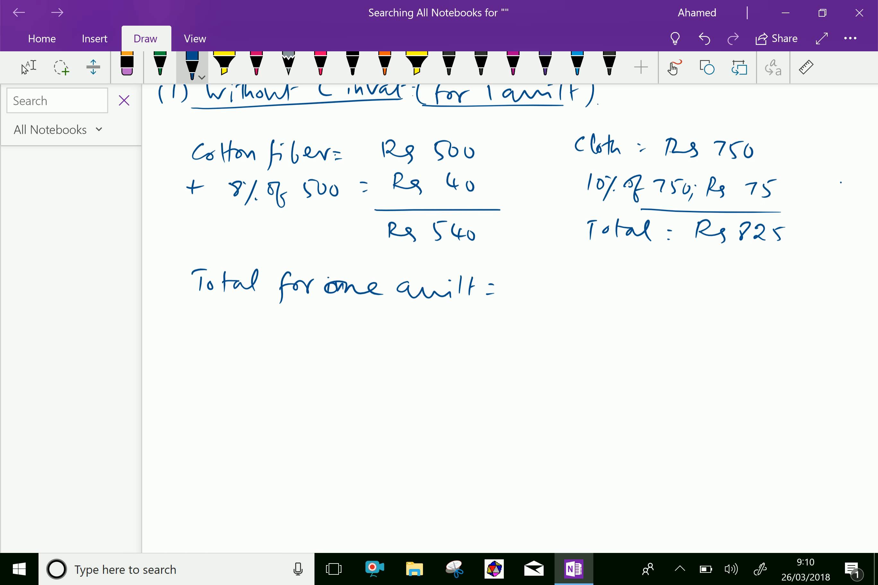
pyautogui.moveTo(515, 292); pyautogui.dragTo(594, 291)
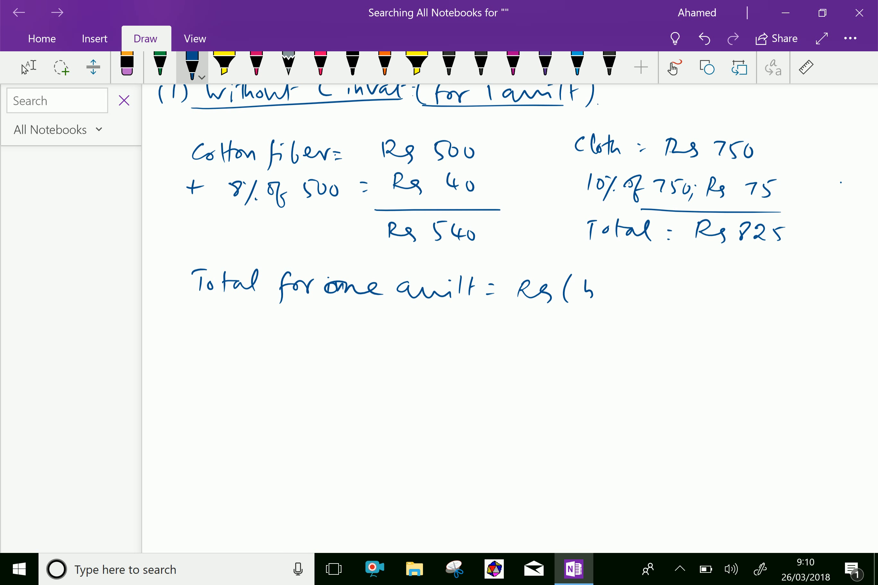
pyautogui.moveTo(577, 289); pyautogui.dragTo(661, 288)
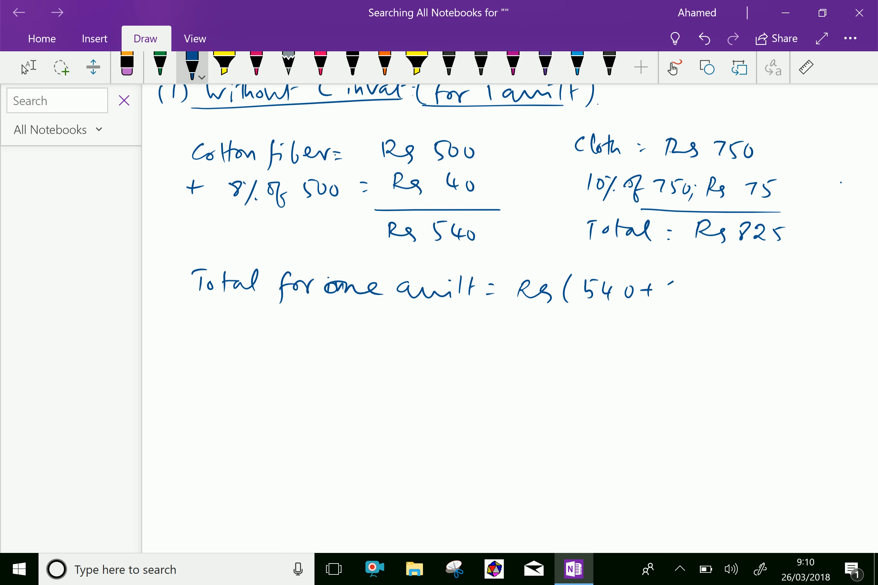
pyautogui.moveTo(661, 292); pyautogui.dragTo(717, 291)
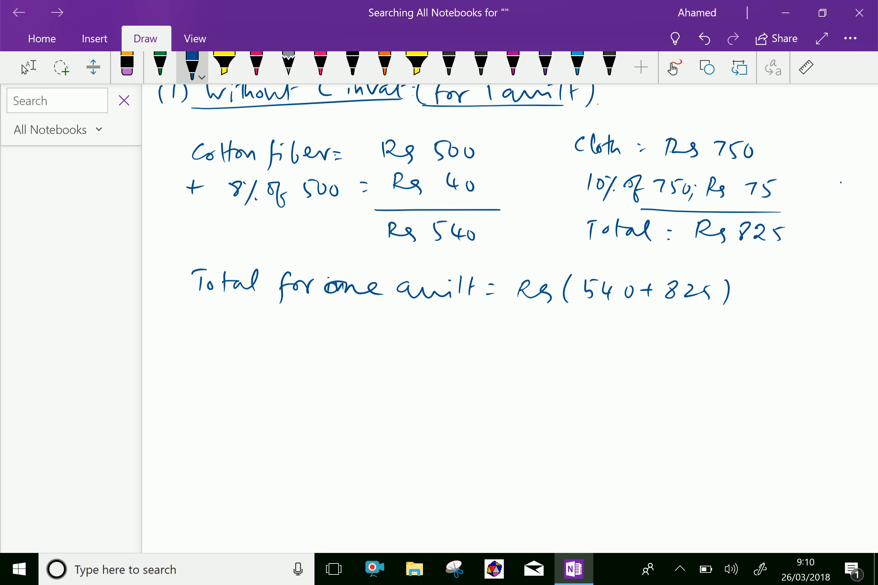
pyautogui.moveTo(499, 328); pyautogui.dragTo(552, 328)
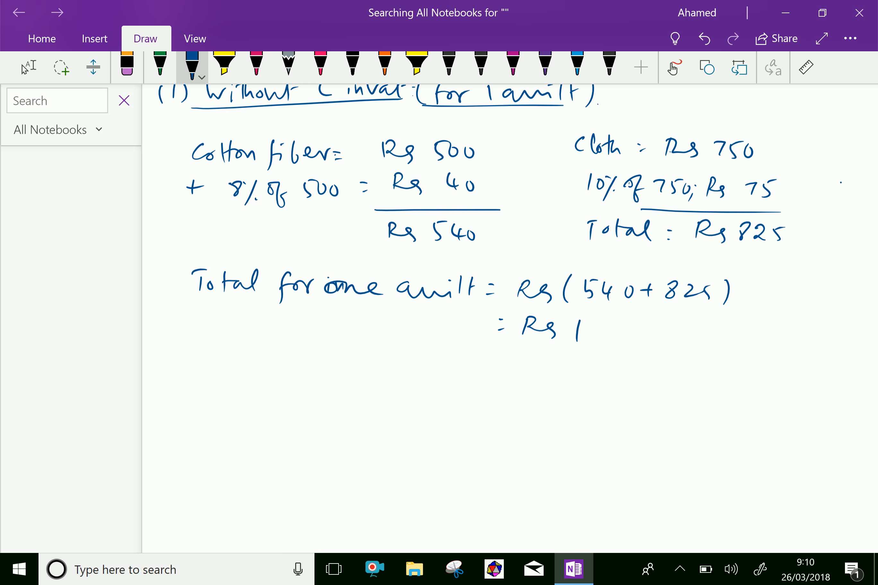
pyautogui.moveTo(577, 319); pyautogui.dragTo(603, 336)
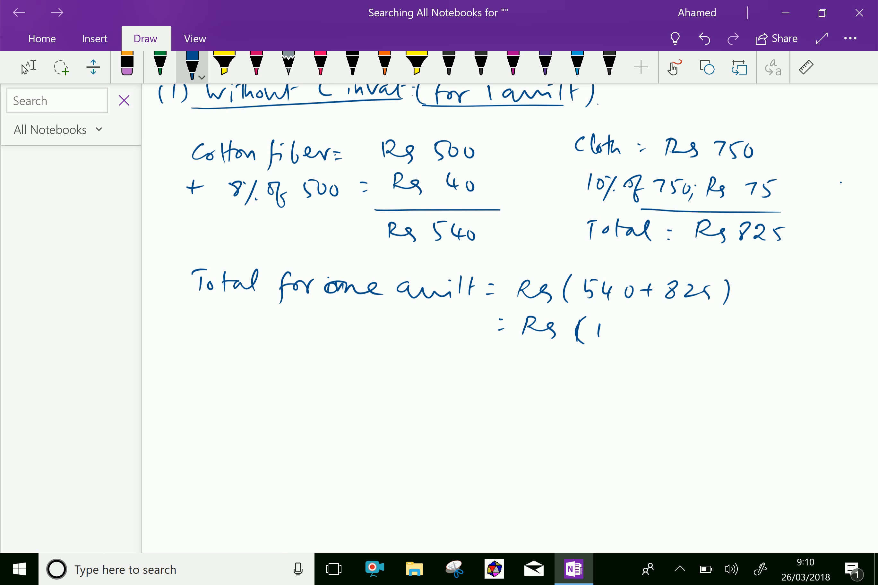
pyautogui.moveTo(588, 331); pyautogui.dragTo(644, 330)
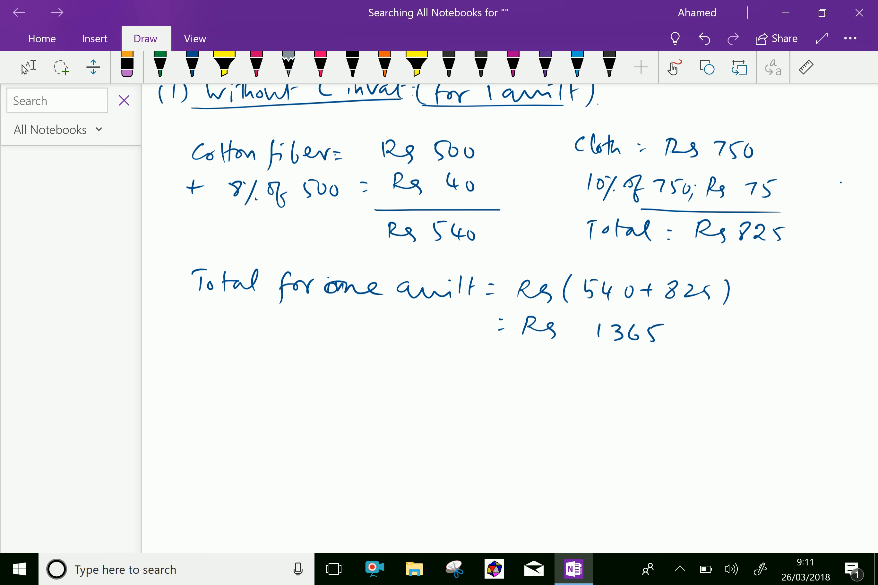
pyautogui.click(193, 66)
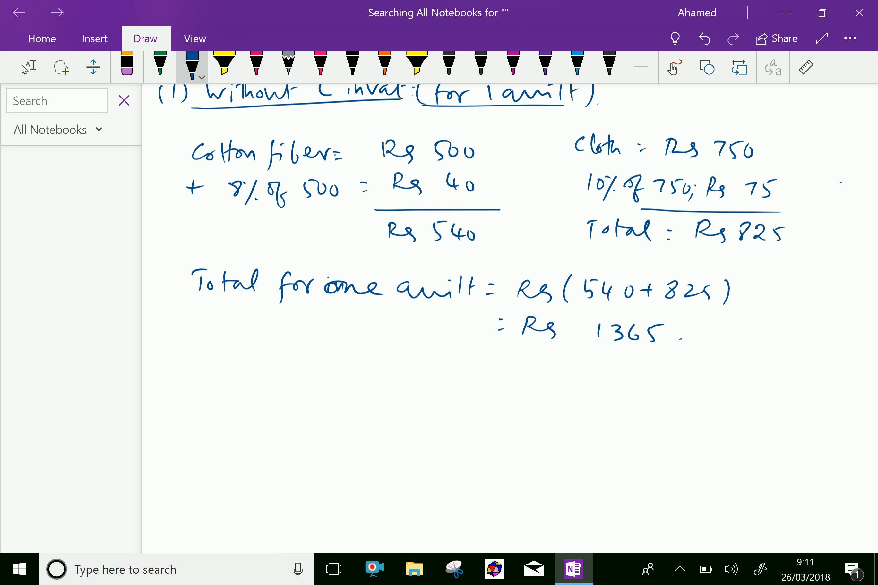
pyautogui.scroll(-3)
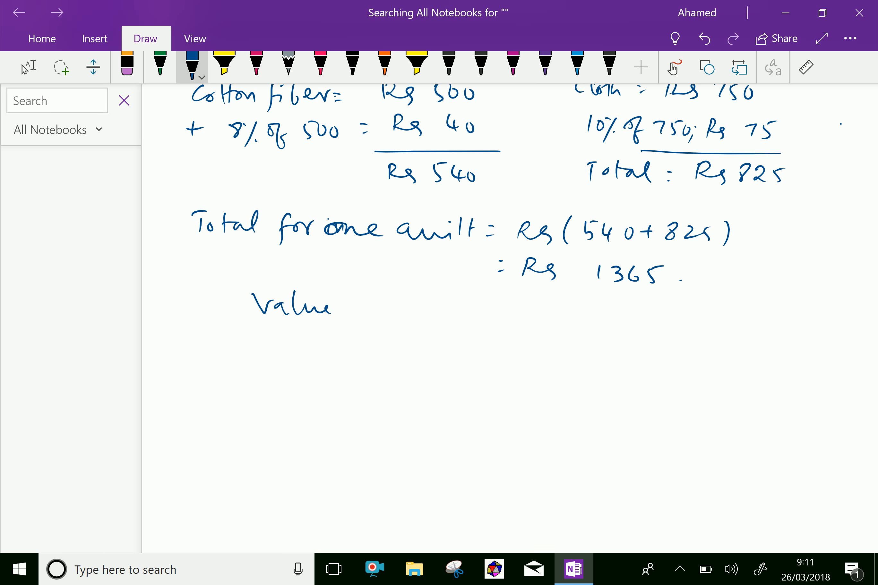
# Step: Write Value added = Rs 500 and Total = Rs 1865 below the quilt total
pyautogui.moveTo(342, 308); pyautogui.dragTo(432, 308)
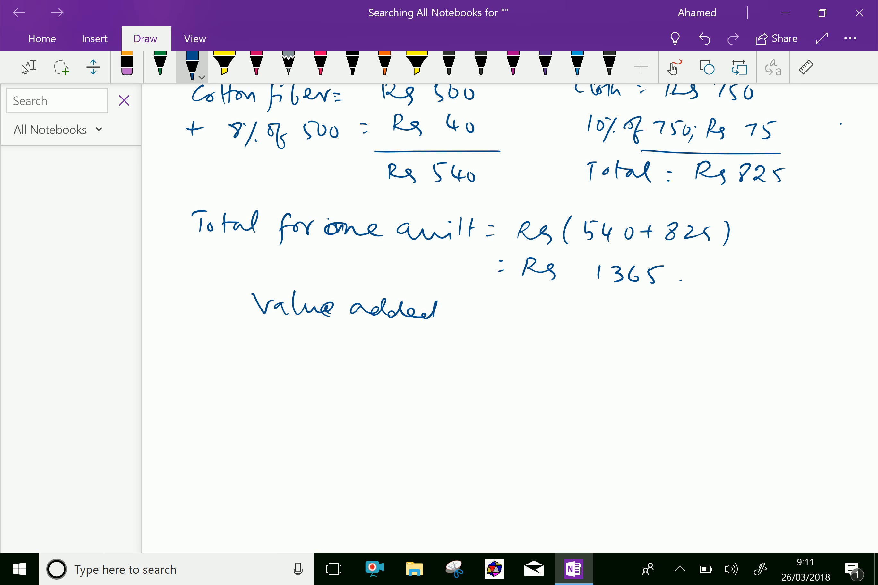
pyautogui.moveTo(487, 314); pyautogui.dragTo(507, 311)
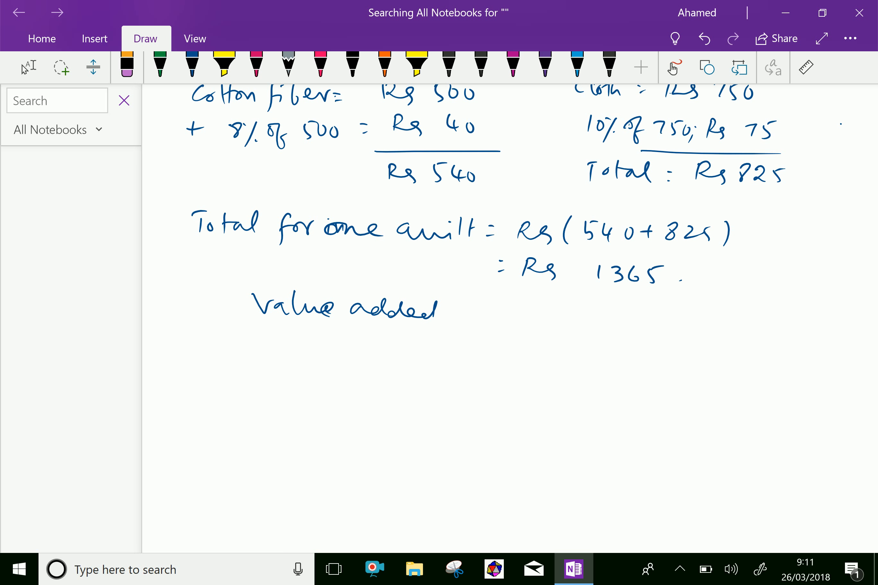
pyautogui.scroll(-3)
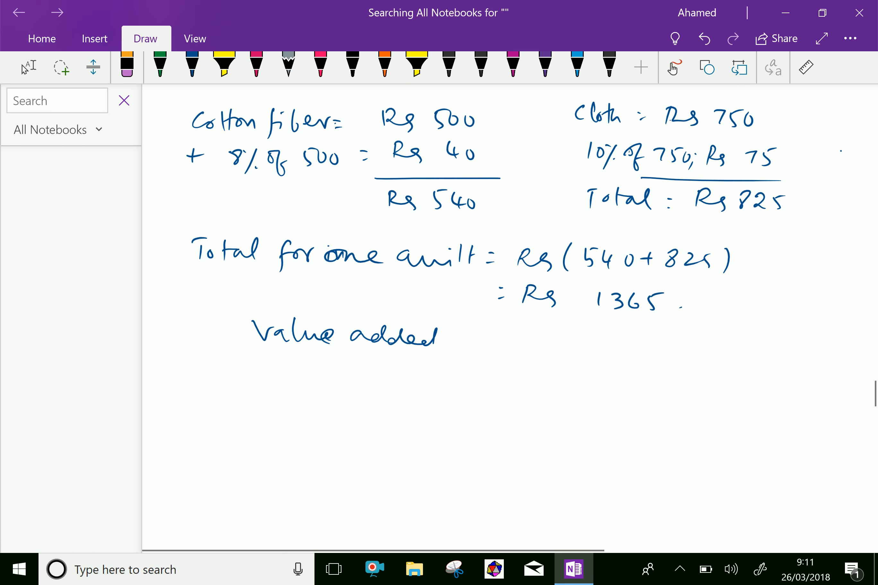
pyautogui.click(192, 67)
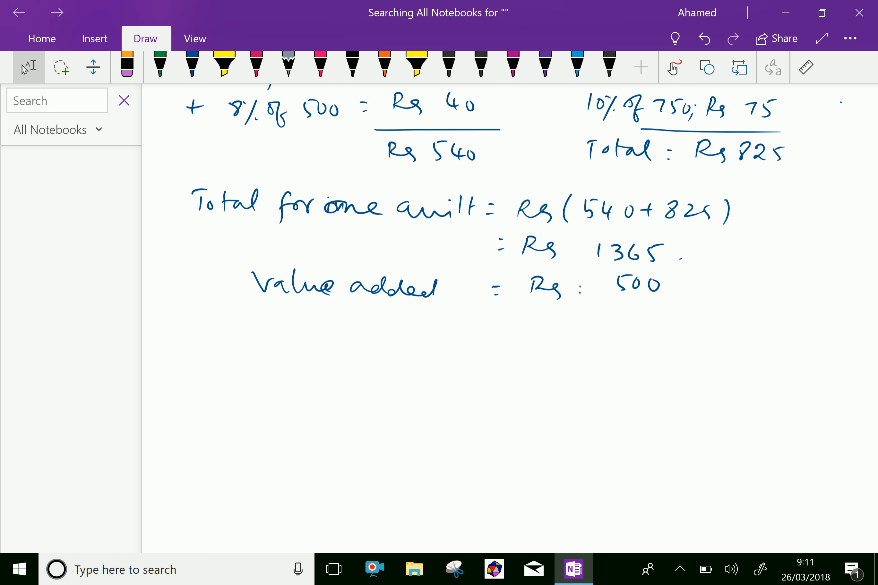
pyautogui.click(191, 64)
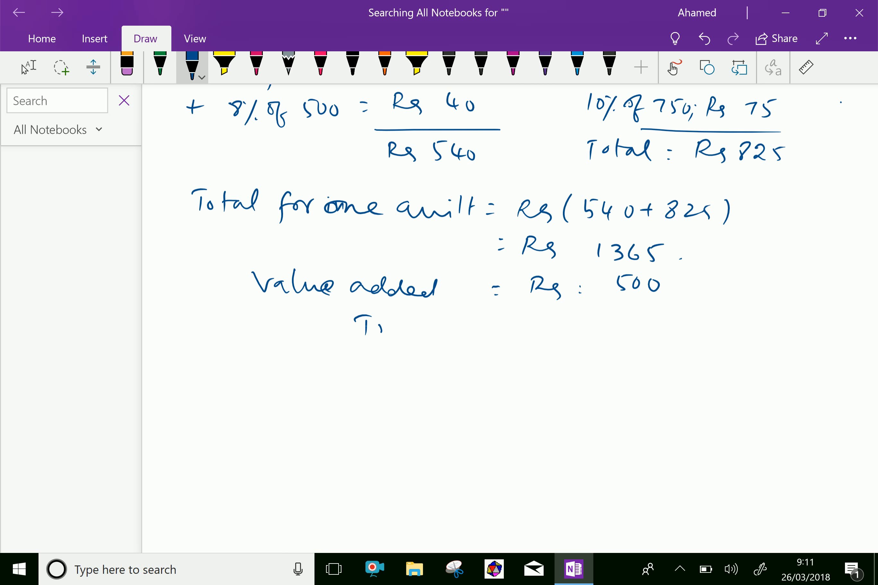
pyautogui.moveTo(353, 325); pyautogui.dragTo(509, 331)
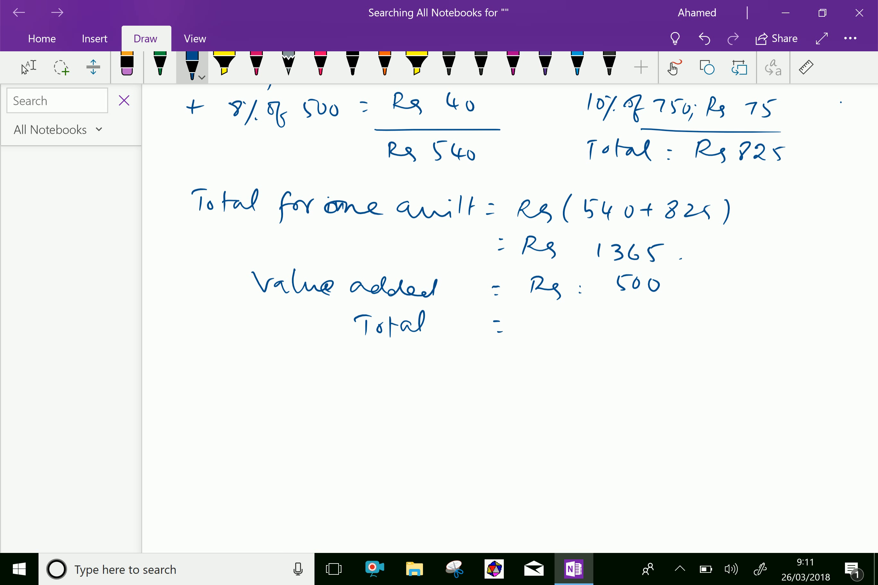
pyautogui.moveTo(529, 322); pyautogui.dragTo(565, 333)
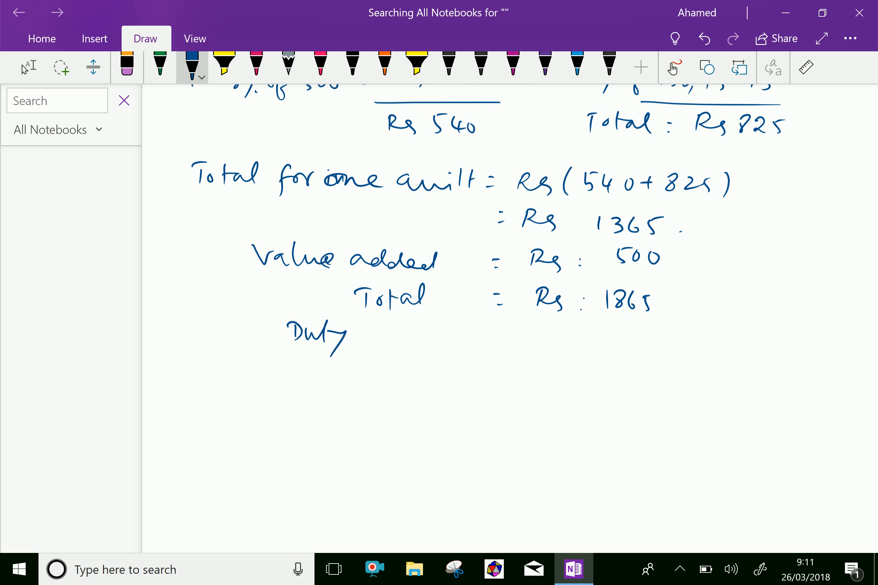
# Step: Write Duty 12% = Rs 223.80 and begin the next sentence with 'and'
pyautogui.moveTo(358, 336); pyautogui.dragTo(398, 341)
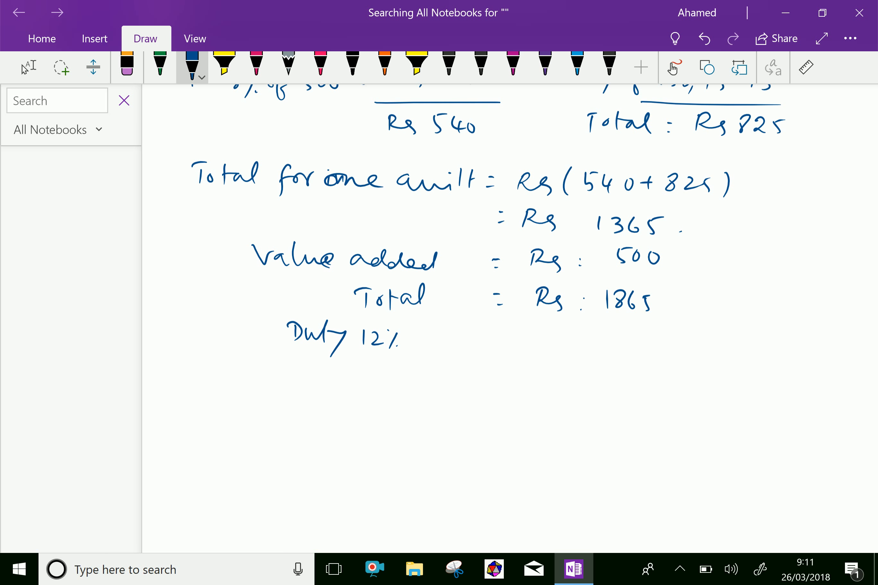
pyautogui.moveTo(491, 333); pyautogui.dragTo(501, 341)
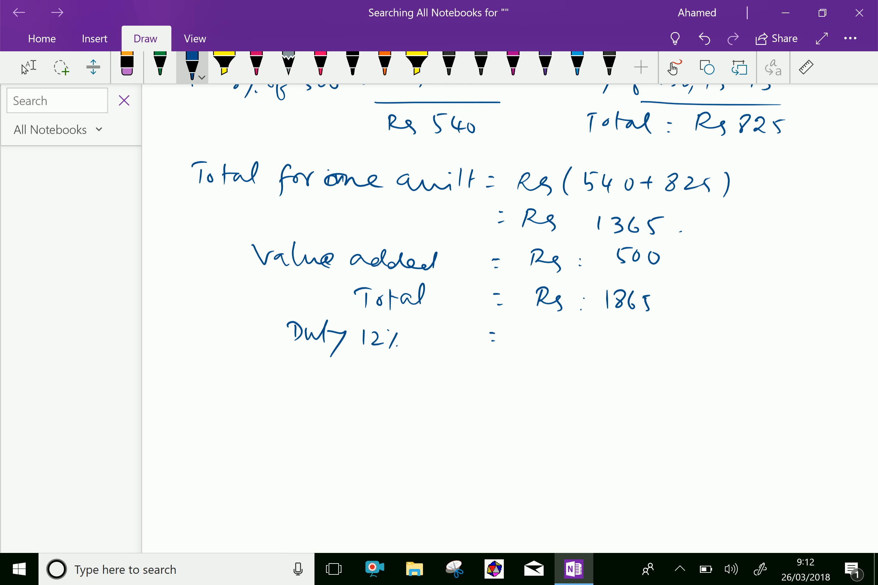
pyautogui.moveTo(529, 339); pyautogui.dragTo(541, 325)
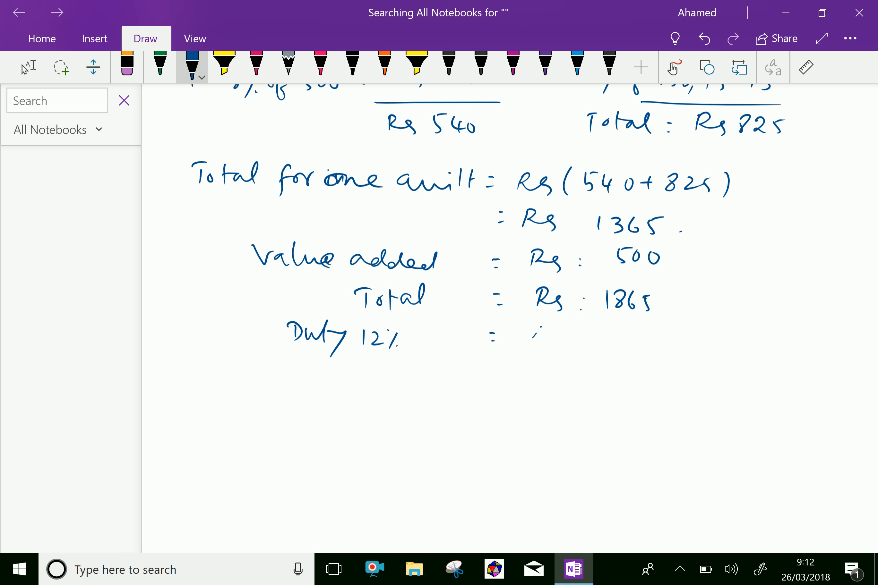
pyautogui.moveTo(532, 336); pyautogui.dragTo(571, 337)
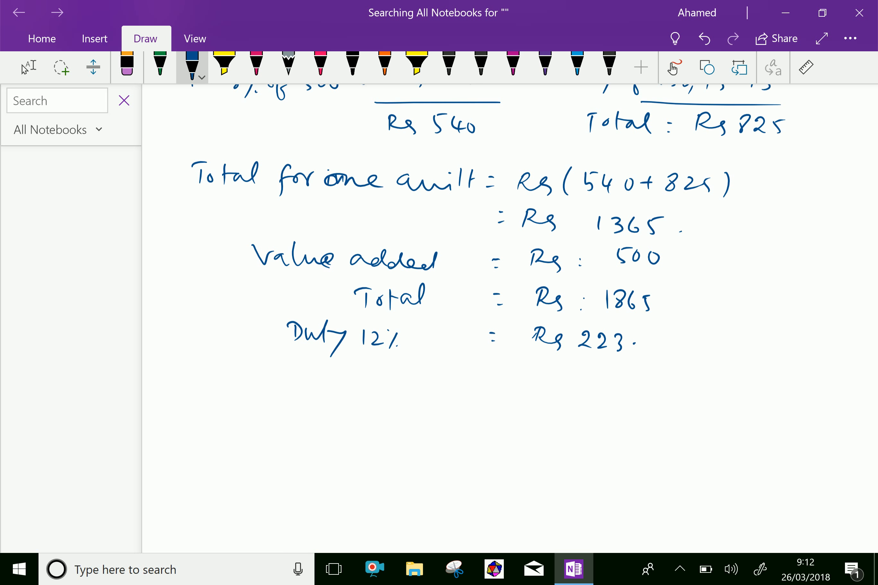
pyautogui.moveTo(644, 340); pyautogui.dragTo(672, 341)
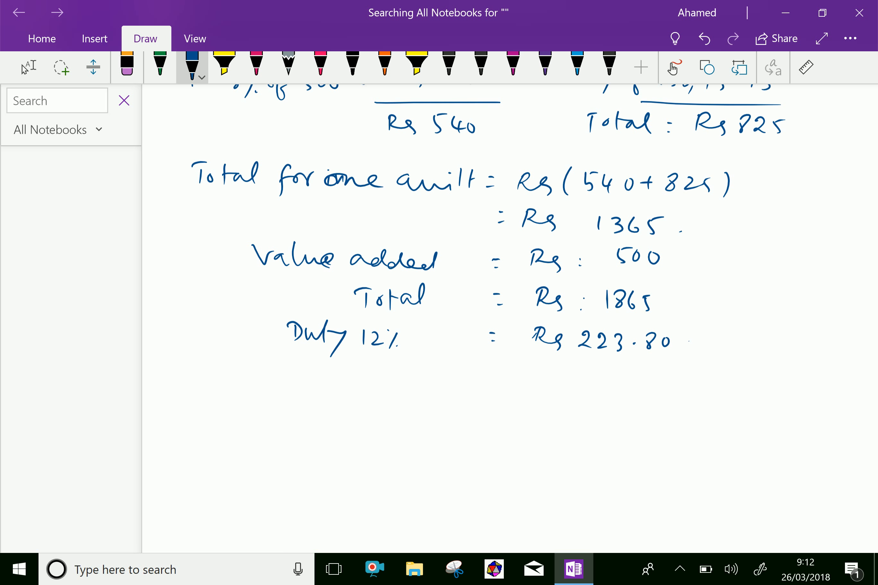
pyautogui.moveTo(184, 386); pyautogui.dragTo(238, 381)
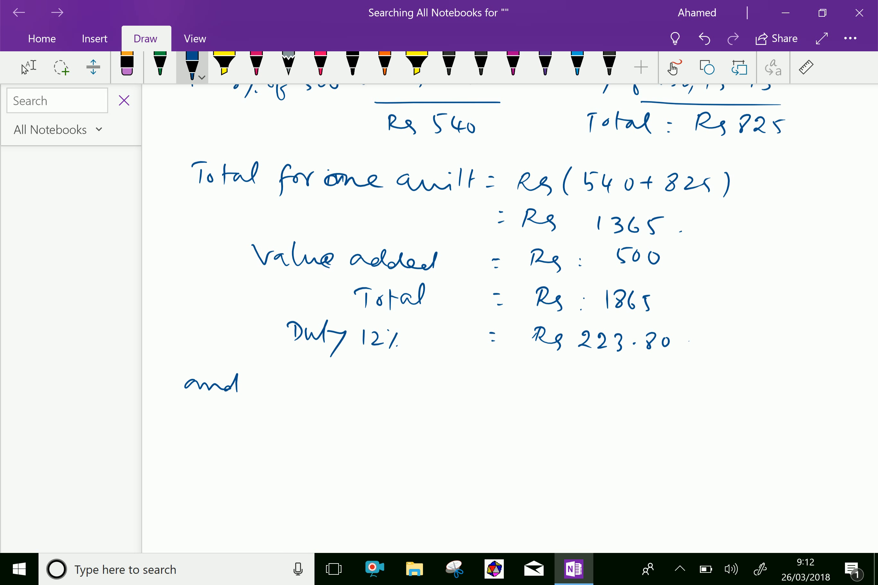
# Step: Write 'excise duty paid for 1 month @ 10 quilts/day' and reselect the blue pen
pyautogui.moveTo(257, 386); pyautogui.dragTo(347, 386)
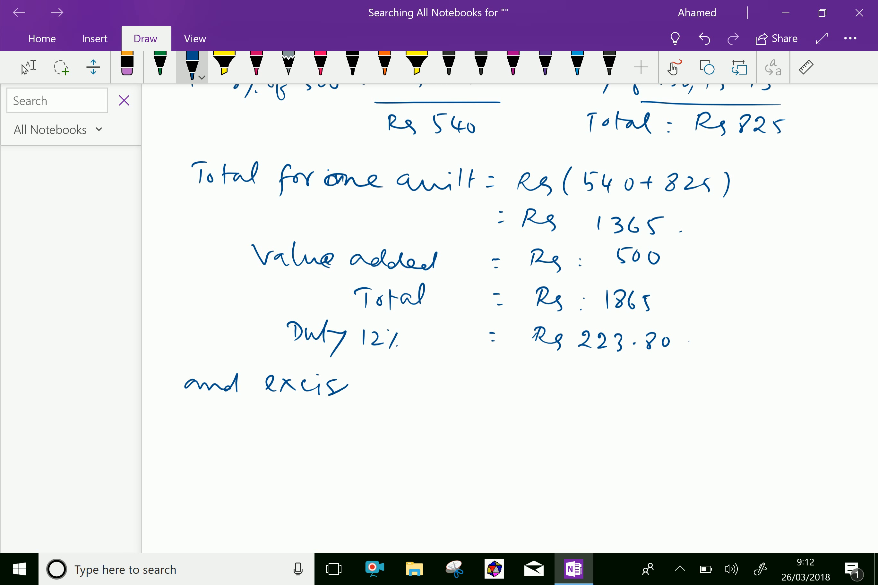
pyautogui.moveTo(336, 387); pyautogui.dragTo(426, 387)
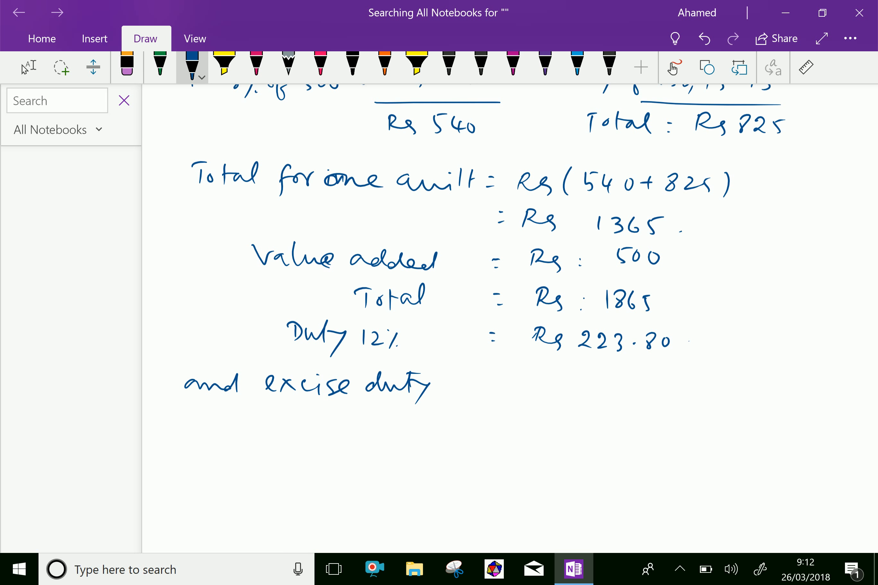
pyautogui.moveTo(442, 392); pyautogui.dragTo(510, 381)
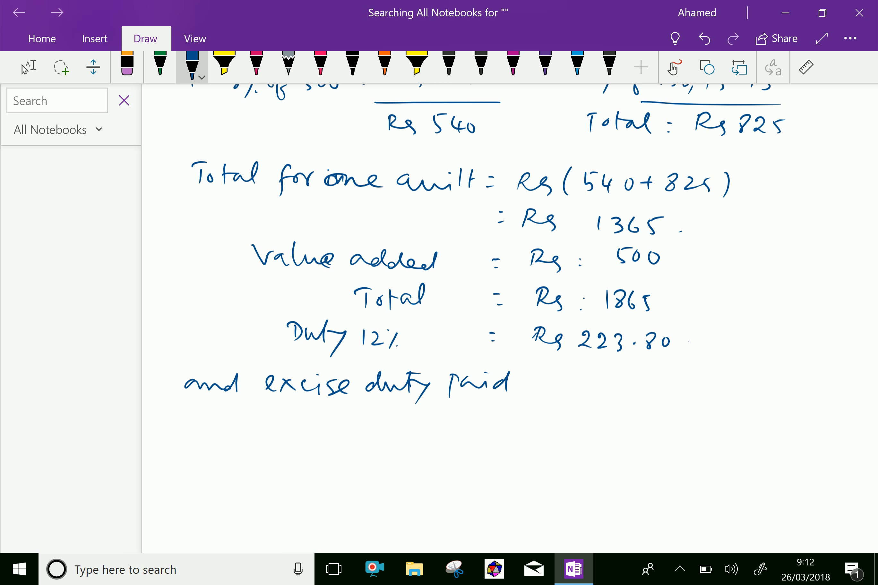
pyautogui.moveTo(521, 384); pyautogui.dragTo(617, 384)
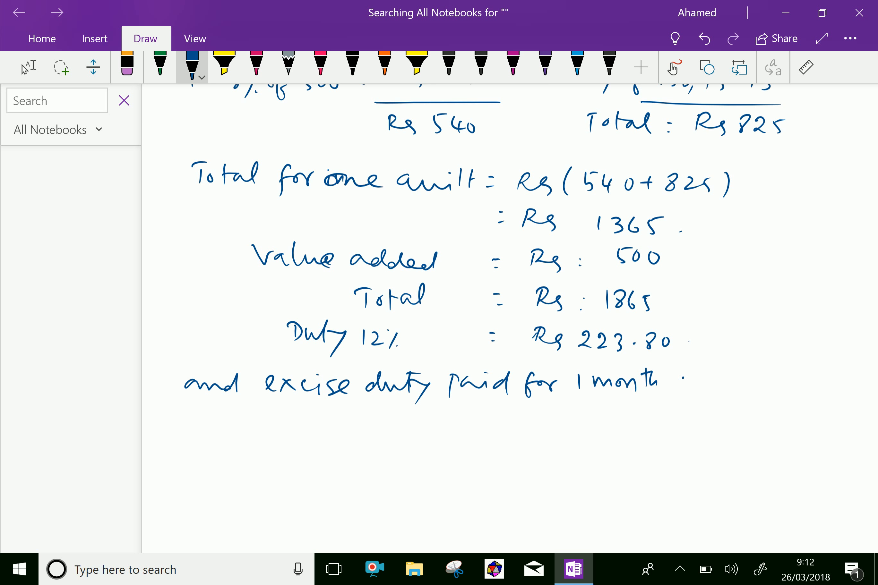
pyautogui.moveTo(675, 384); pyautogui.dragTo(722, 384)
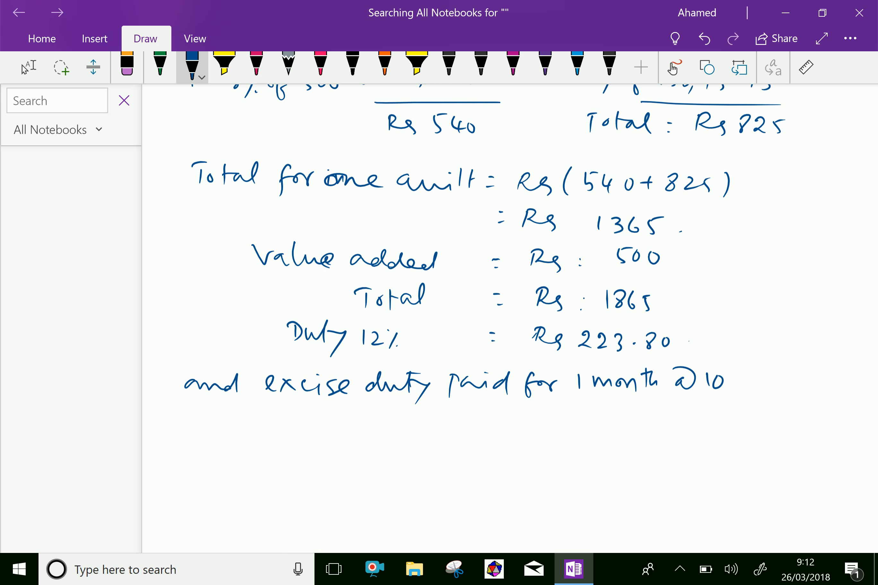
pyautogui.moveTo(734, 384); pyautogui.dragTo(770, 384)
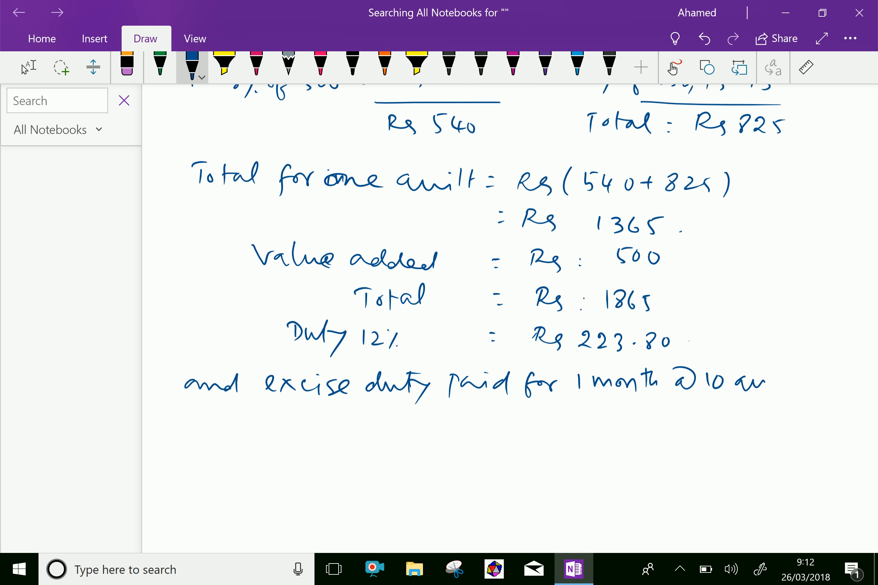
pyautogui.moveTo(728, 381); pyautogui.dragTo(806, 381)
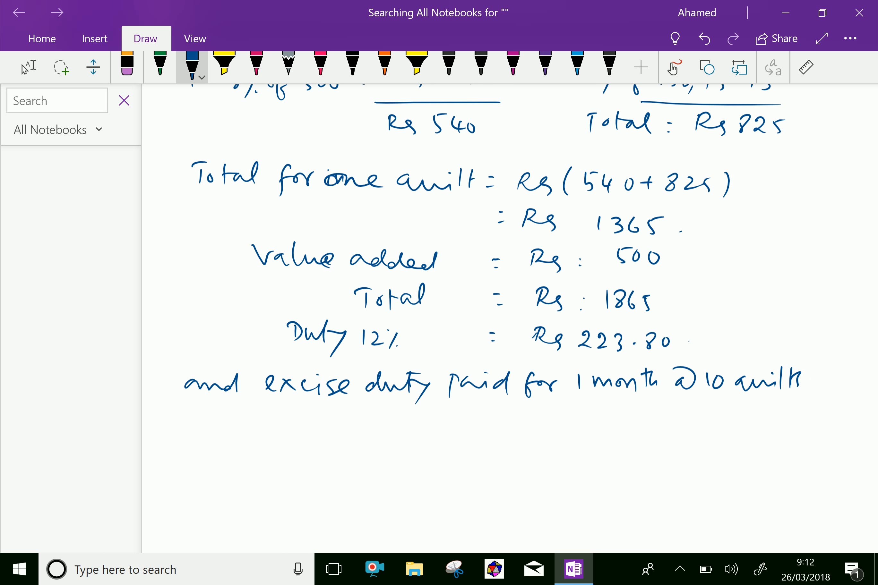
pyautogui.moveTo(795, 381); pyautogui.dragTo(857, 387)
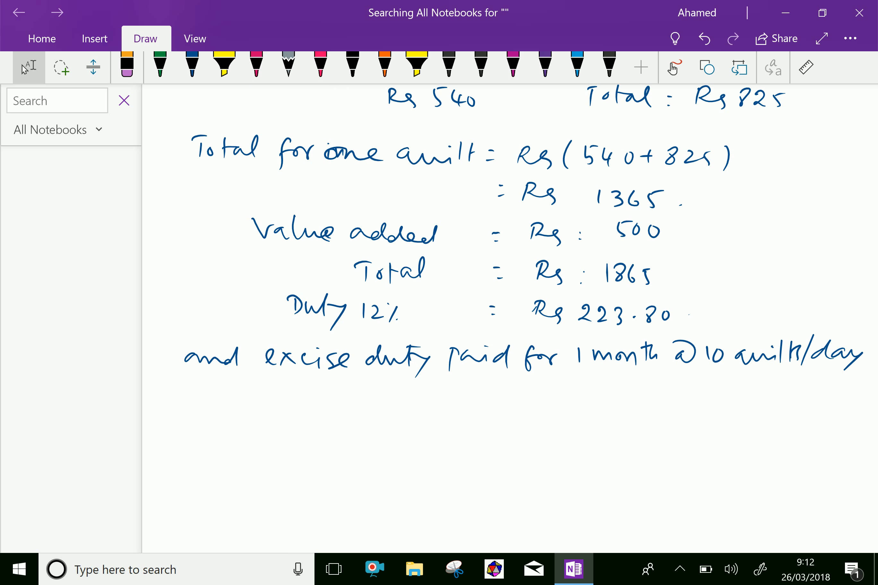
pyautogui.click(191, 66)
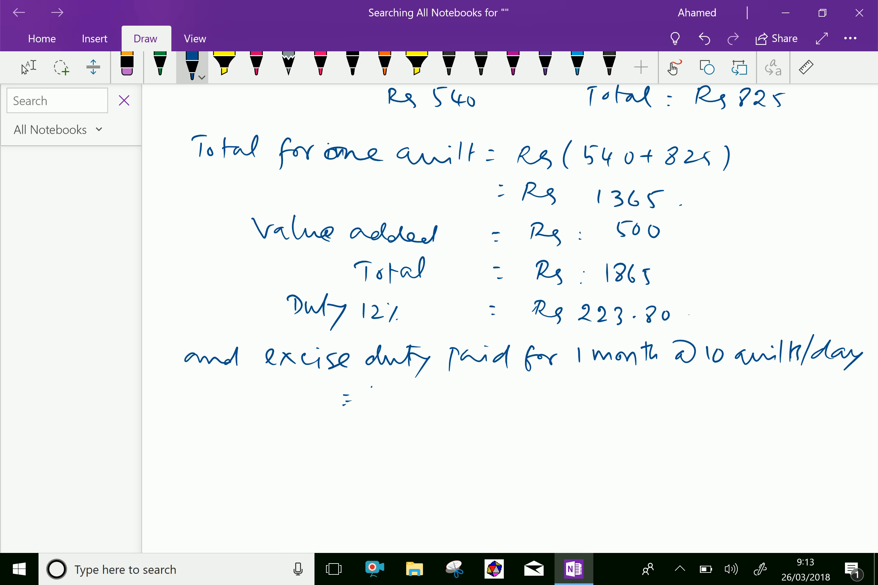
# Step: Write = 10×30×(40+75+223.80) = 1,01,640 and underline the monthly result
pyautogui.moveTo(364, 392); pyautogui.dragTo(404, 398)
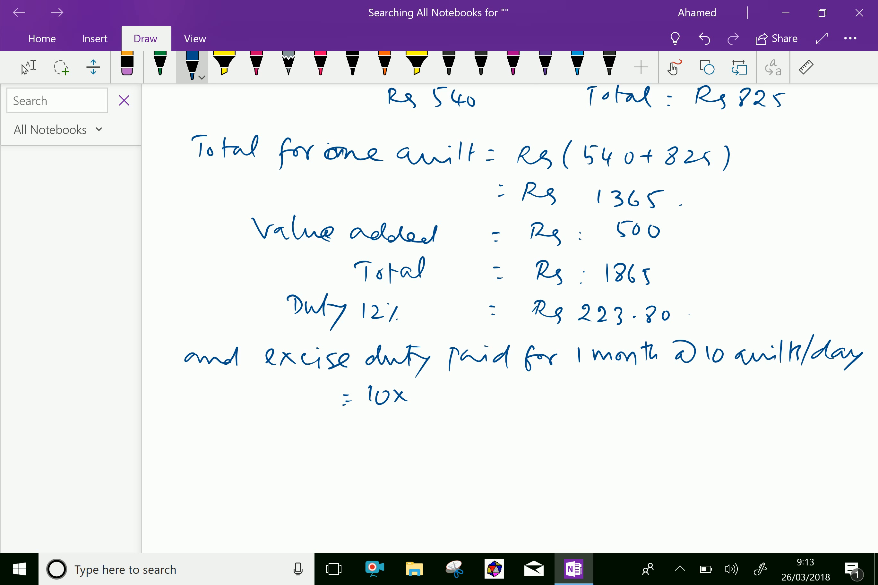
pyautogui.moveTo(409, 393); pyautogui.dragTo(459, 392)
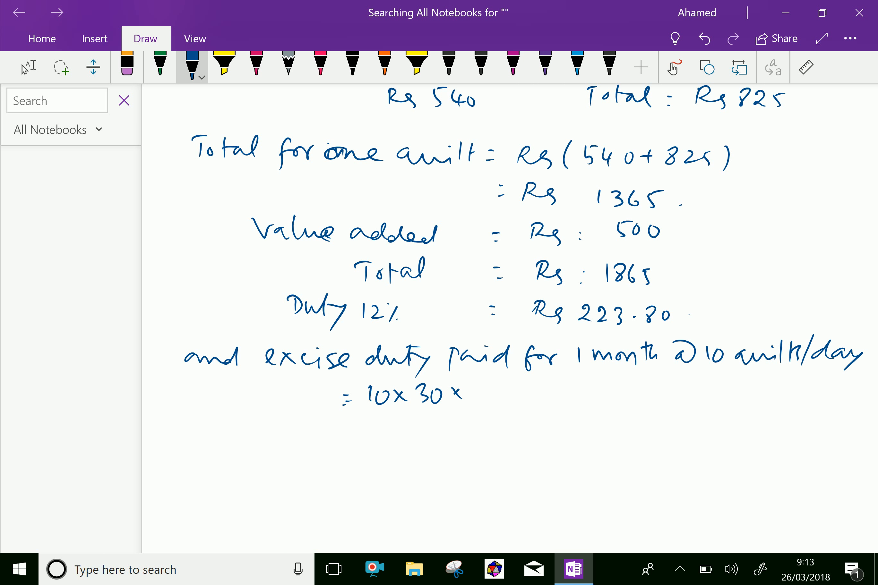
pyautogui.moveTo(479, 380); pyautogui.dragTo(485, 414)
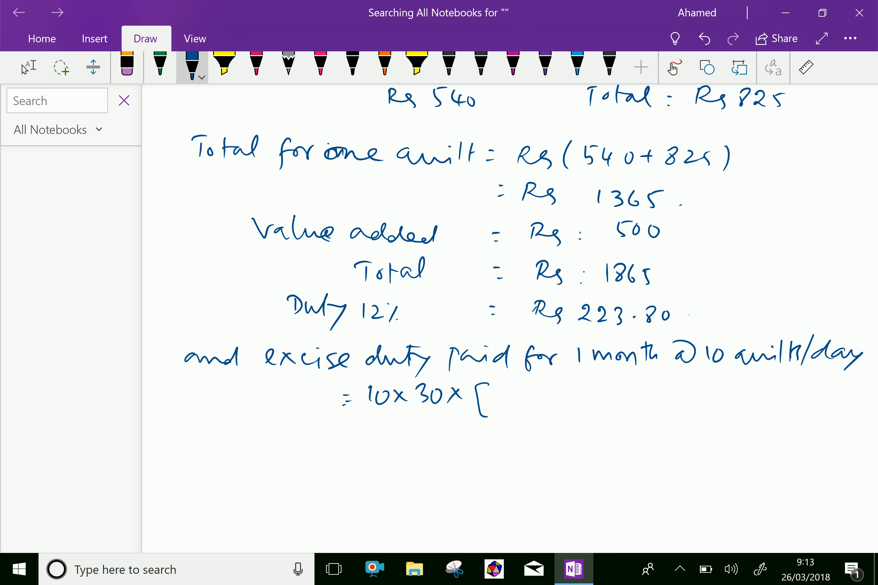
pyautogui.scroll(-3)
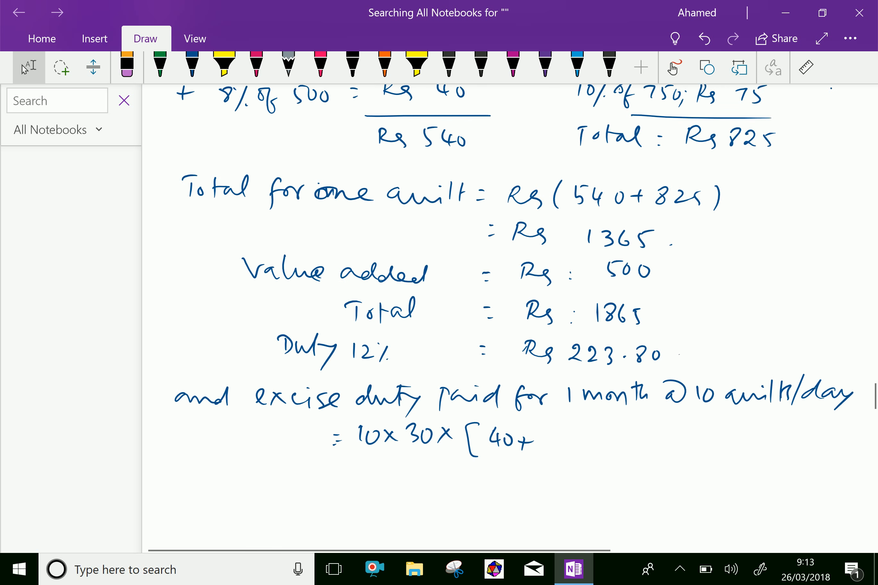
pyautogui.scroll(-3)
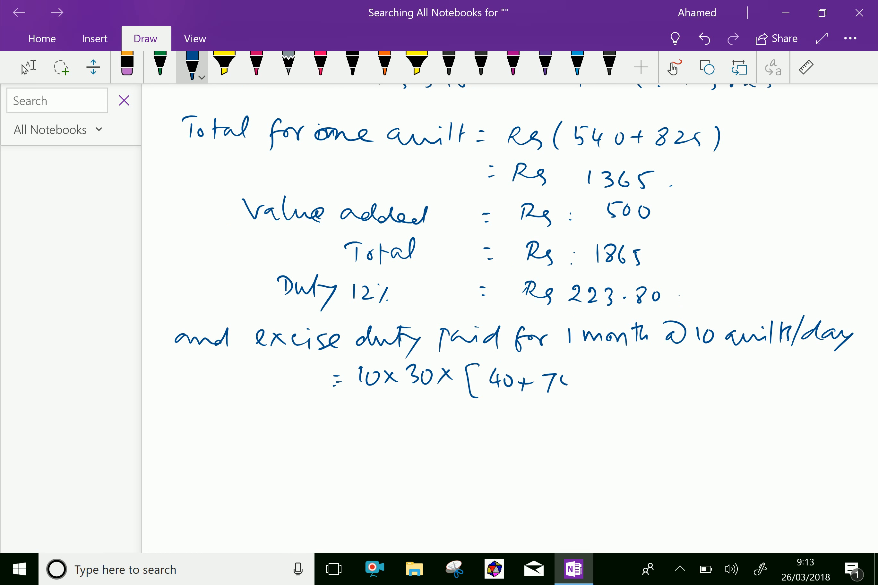
pyautogui.moveTo(543, 381); pyautogui.dragTo(565, 386)
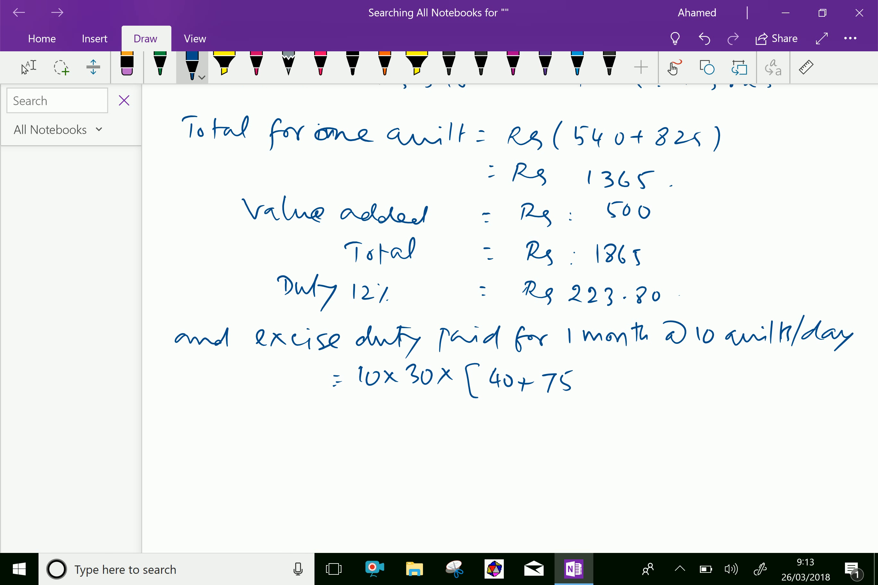
pyautogui.moveTo(583, 381); pyautogui.dragTo(616, 381)
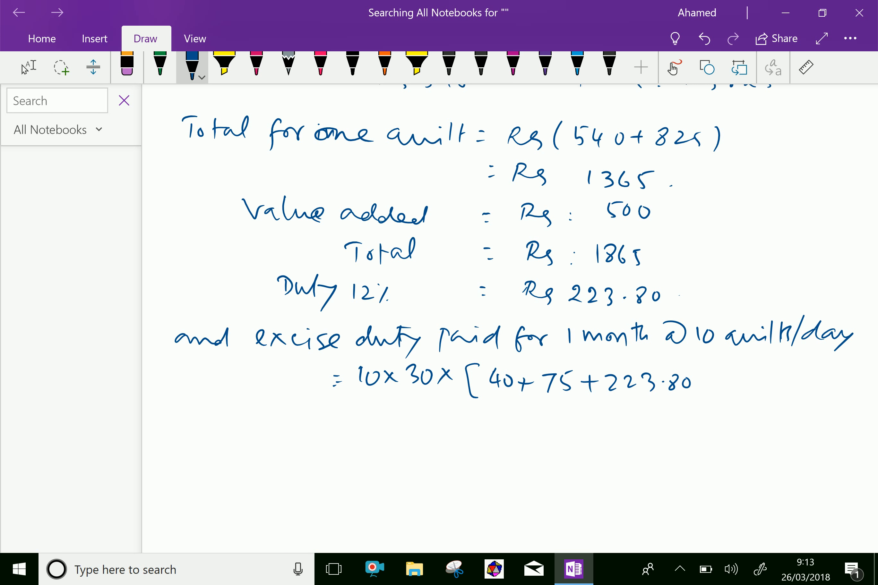
pyautogui.moveTo(686, 369); pyautogui.dragTo(697, 390)
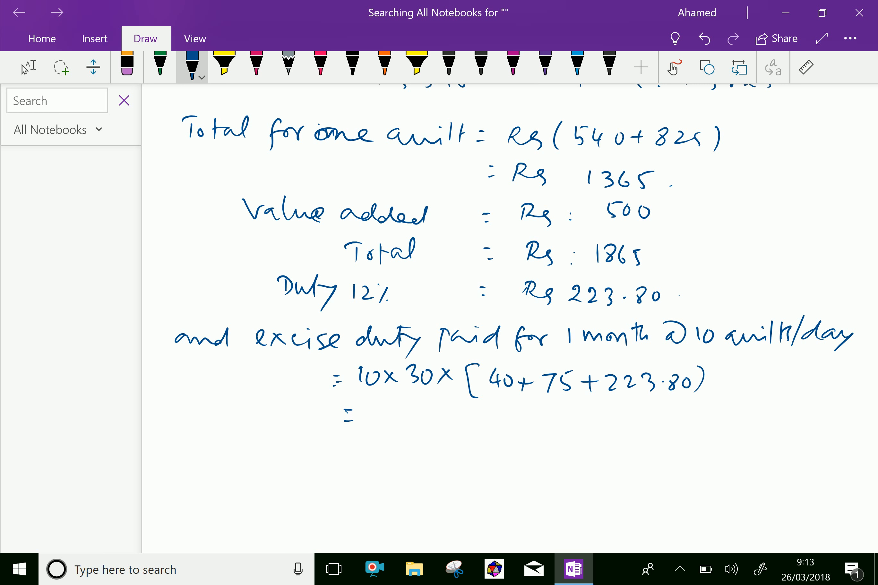
pyautogui.scroll(-3)
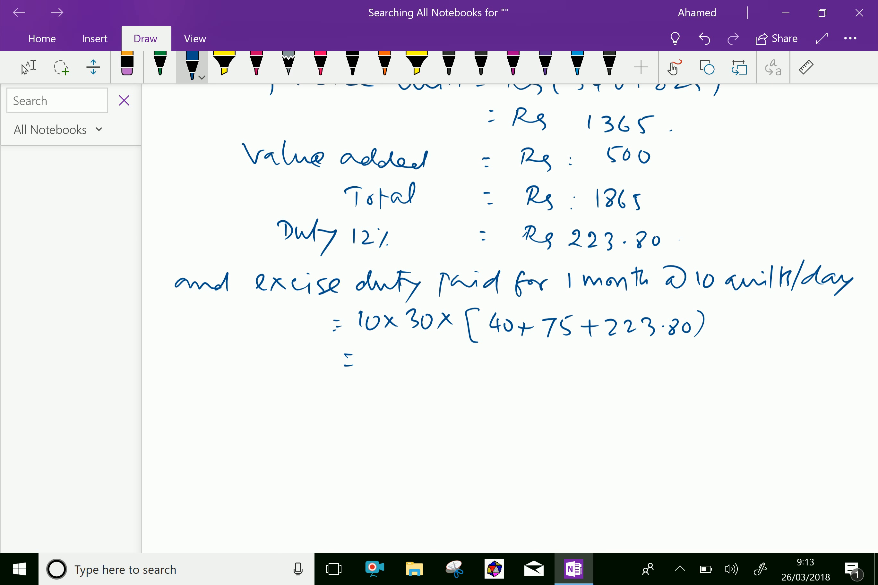
pyautogui.moveTo(373, 358); pyautogui.dragTo(406, 359)
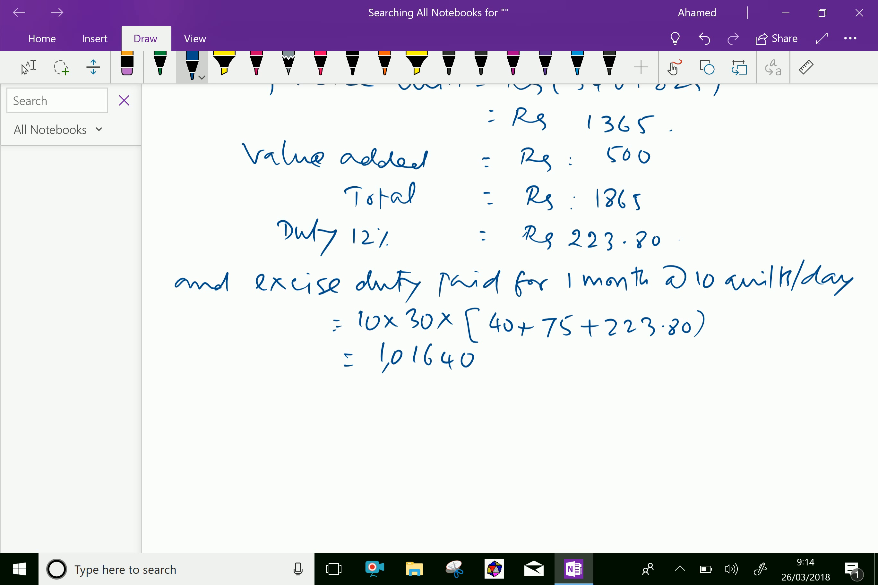
pyautogui.scroll(-3)
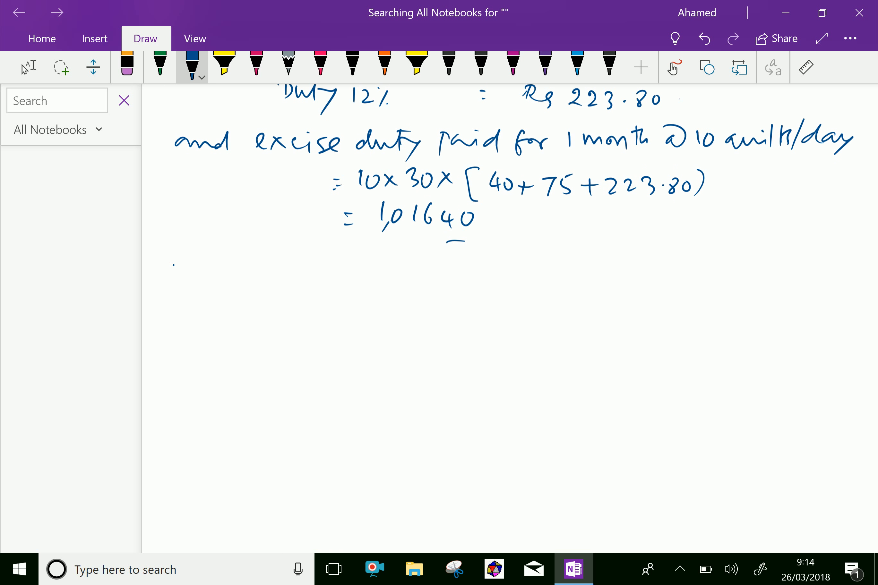
# Step: Write the heading '(ii) with Cenvat: (for one quilt)'
pyautogui.moveTo(163, 275); pyautogui.dragTo(241, 275)
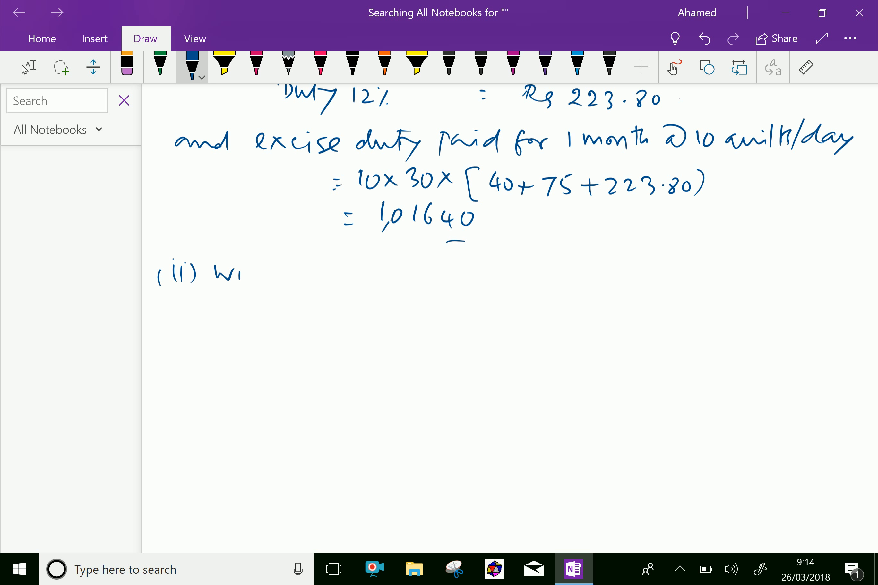
pyautogui.moveTo(224, 272); pyautogui.dragTo(263, 272)
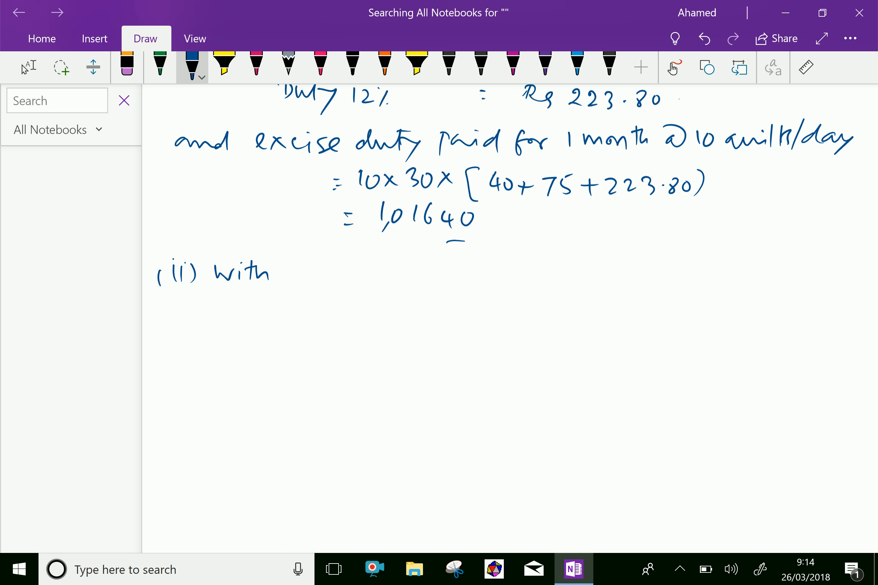
pyautogui.moveTo(292, 274); pyautogui.dragTo(369, 275)
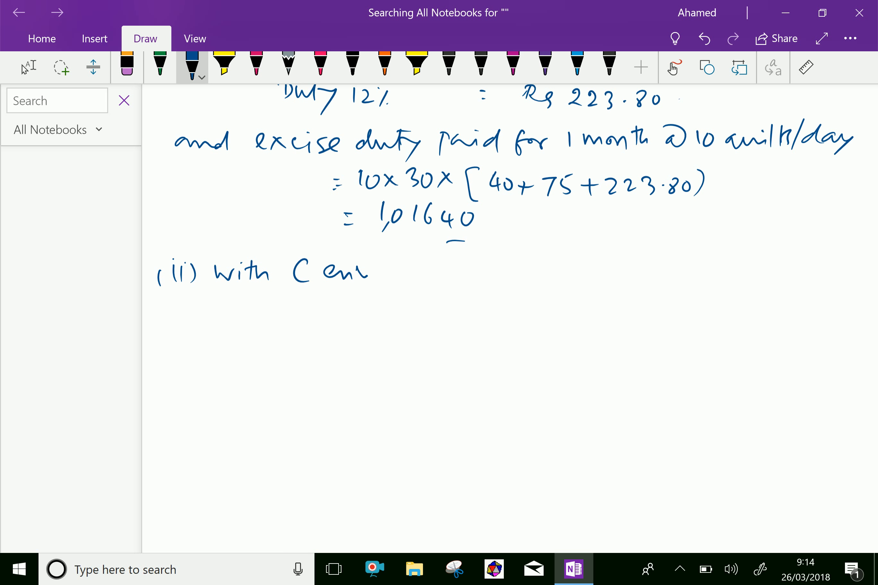
pyautogui.moveTo(341, 271); pyautogui.dragTo(417, 272)
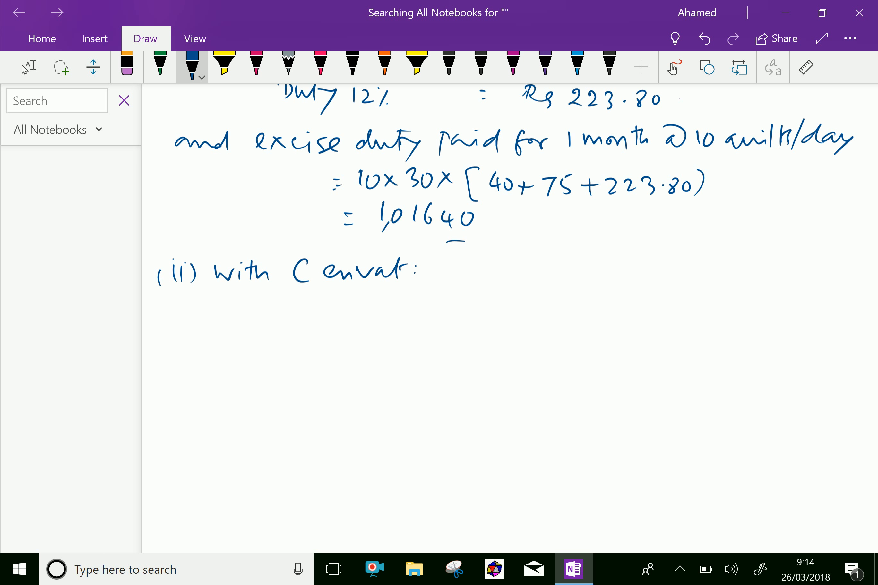
pyautogui.moveTo(417, 280); pyautogui.dragTo(459, 275)
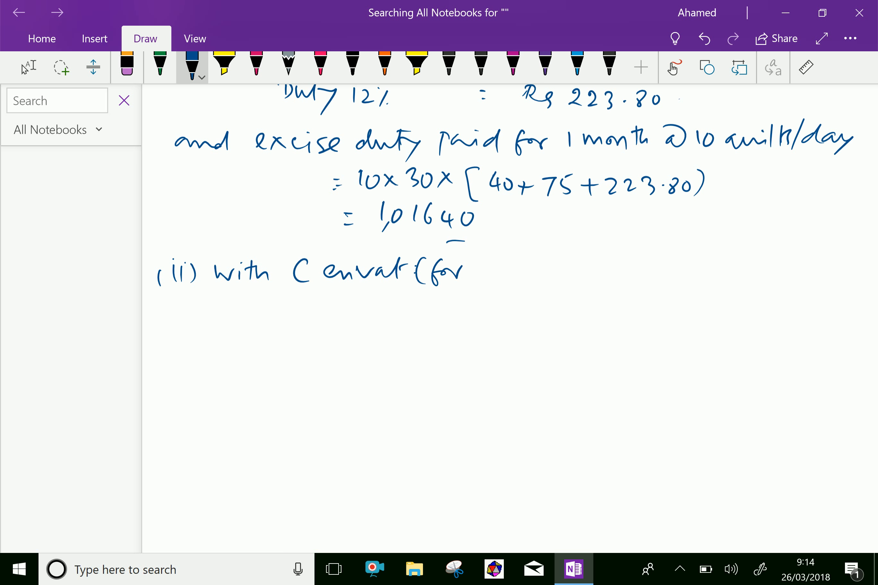
pyautogui.moveTo(478, 272); pyautogui.dragTo(510, 272)
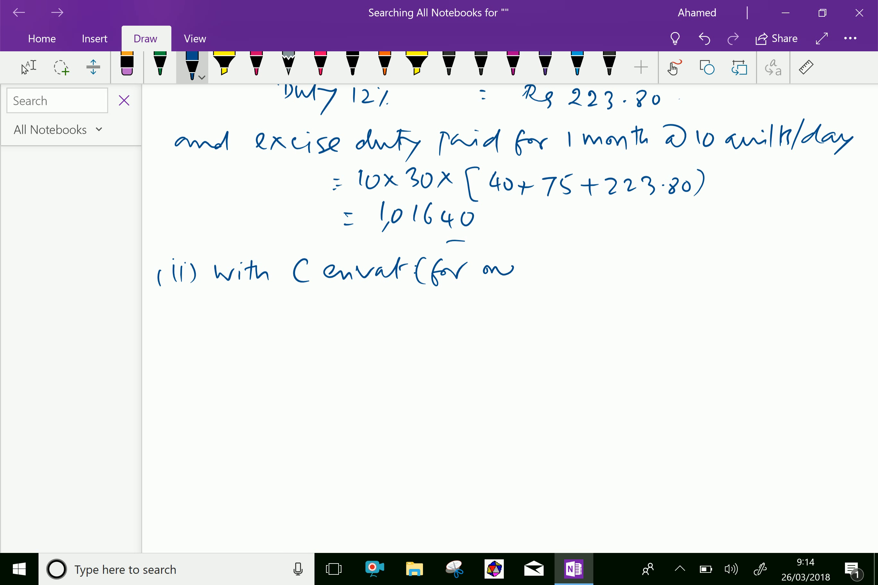
pyautogui.moveTo(482, 269); pyautogui.dragTo(604, 269)
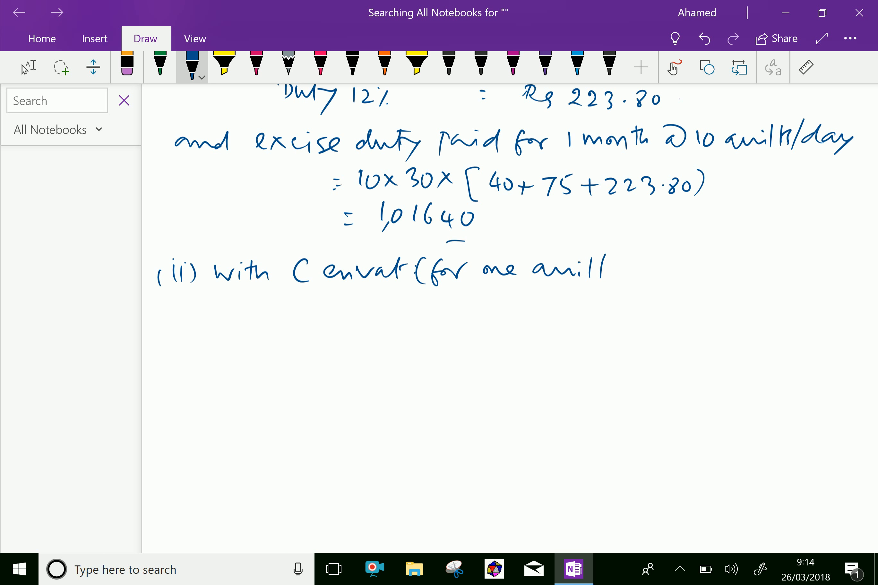
pyautogui.moveTo(611, 263); pyautogui.dragTo(619, 286)
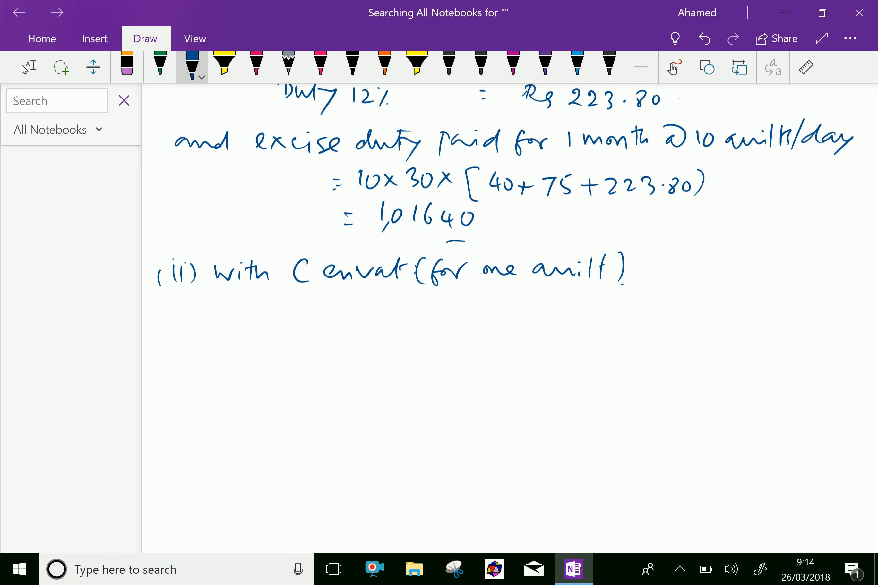
# Step: Write Input cost: (540+825) : Rs 1365 under the part (ii) heading
pyautogui.moveTo(253, 302); pyautogui.dragTo(291, 331)
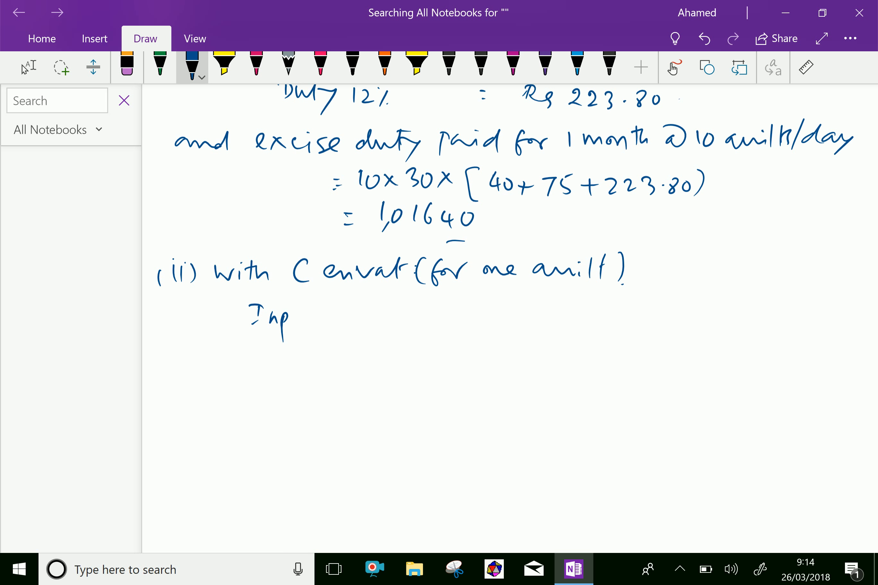
pyautogui.moveTo(280, 319); pyautogui.dragTo(359, 319)
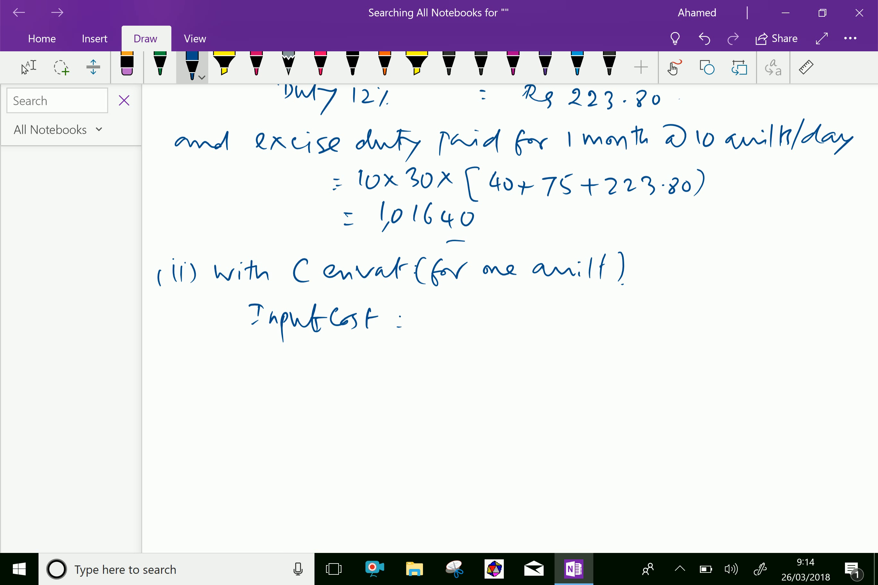
pyautogui.moveTo(418, 305); pyautogui.dragTo(423, 333)
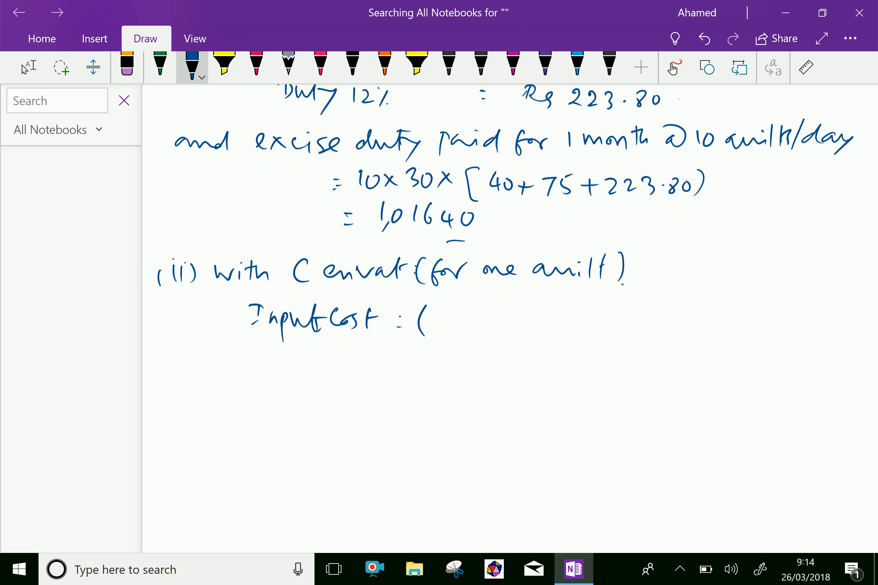
pyautogui.scroll(-3)
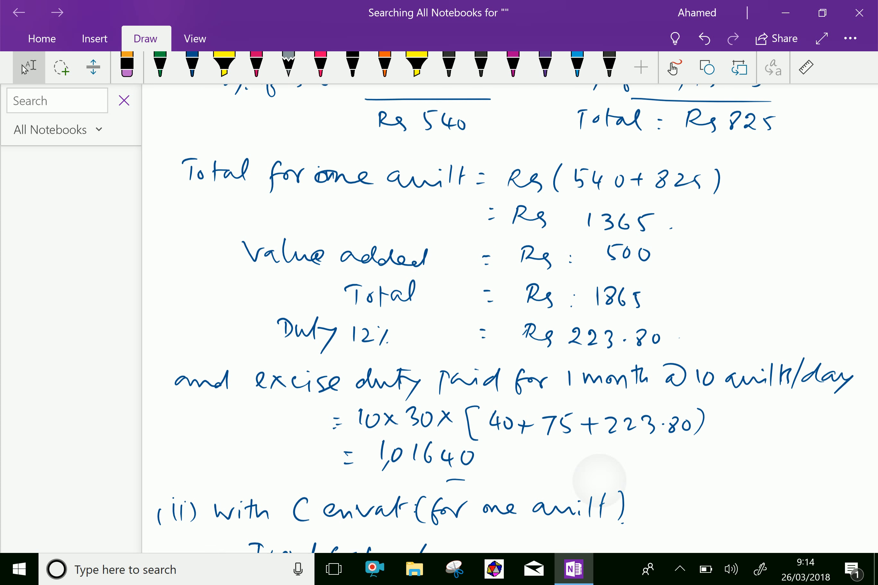
pyautogui.scroll(-3)
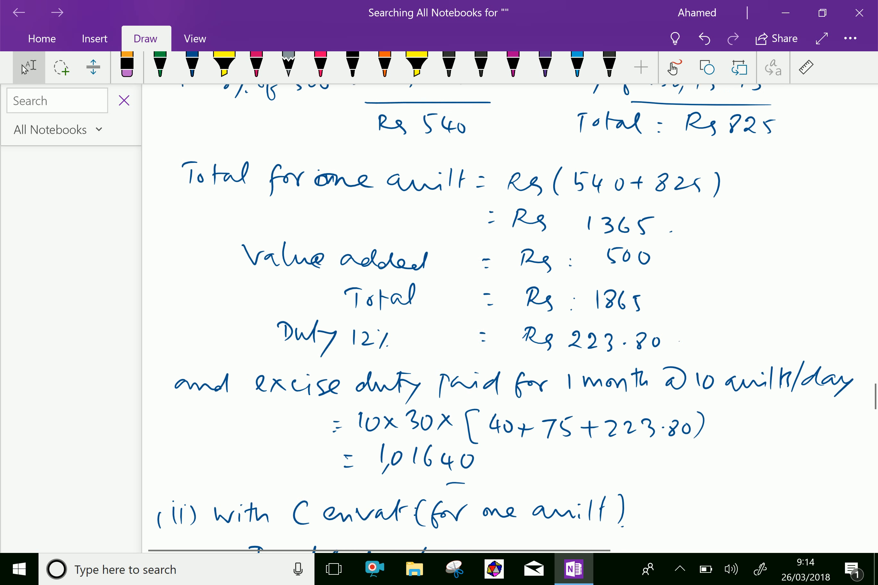
pyautogui.scroll(-3)
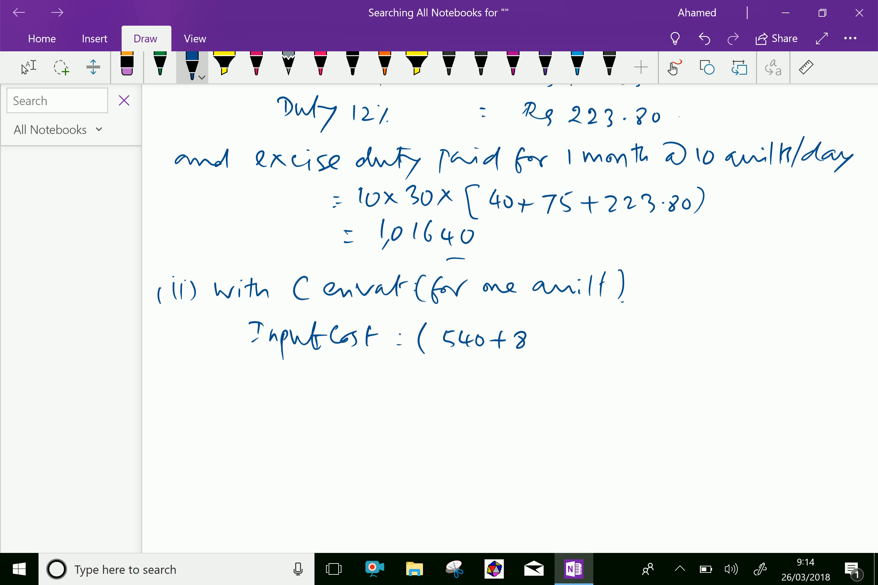
pyautogui.moveTo(516, 339); pyautogui.dragTo(566, 341)
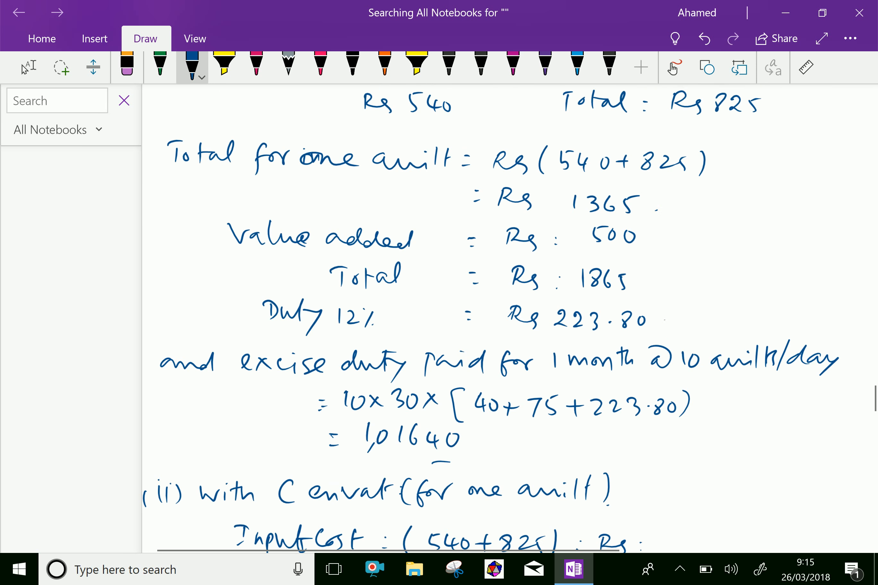
pyautogui.scroll(-3)
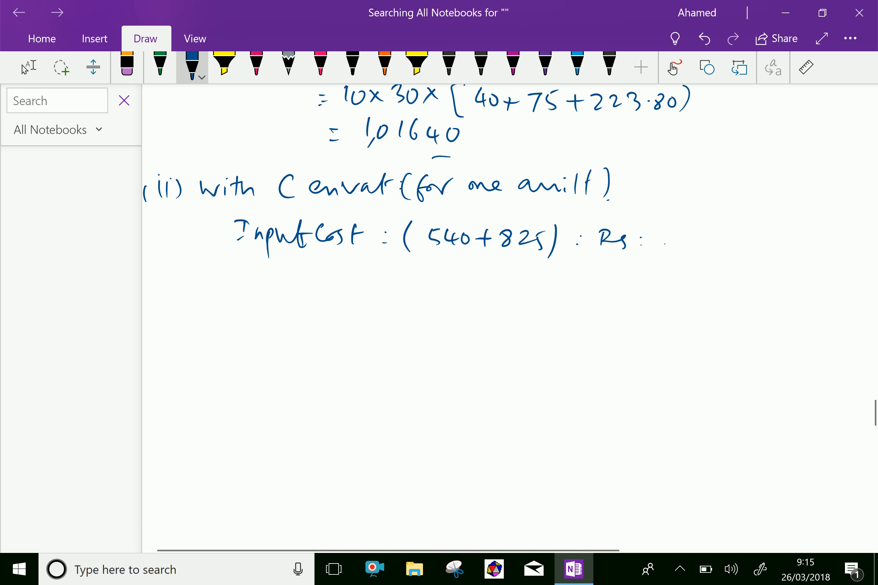
pyautogui.moveTo(649, 241); pyautogui.dragTo(728, 240)
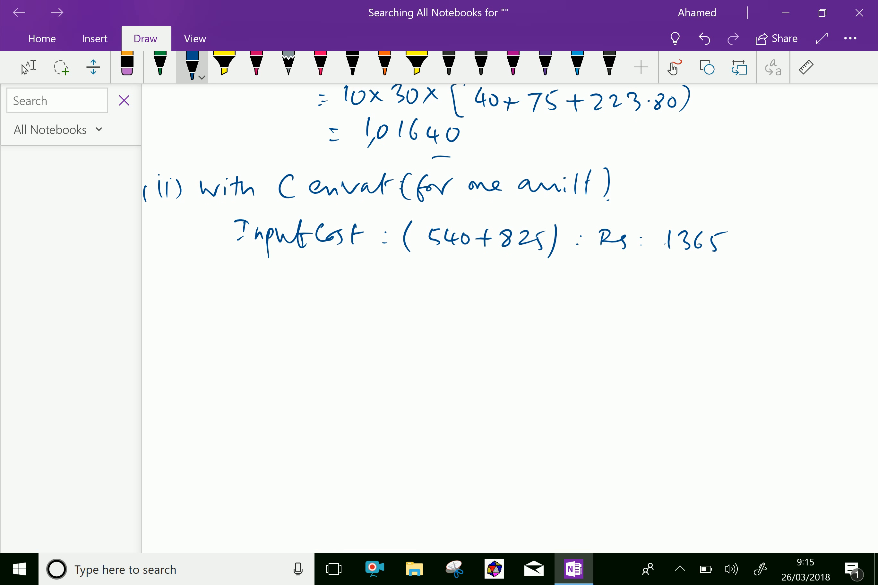
pyautogui.moveTo(308, 280); pyautogui.dragTo(420, 283)
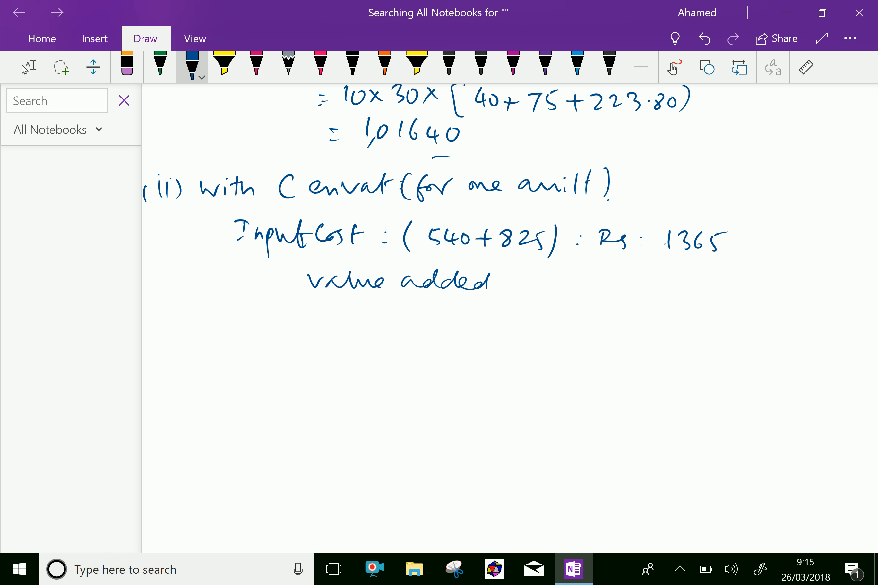
# Step: Write value added Rs 500 and Total Rs 1865 for part (ii)
pyautogui.moveTo(608, 284); pyautogui.dragTo(627, 275)
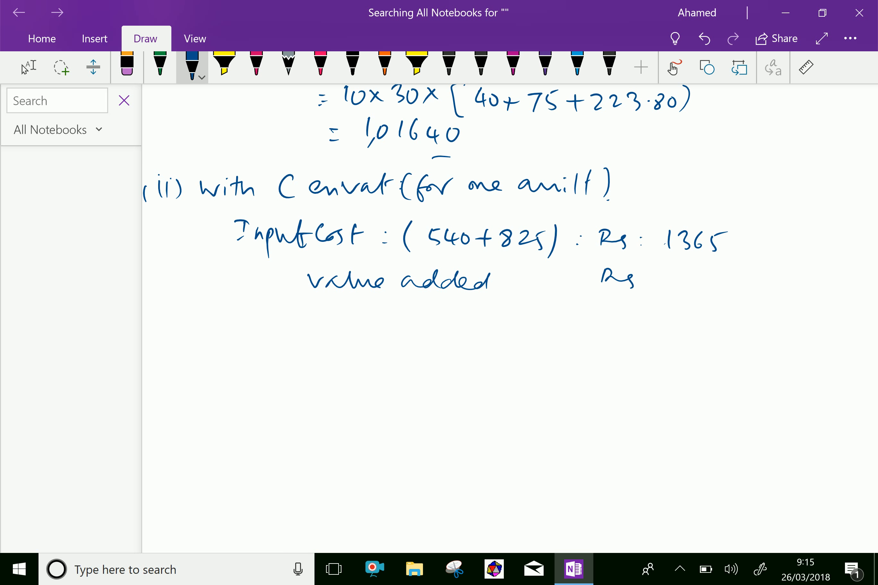
pyautogui.moveTo(678, 283); pyautogui.dragTo(719, 283)
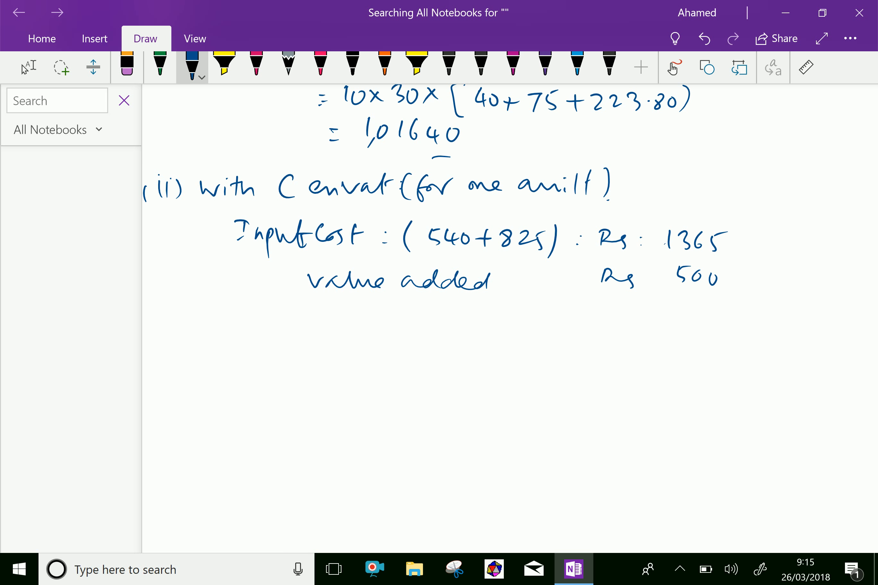
pyautogui.moveTo(363, 314); pyautogui.dragTo(369, 328)
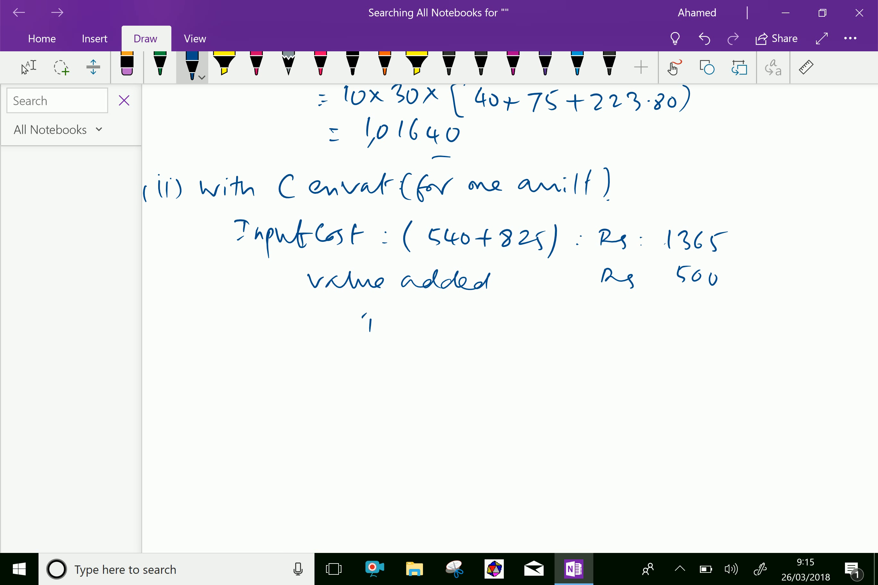
pyautogui.moveTo(364, 331); pyautogui.dragTo(439, 324)
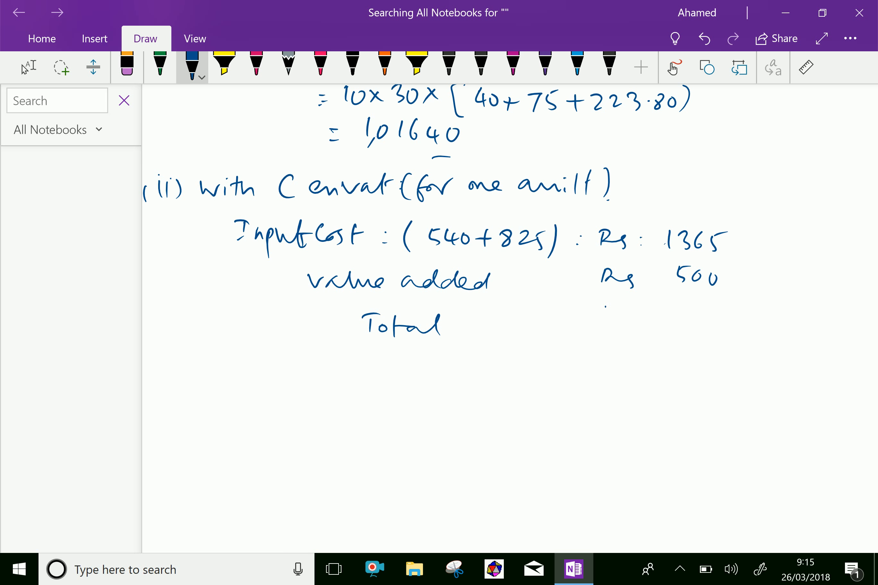
pyautogui.moveTo(603, 305); pyautogui.dragTo(624, 325)
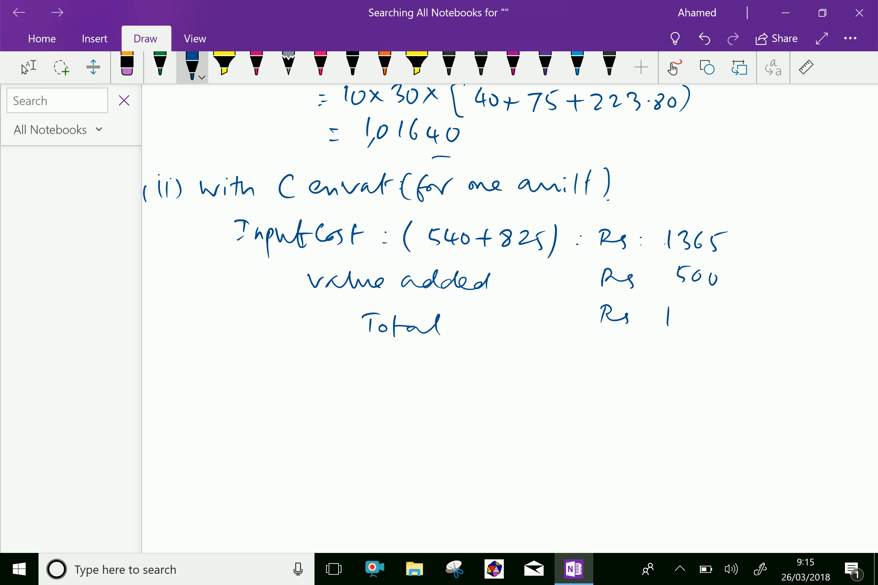
pyautogui.moveTo(672, 319); pyautogui.dragTo(723, 319)
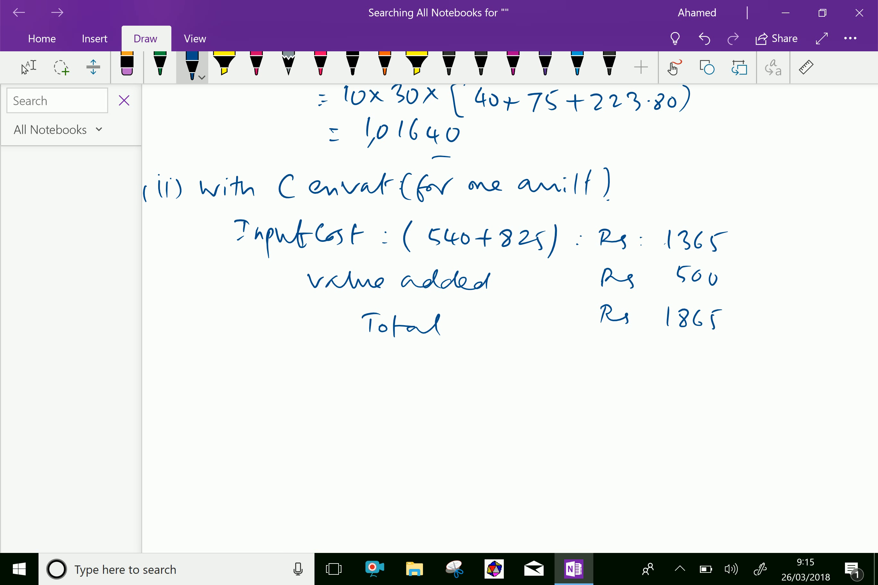
pyautogui.scroll(-3)
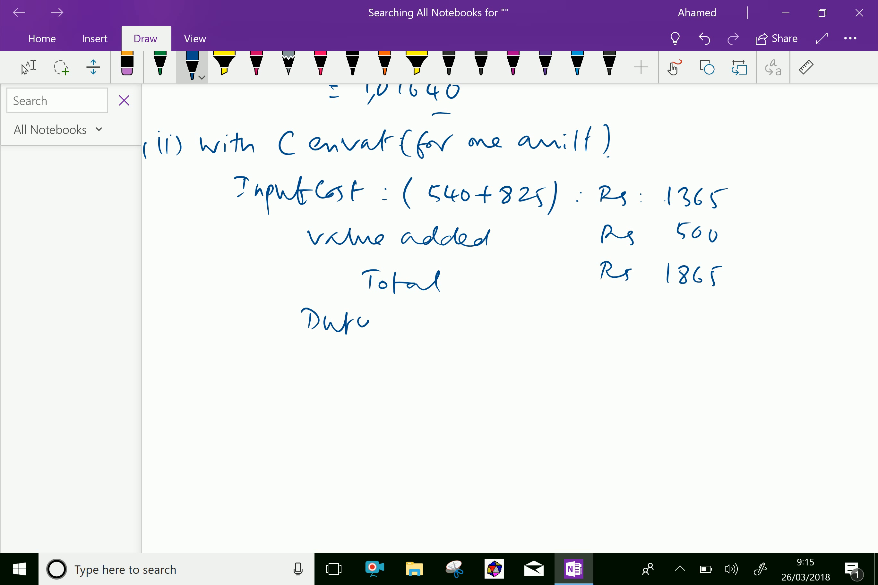
# Step: Write Duty (12%) = Rs 223.80 below the part (ii) total
pyautogui.moveTo(370, 322); pyautogui.dragTo(459, 323)
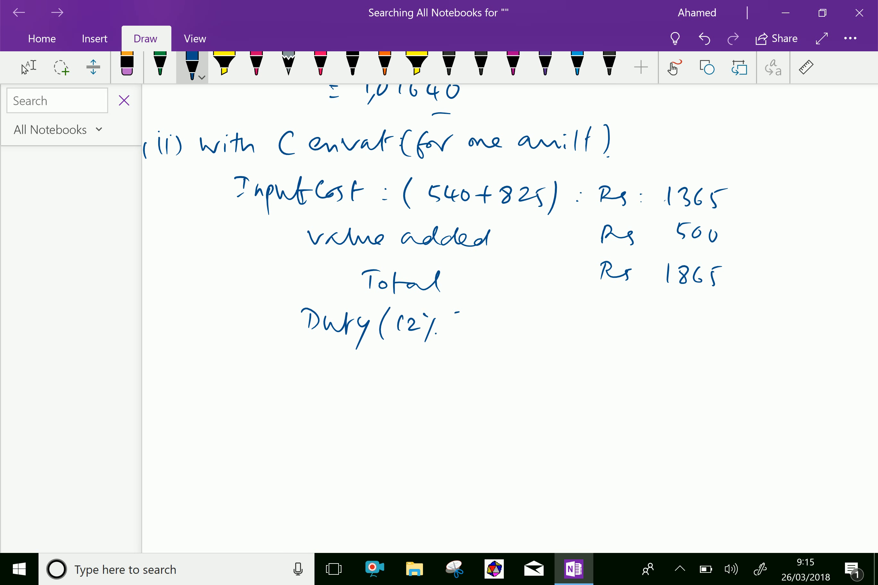
pyautogui.moveTo(442, 314); pyautogui.dragTo(454, 342)
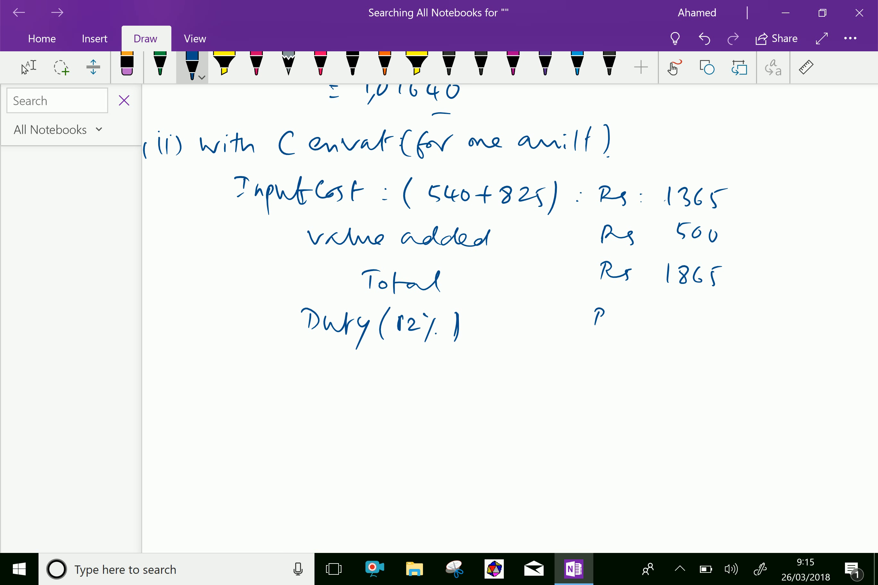
pyautogui.moveTo(596, 317); pyautogui.dragTo(617, 322)
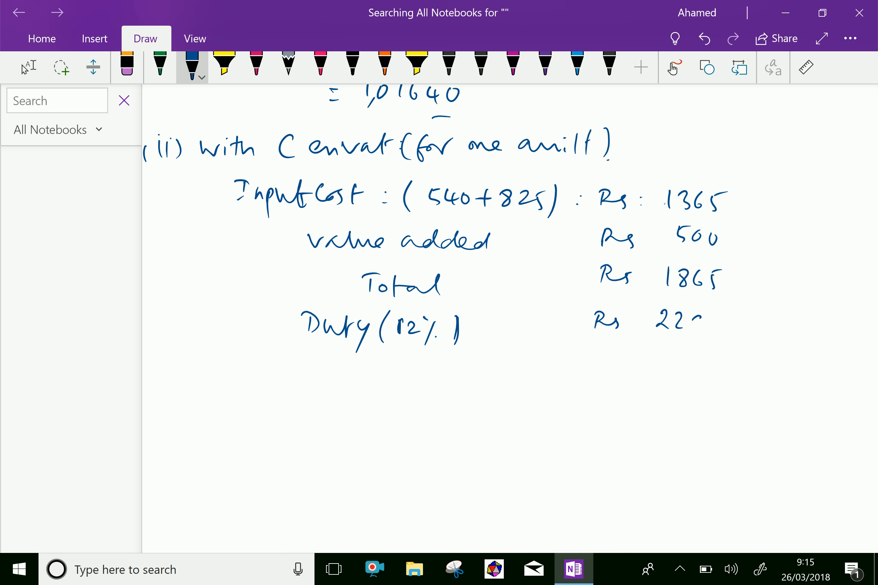
pyautogui.moveTo(678, 322); pyautogui.dragTo(744, 325)
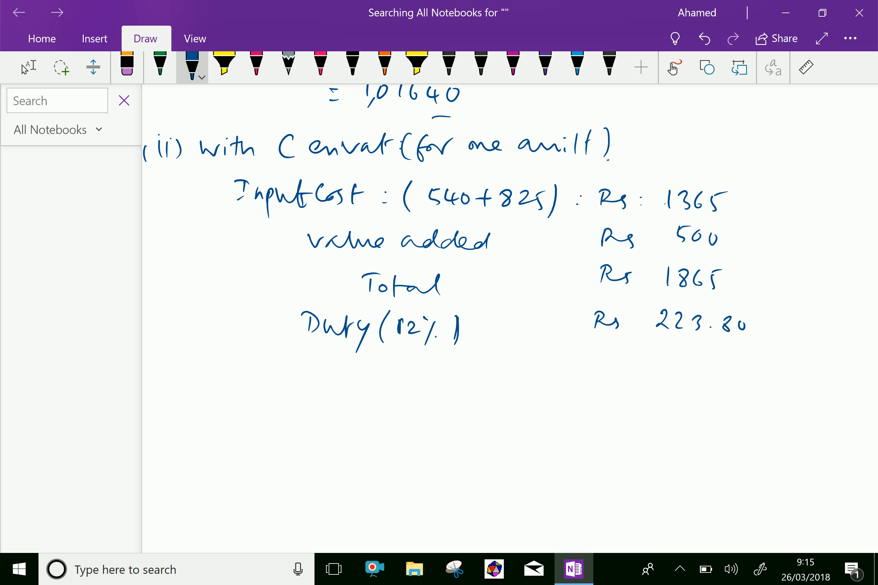
pyautogui.scroll(-3)
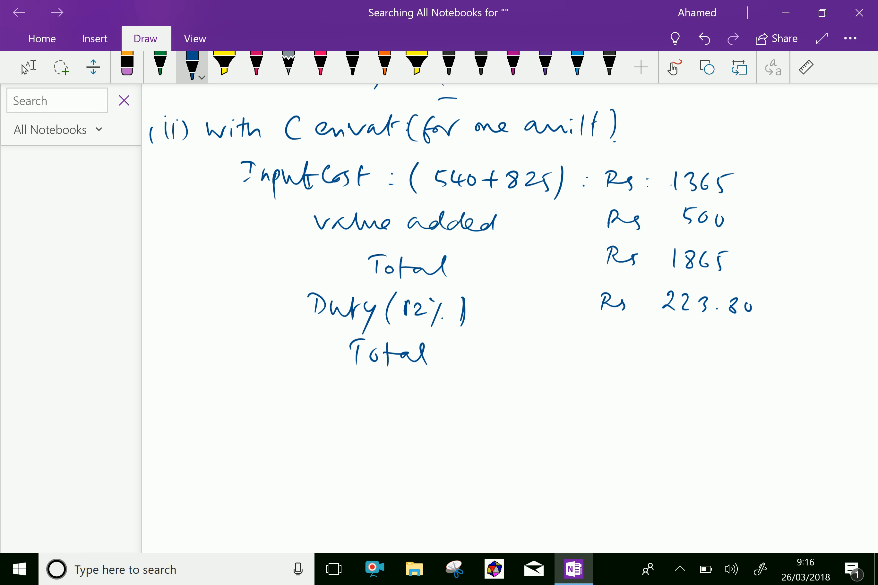
# Step: Write Total (Rs 1865 + Rs 223.80) = Rs 2088.80 for the with-Cenvat case
pyautogui.moveTo(453, 336); pyautogui.dragTo(457, 373)
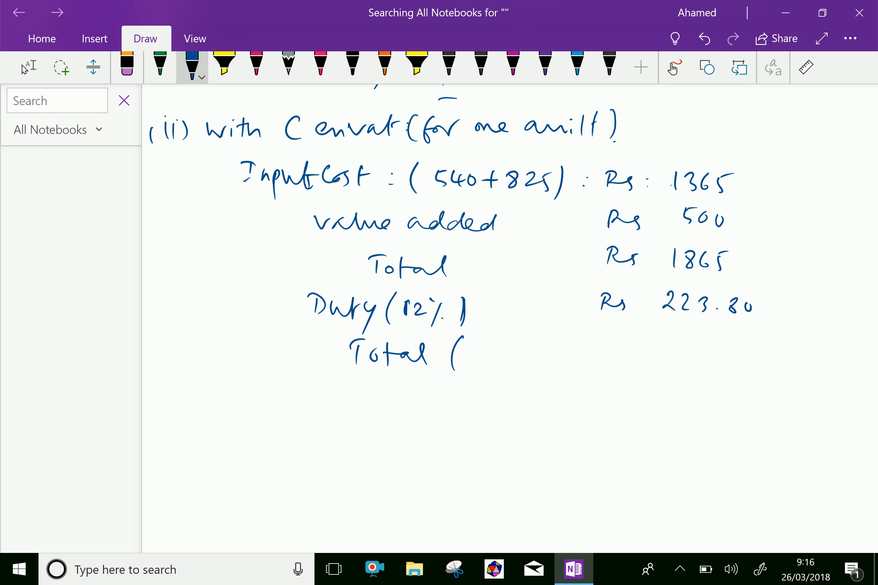
pyautogui.moveTo(459, 356); pyautogui.dragTo(543, 359)
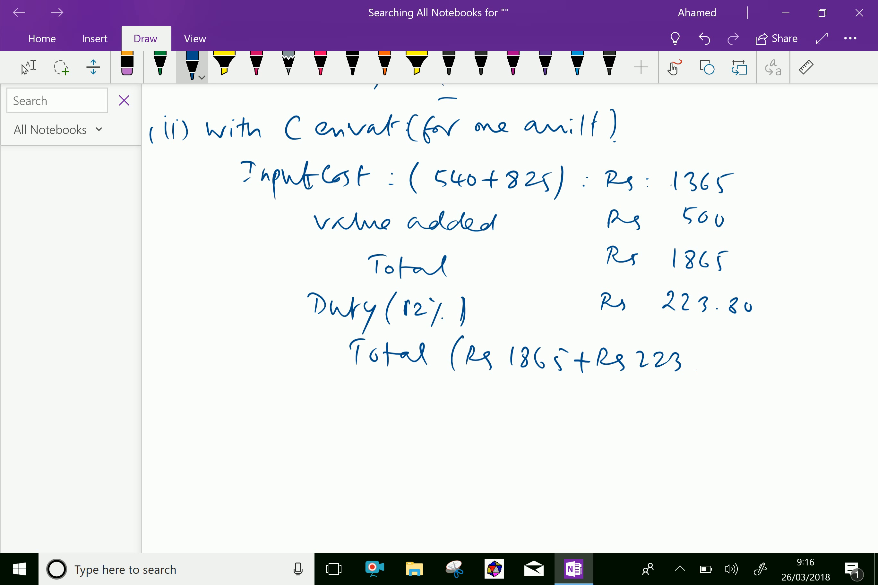
pyautogui.moveTo(678, 364); pyautogui.dragTo(734, 359)
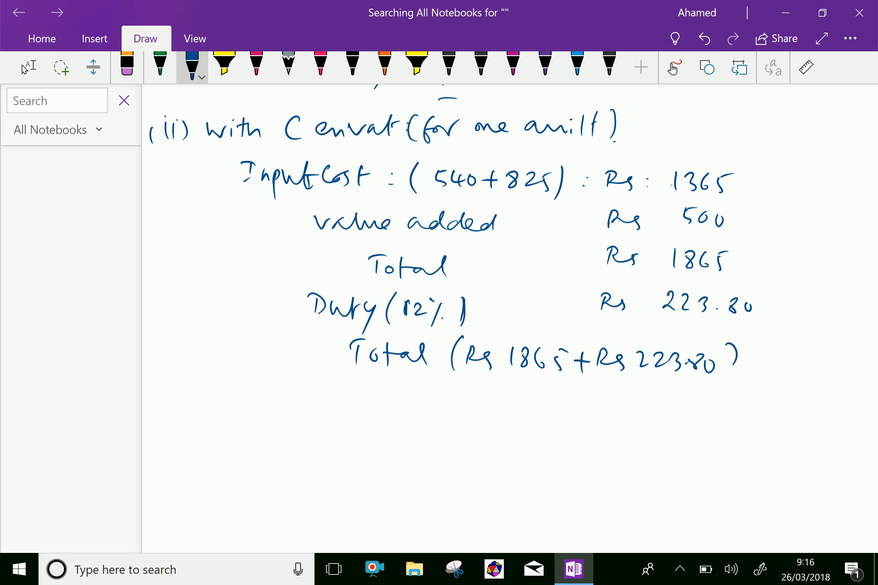
pyautogui.moveTo(459, 390); pyautogui.dragTo(471, 400)
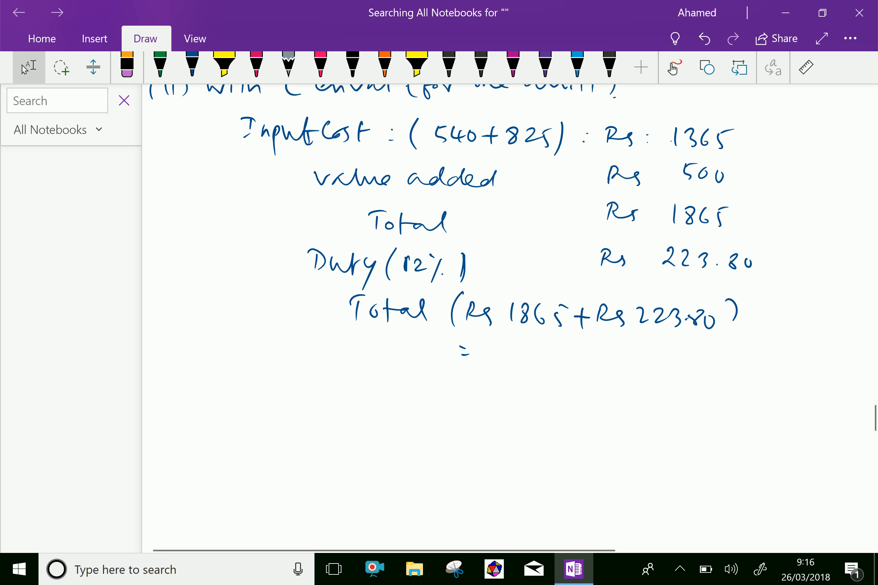
pyautogui.click(192, 64)
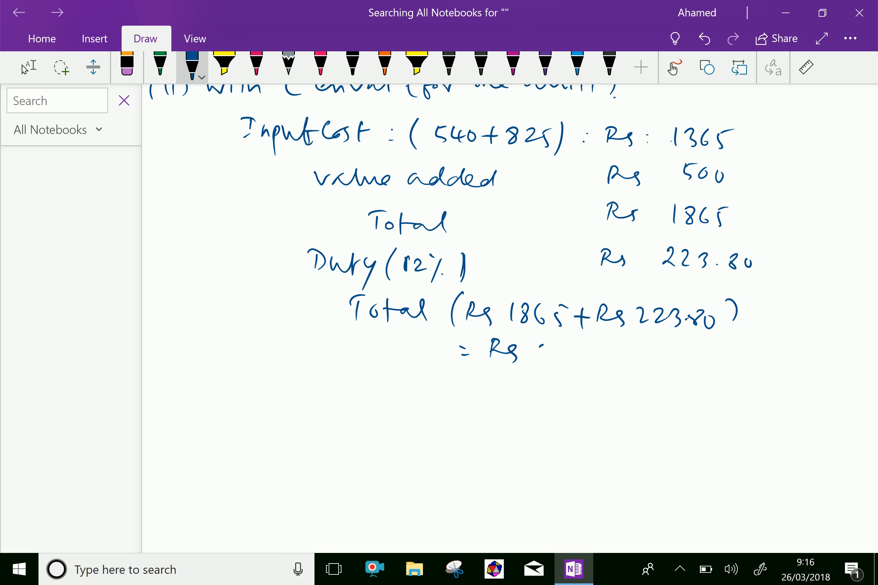
pyautogui.moveTo(535, 348); pyautogui.dragTo(571, 359)
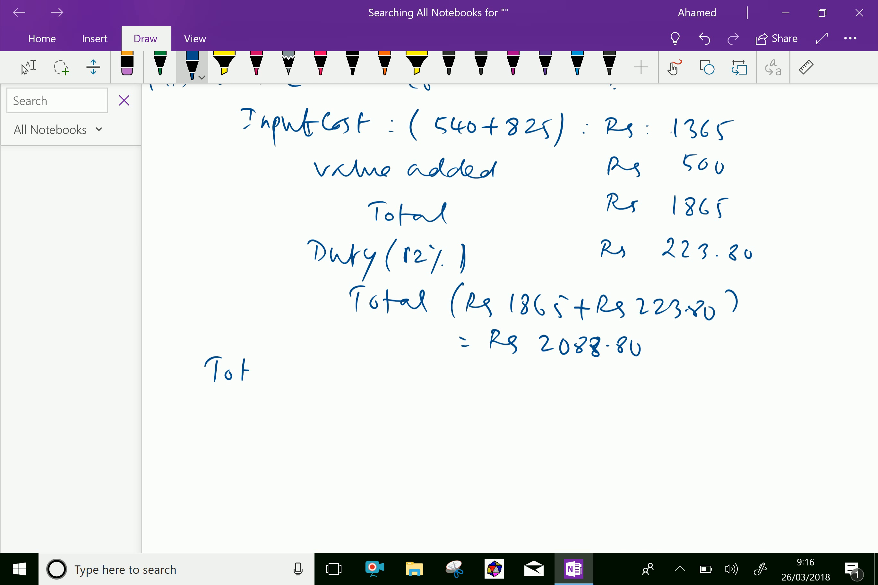
# Step: Handwrite the heading 'Total duty paid for 1 month'
pyautogui.moveTo(252, 369); pyautogui.dragTo(353, 376)
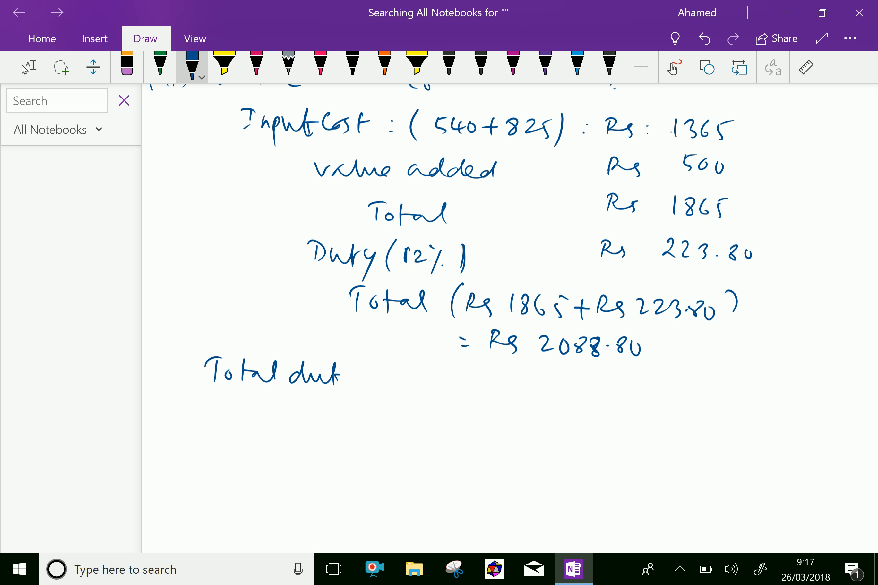
pyautogui.moveTo(319, 370); pyautogui.dragTo(348, 392)
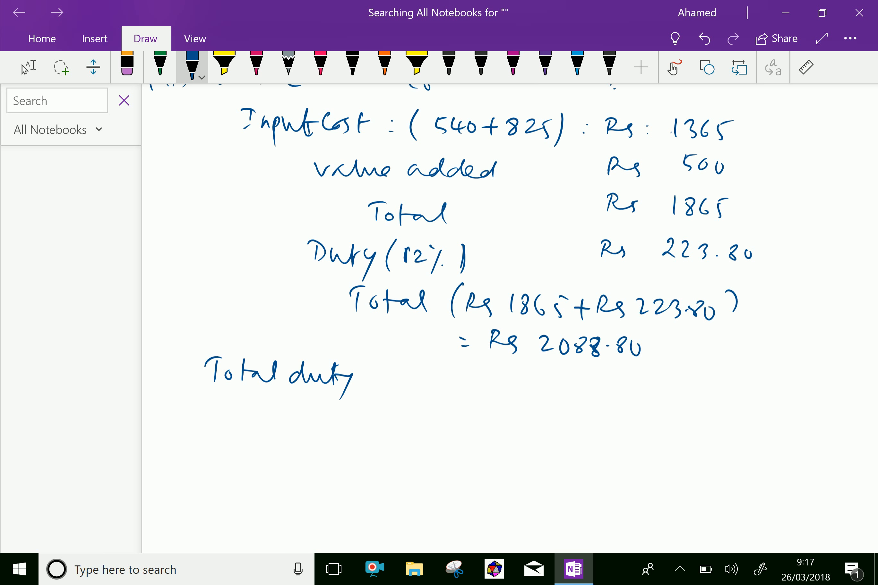
pyautogui.moveTo(364, 375); pyautogui.dragTo(442, 381)
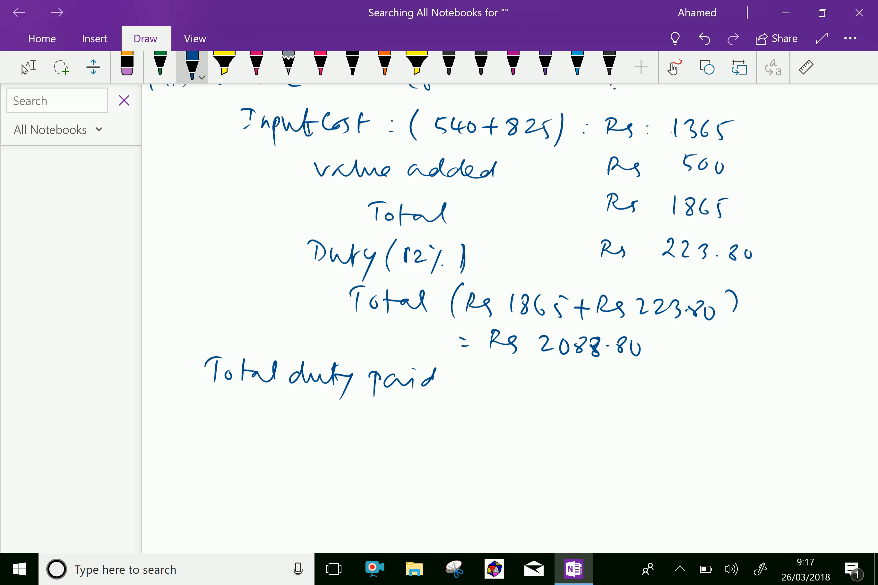
pyautogui.moveTo(448, 381); pyautogui.dragTo(555, 381)
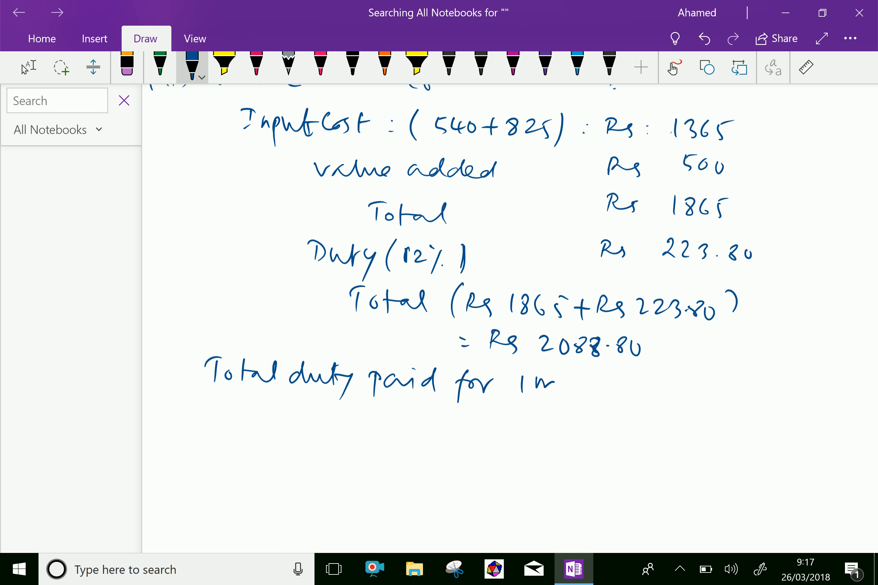
pyautogui.moveTo(538, 380); pyautogui.dragTo(627, 386)
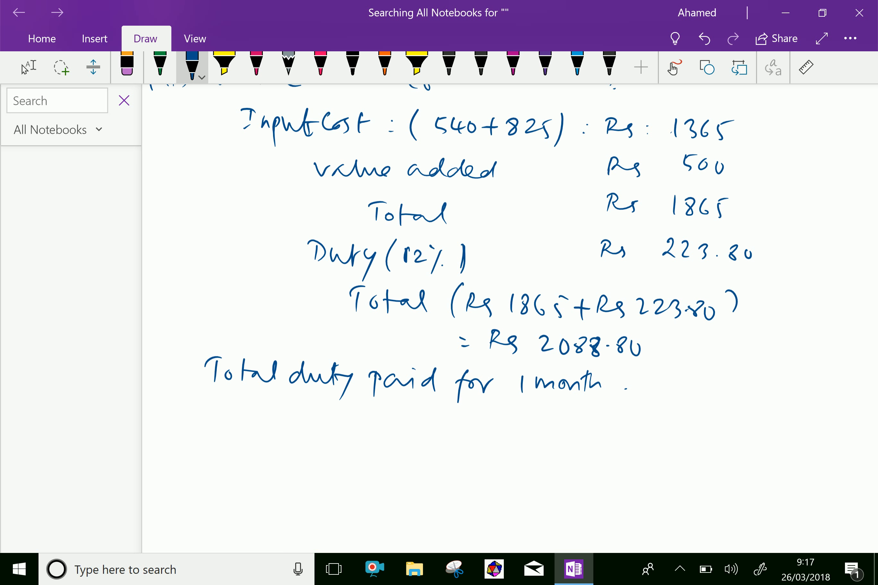
# Step: Write the product line '= 10 × 30 × 223.80' under the heading
pyautogui.moveTo(398, 420); pyautogui.dragTo(418, 425)
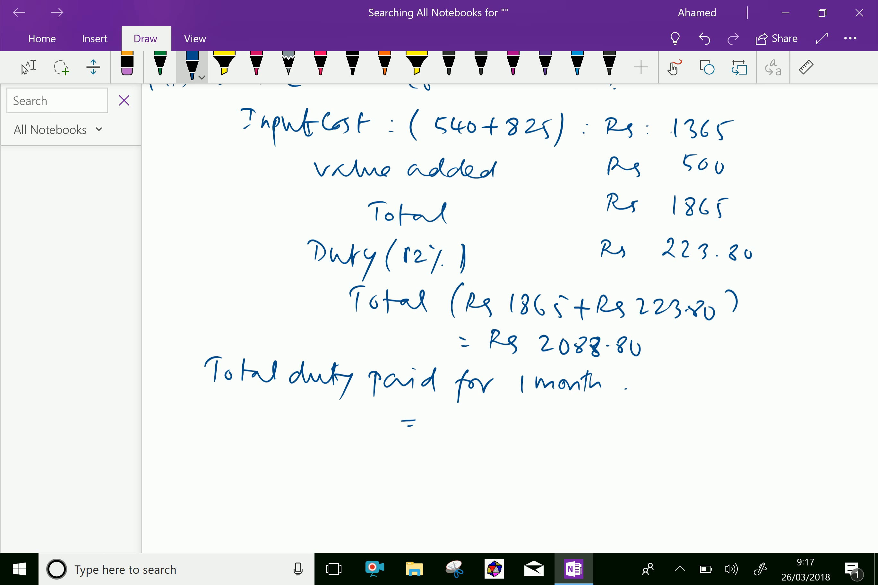
pyautogui.moveTo(403, 423); pyautogui.dragTo(477, 423)
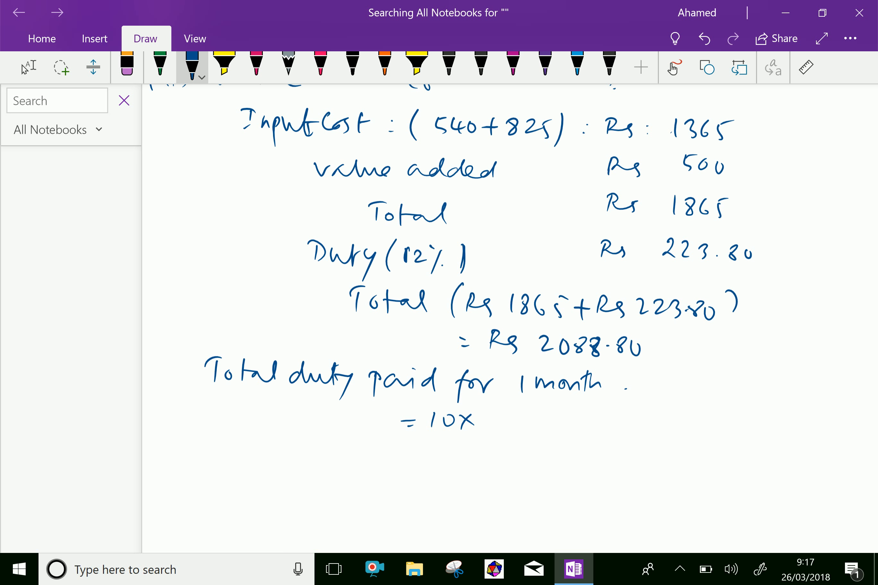
pyautogui.moveTo(481, 417); pyautogui.dragTo(527, 417)
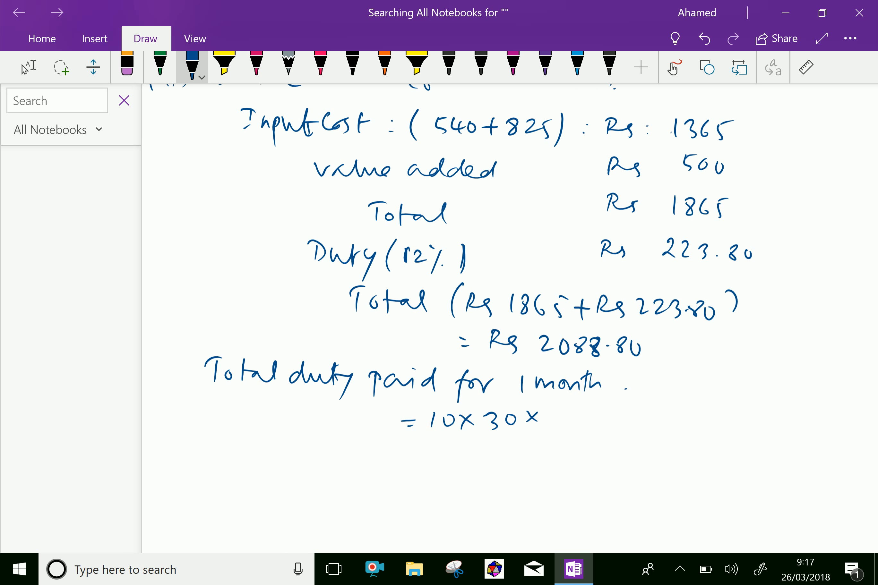
pyautogui.moveTo(552, 417); pyautogui.dragTo(602, 423)
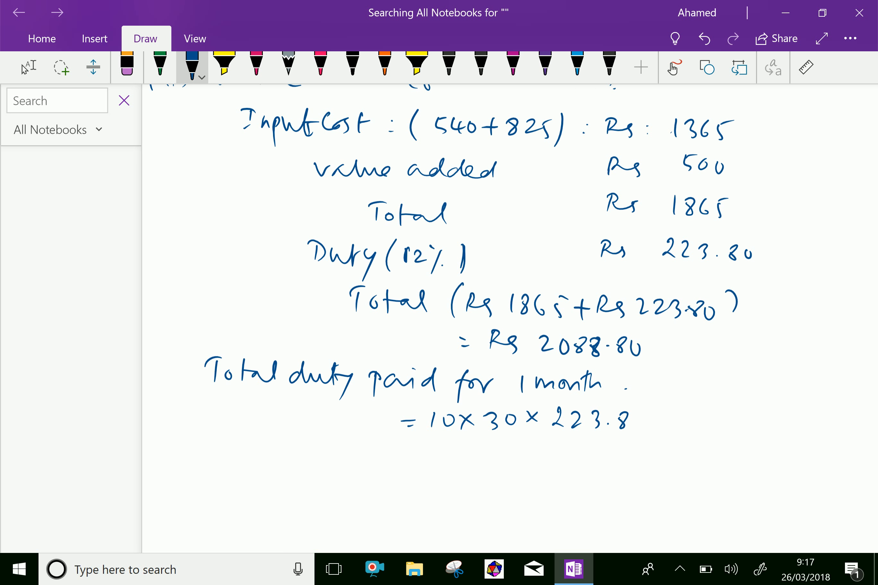
pyautogui.moveTo(622, 425); pyautogui.dragTo(650, 421)
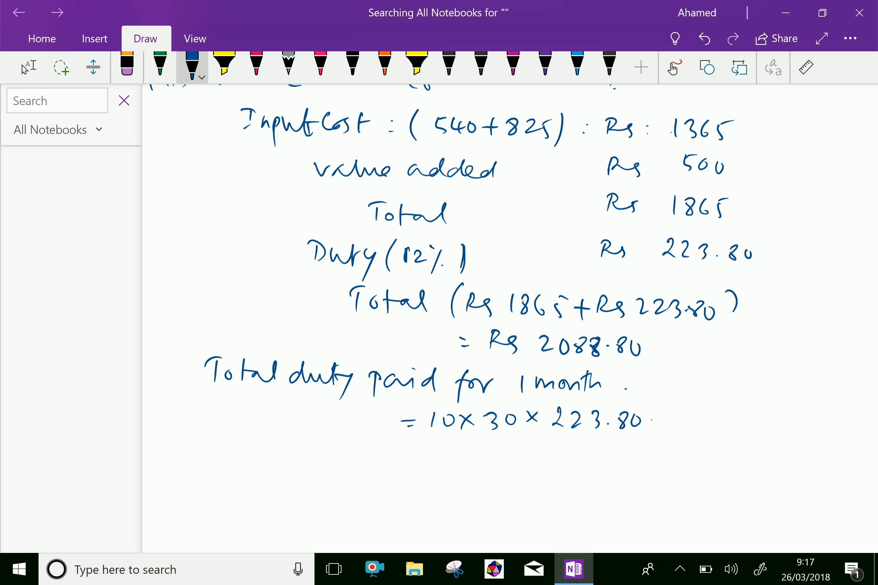
pyautogui.scroll(-3)
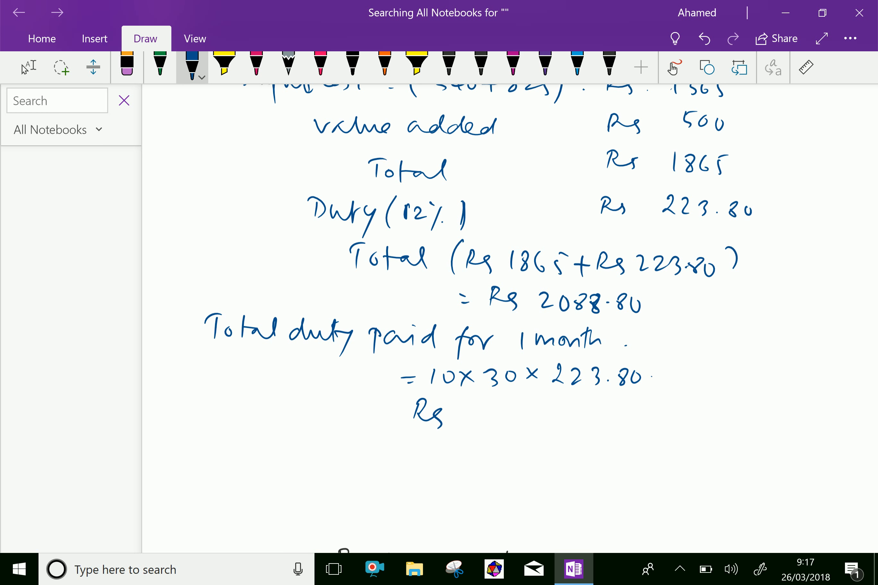
# Step: Write the monthly answer Rs 67140 beneath the product
pyautogui.moveTo(465, 415); pyautogui.dragTo(498, 409)
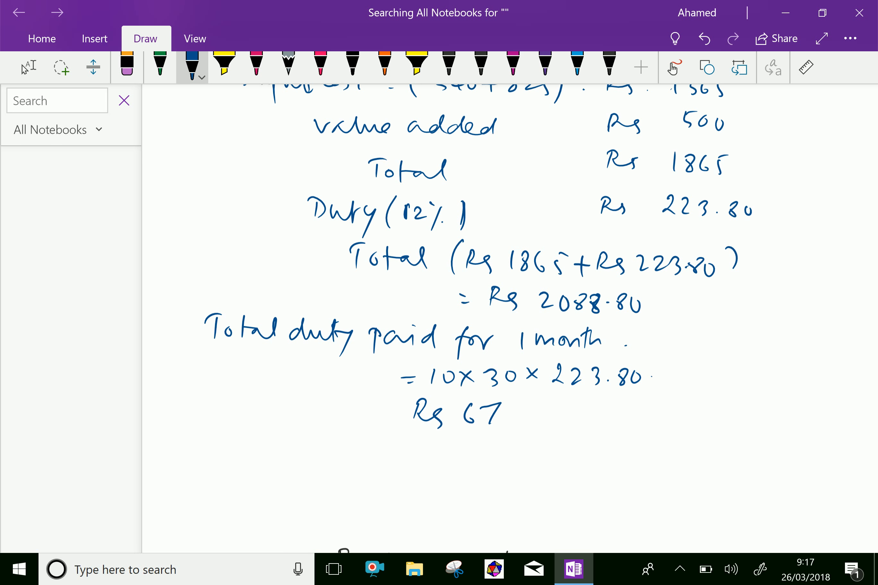
pyautogui.moveTo(498, 415); pyautogui.dragTo(560, 417)
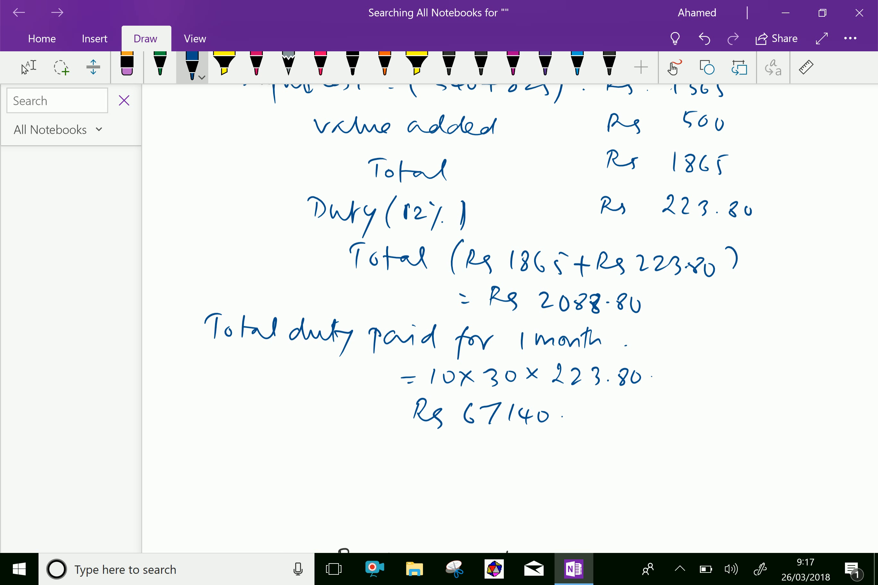
pyautogui.scroll(-3)
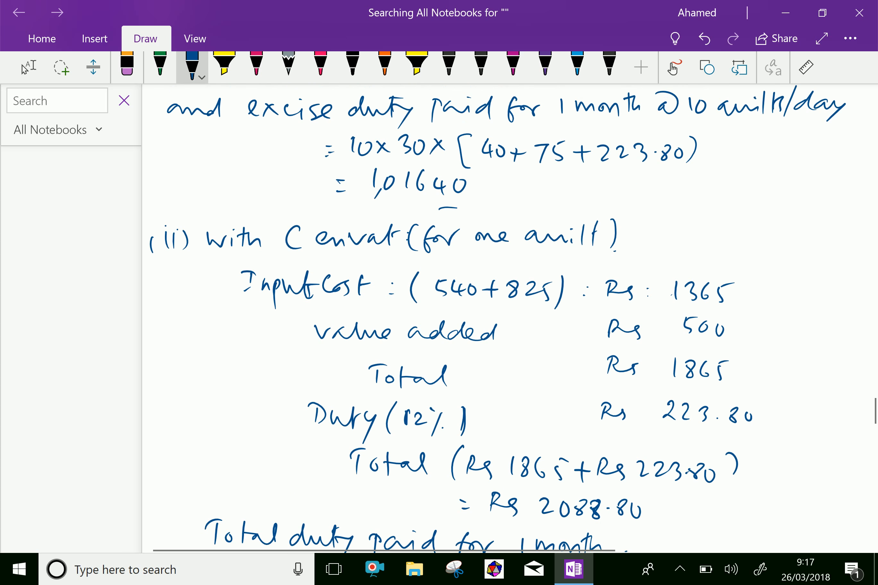
pyautogui.scroll(-3)
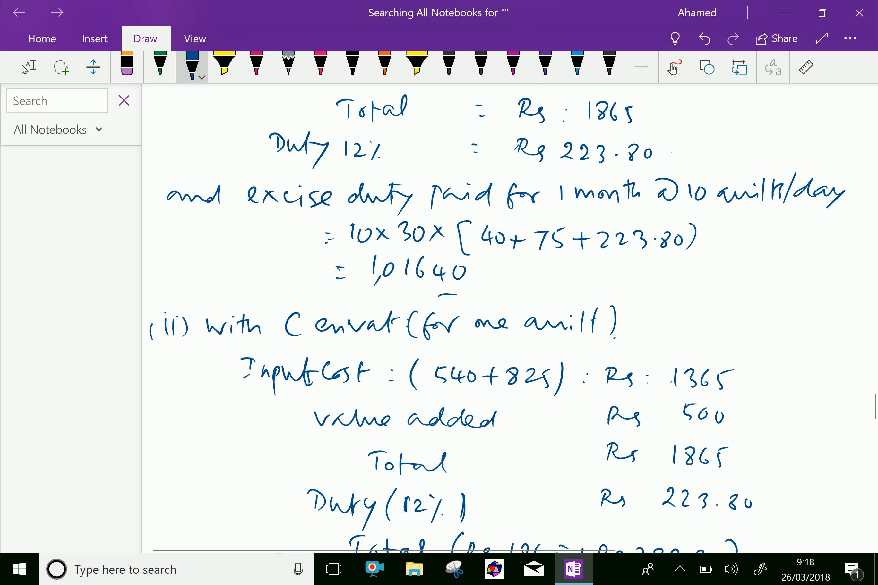
pyautogui.click(28, 67)
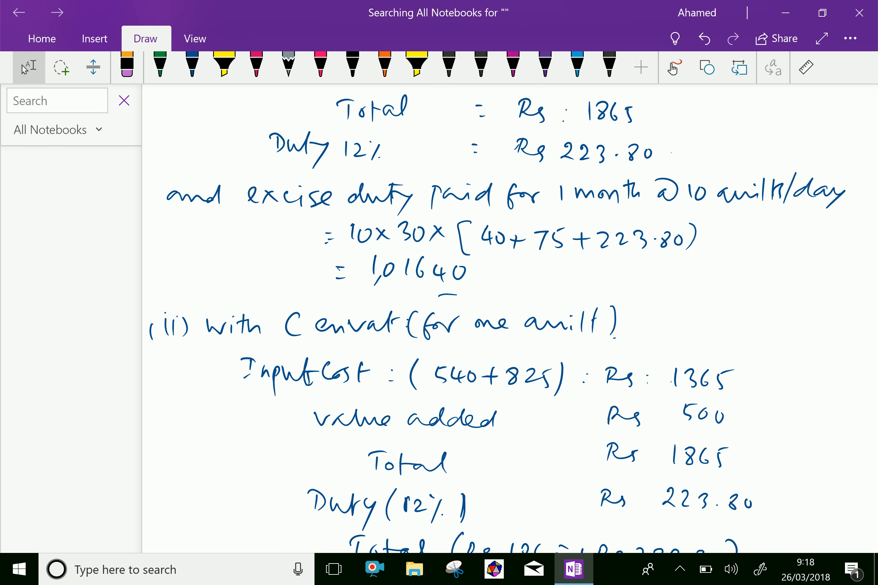
pyautogui.click(192, 66)
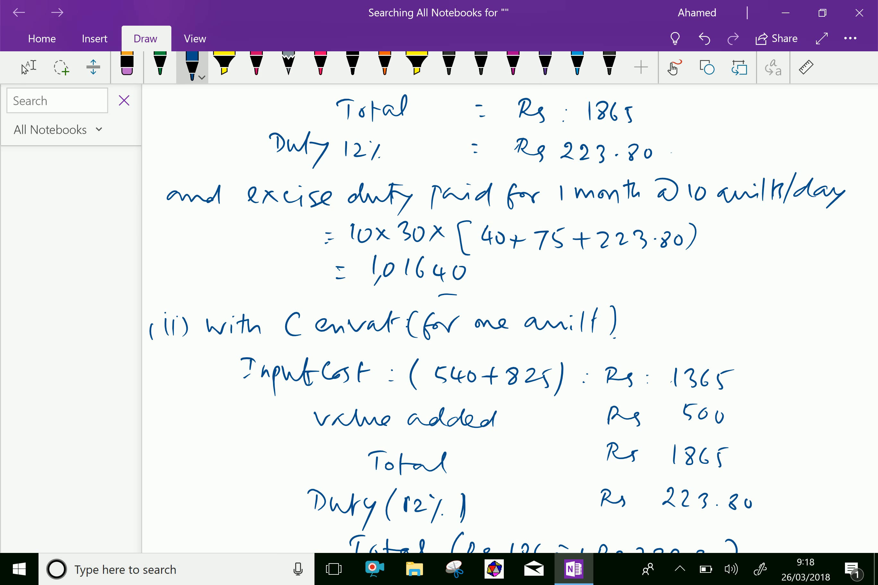
pyautogui.scroll(-3)
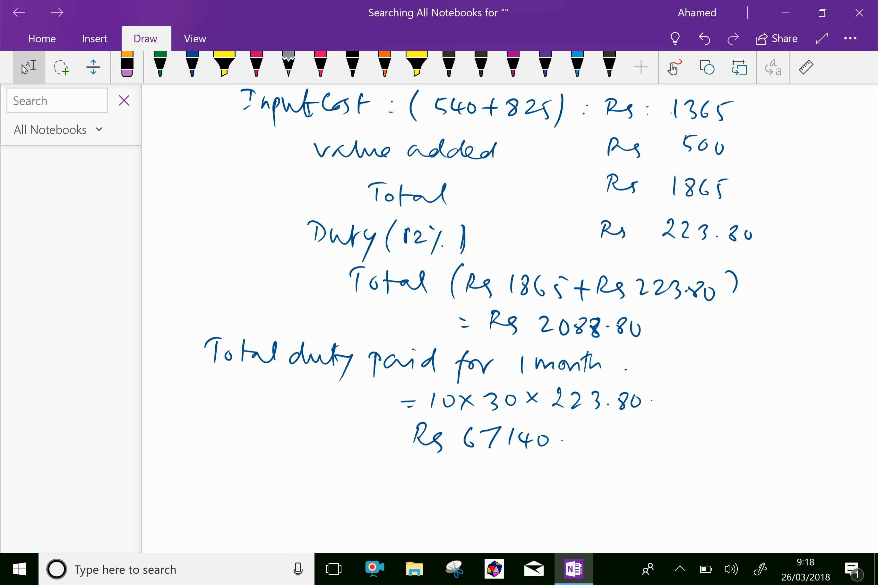
pyautogui.click(192, 66)
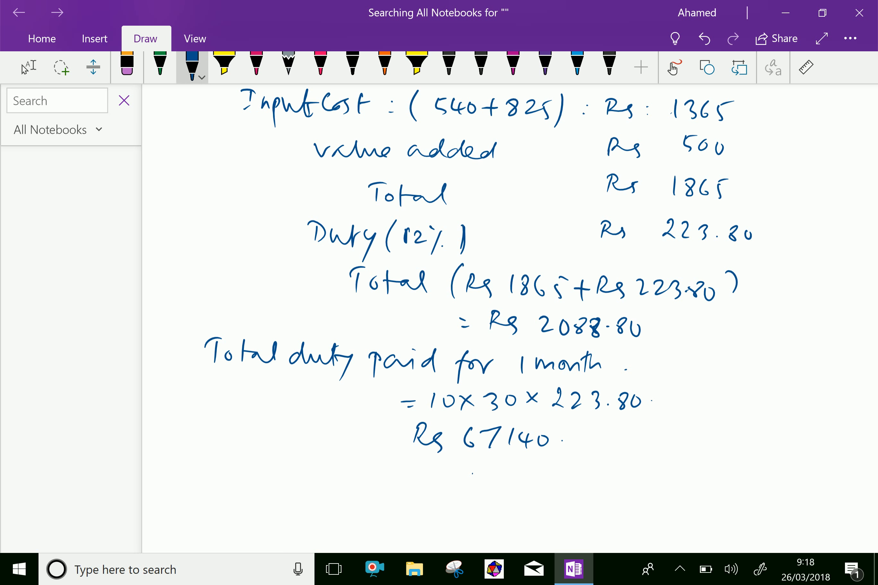